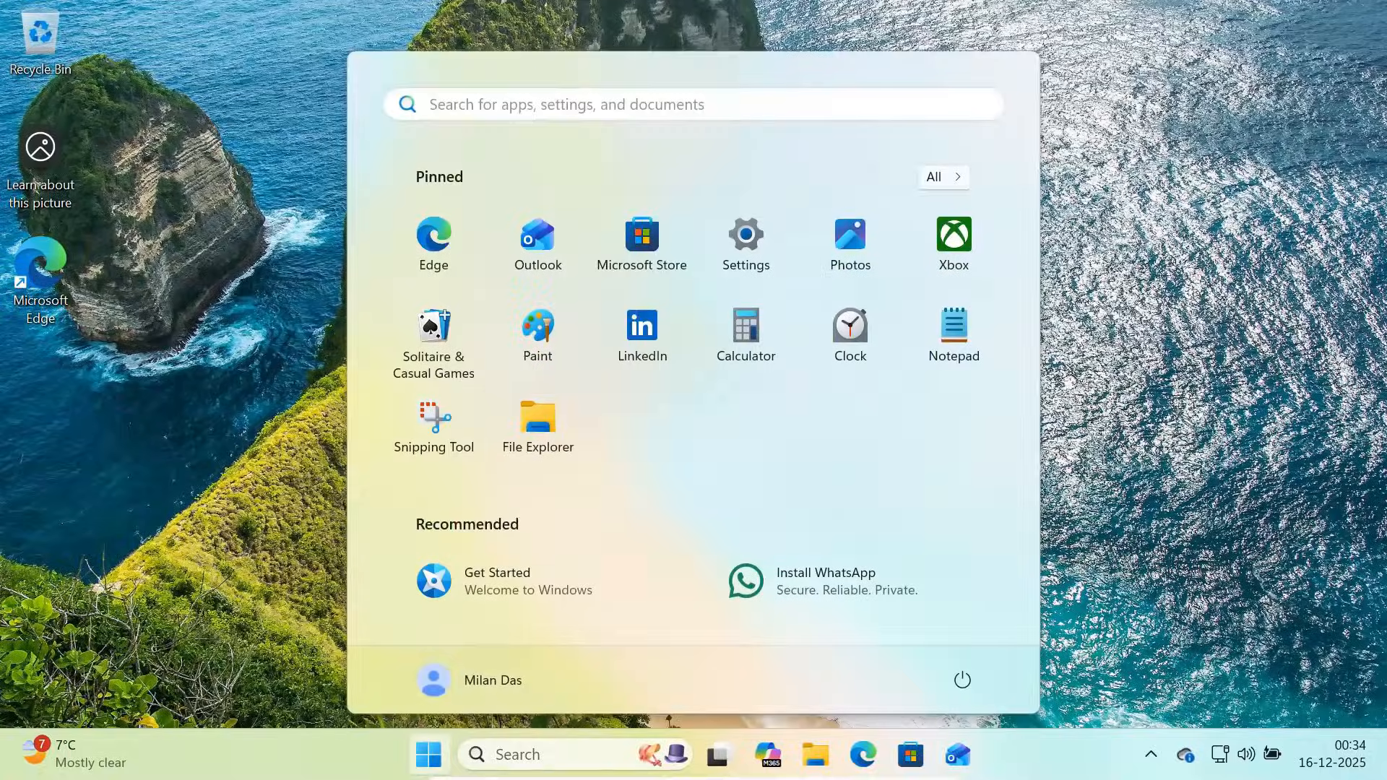
{"action": "mouse_move", "coordinate": [745, 242]}
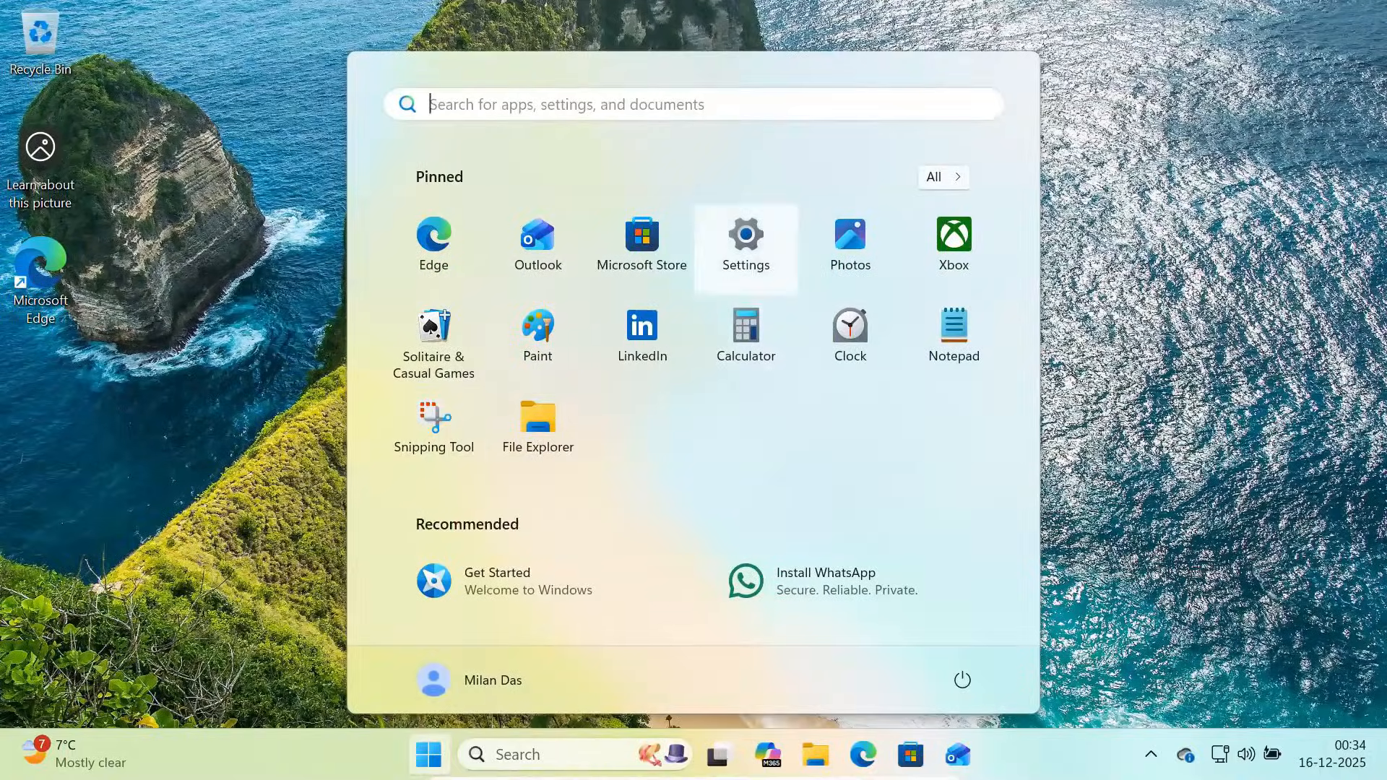
Browse the Installed apps list in Windows Settings to see what is on the PC
{"action": "left_click", "coordinate": [746, 231]}
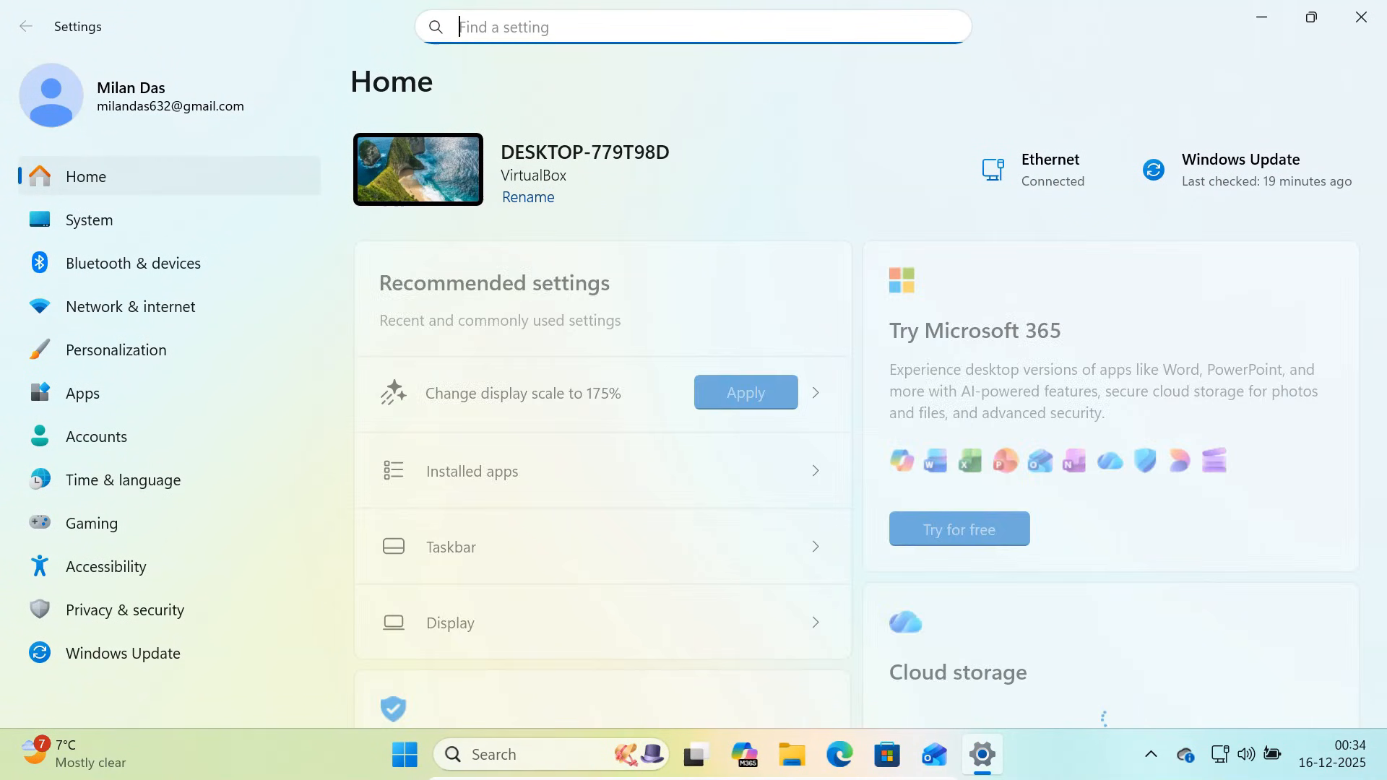
{"action": "left_click", "coordinate": [81, 393]}
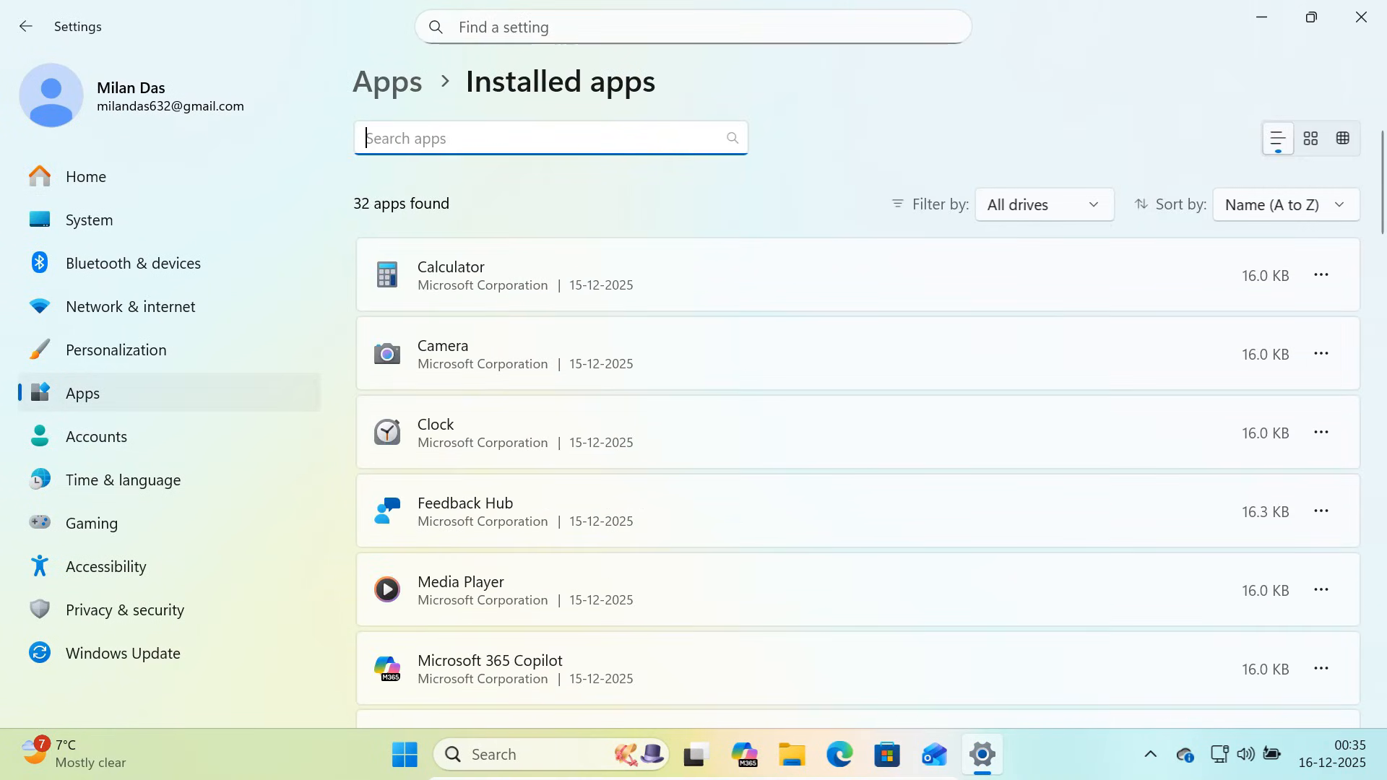
{"action": "scroll", "scroll_direction": "down", "scroll_amount": 3}
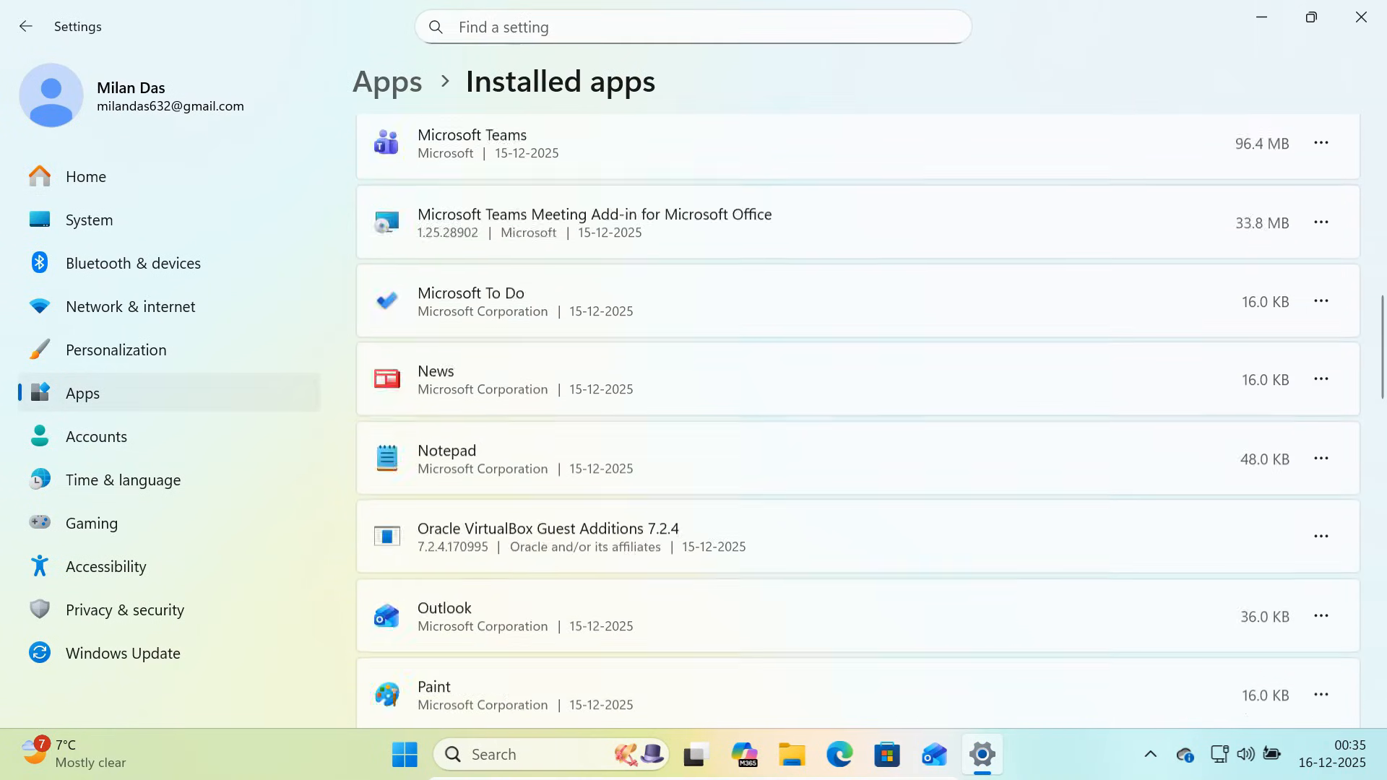
{"action": "scroll", "scroll_direction": "down", "scroll_amount": 3}
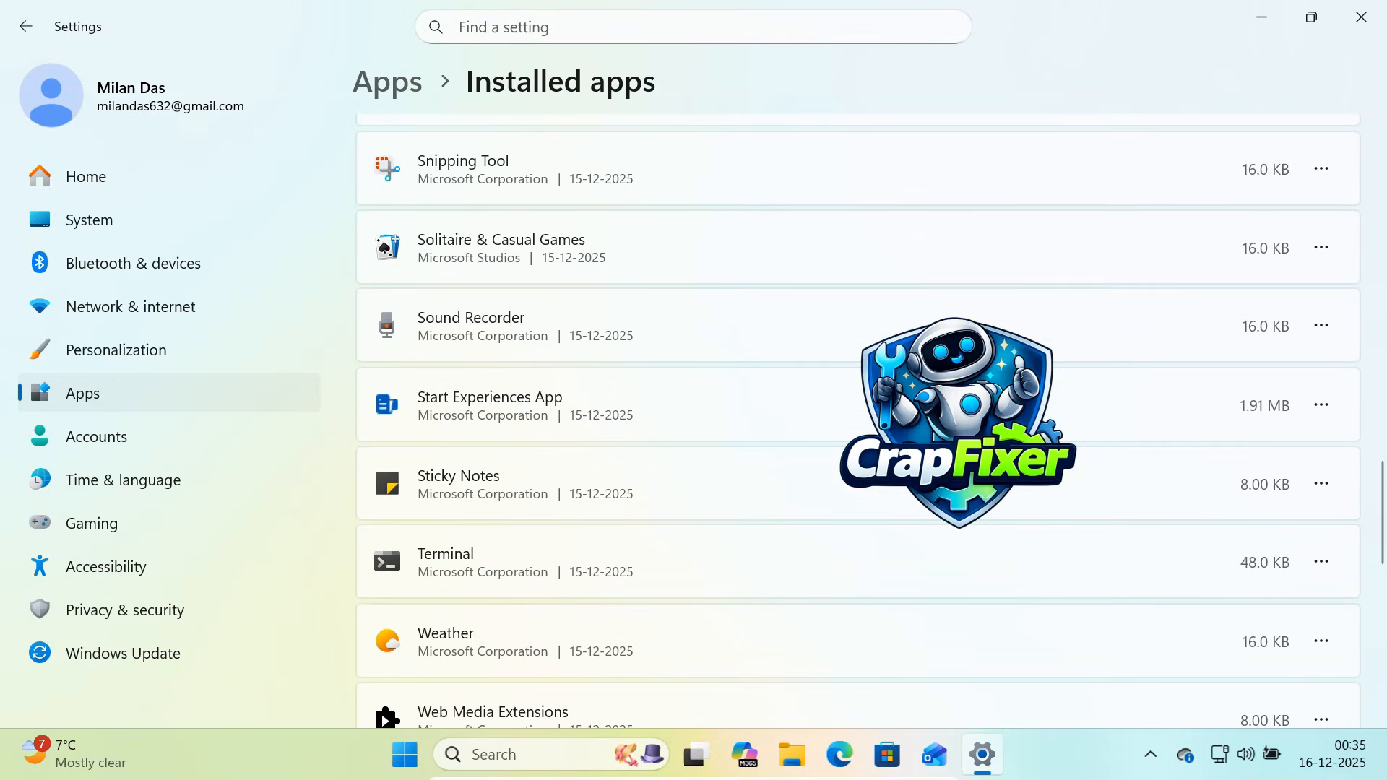
{"action": "scroll", "scroll_direction": "up", "scroll_amount": 3}
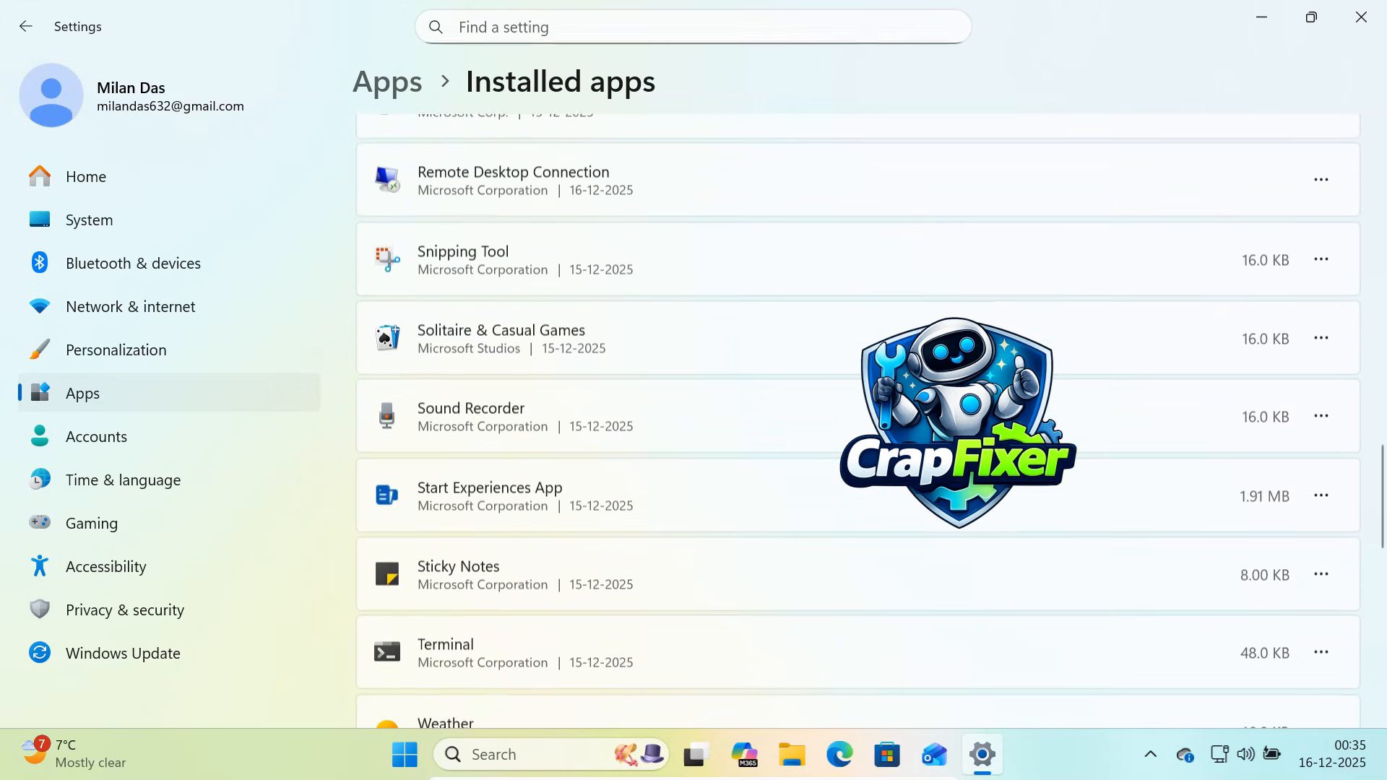
{"action": "scroll", "scroll_direction": "up", "scroll_amount": 3}
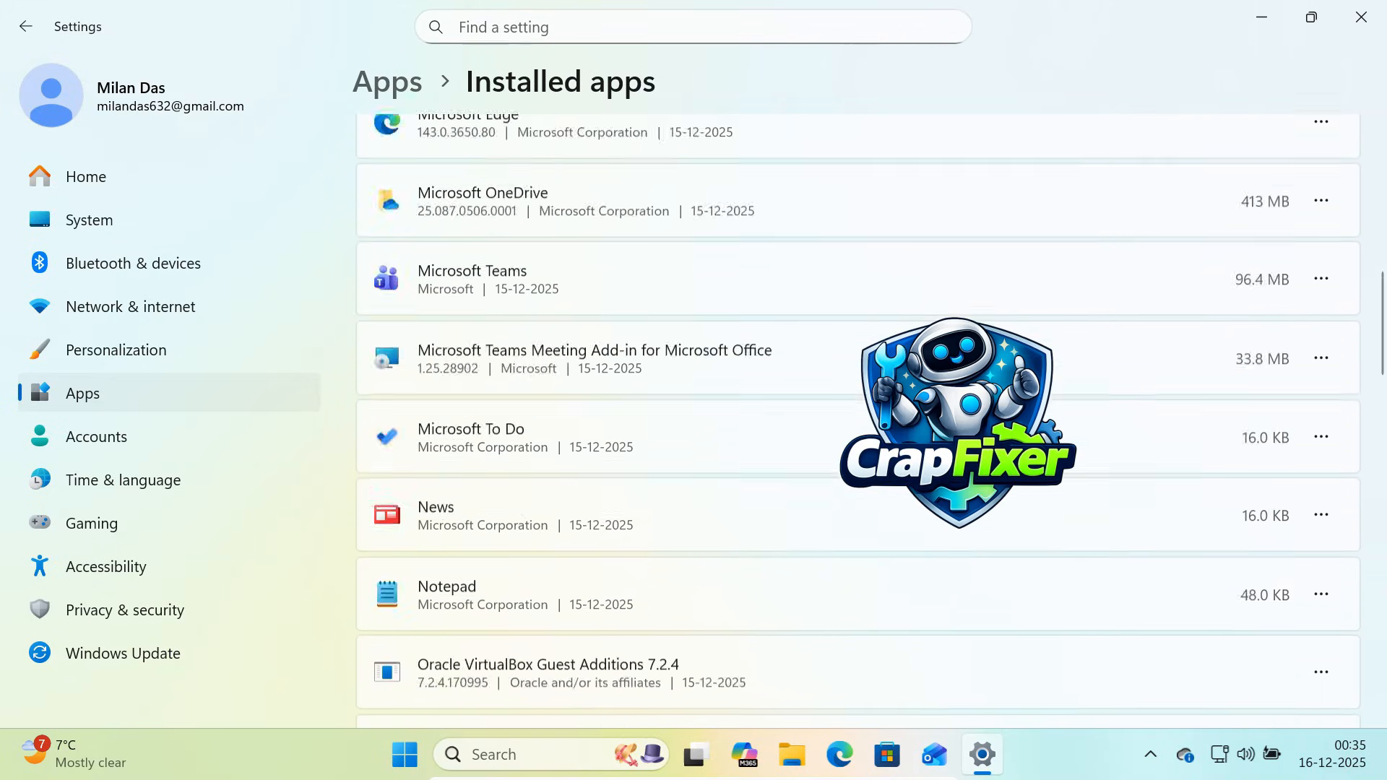
{"action": "scroll", "scroll_direction": "up", "scroll_amount": 3}
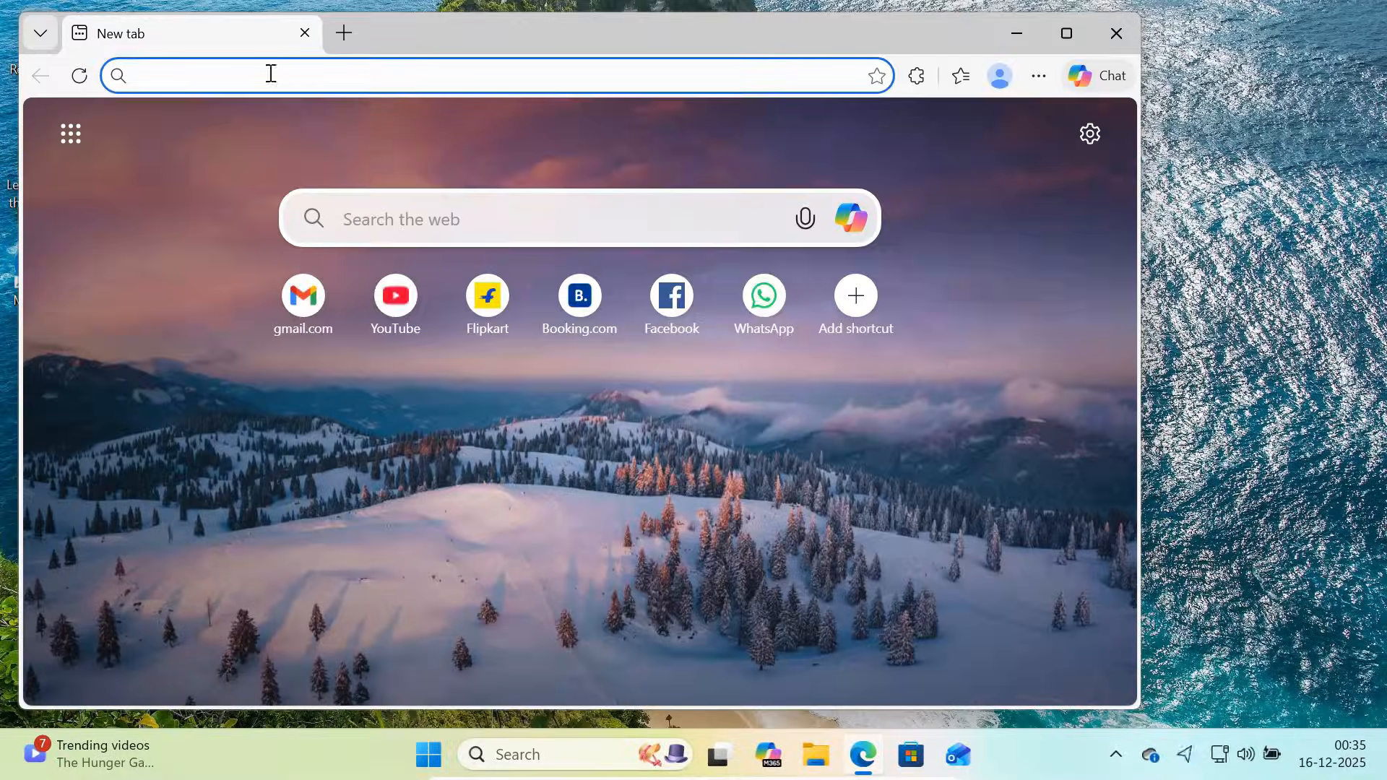
Search Bing for 'crapfixer github' and go to the builtbybel/CrapFixer repository
{"action": "type", "text": "crapfixer github"}
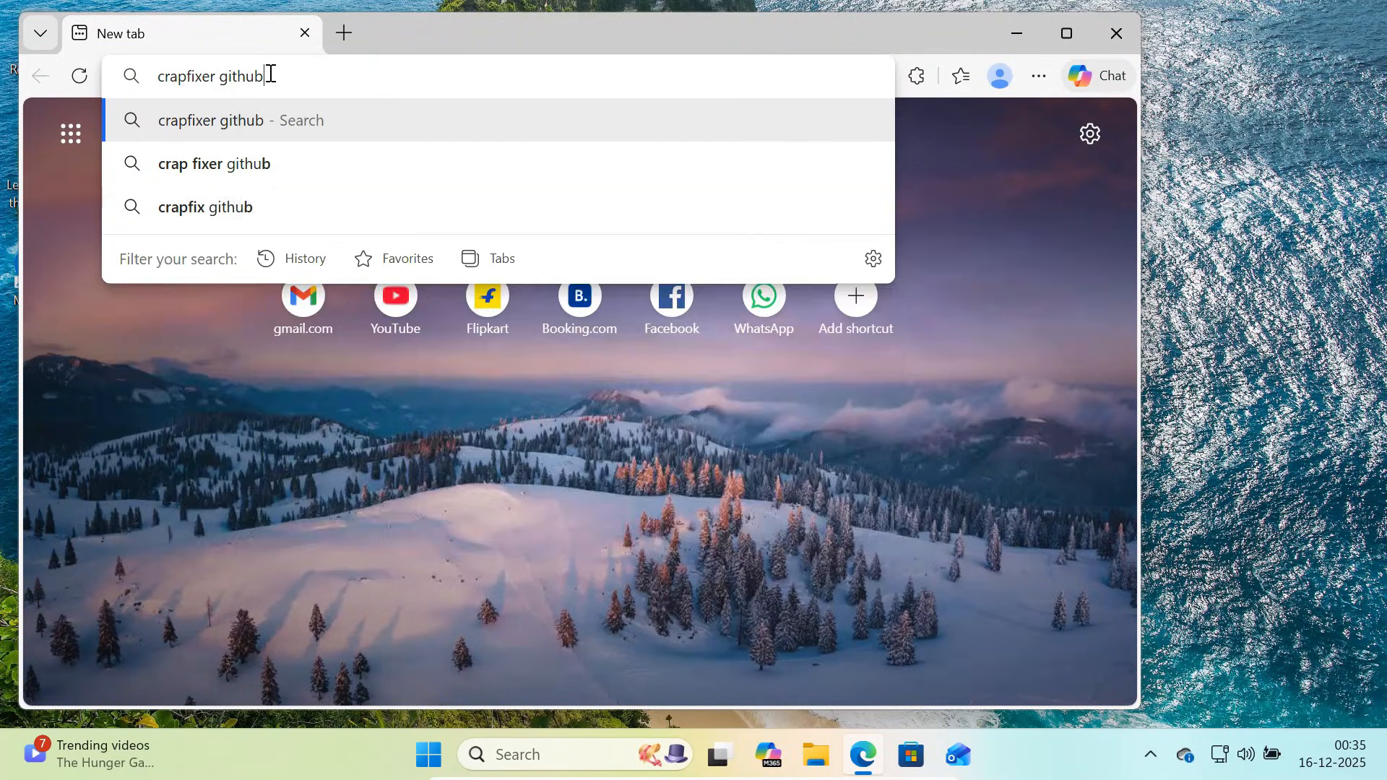
{"action": "key", "text": "Return"}
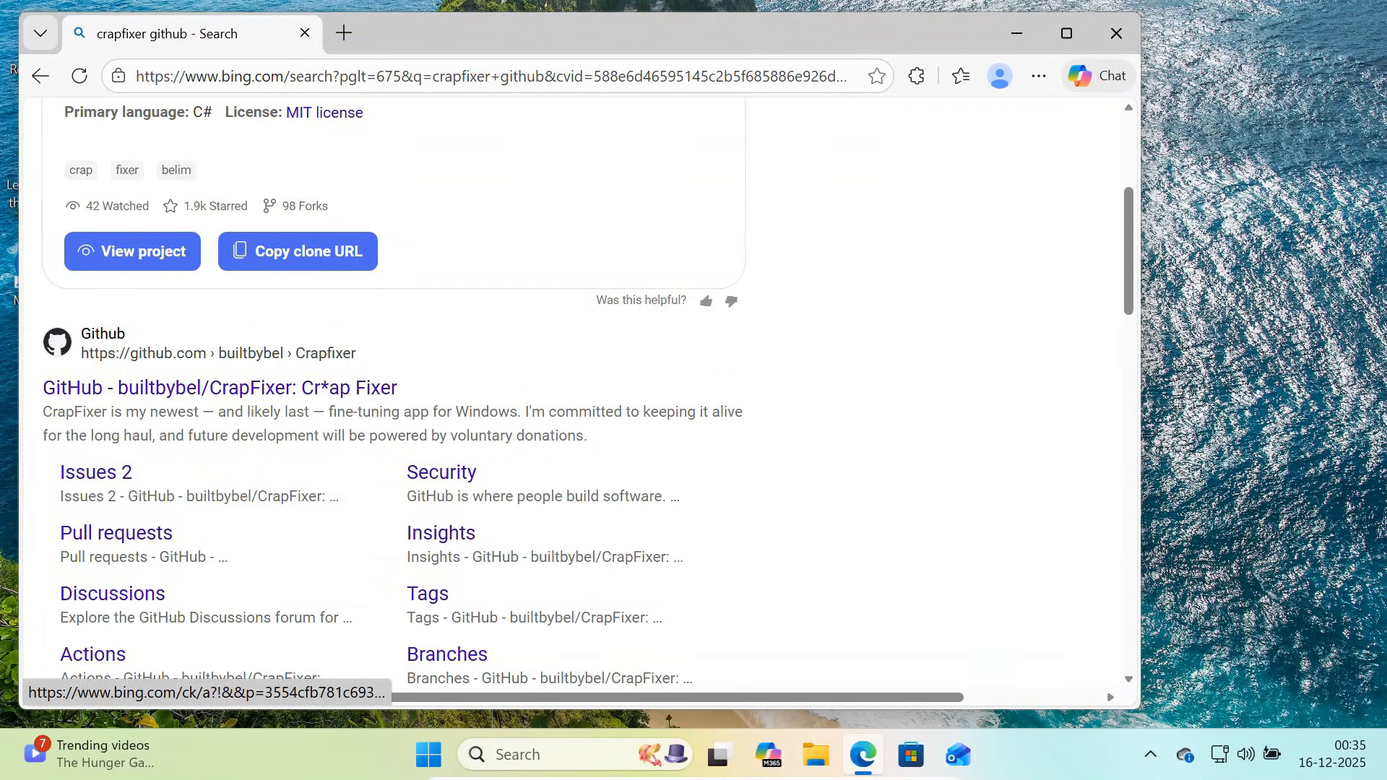
{"action": "left_click", "coordinate": [218, 387]}
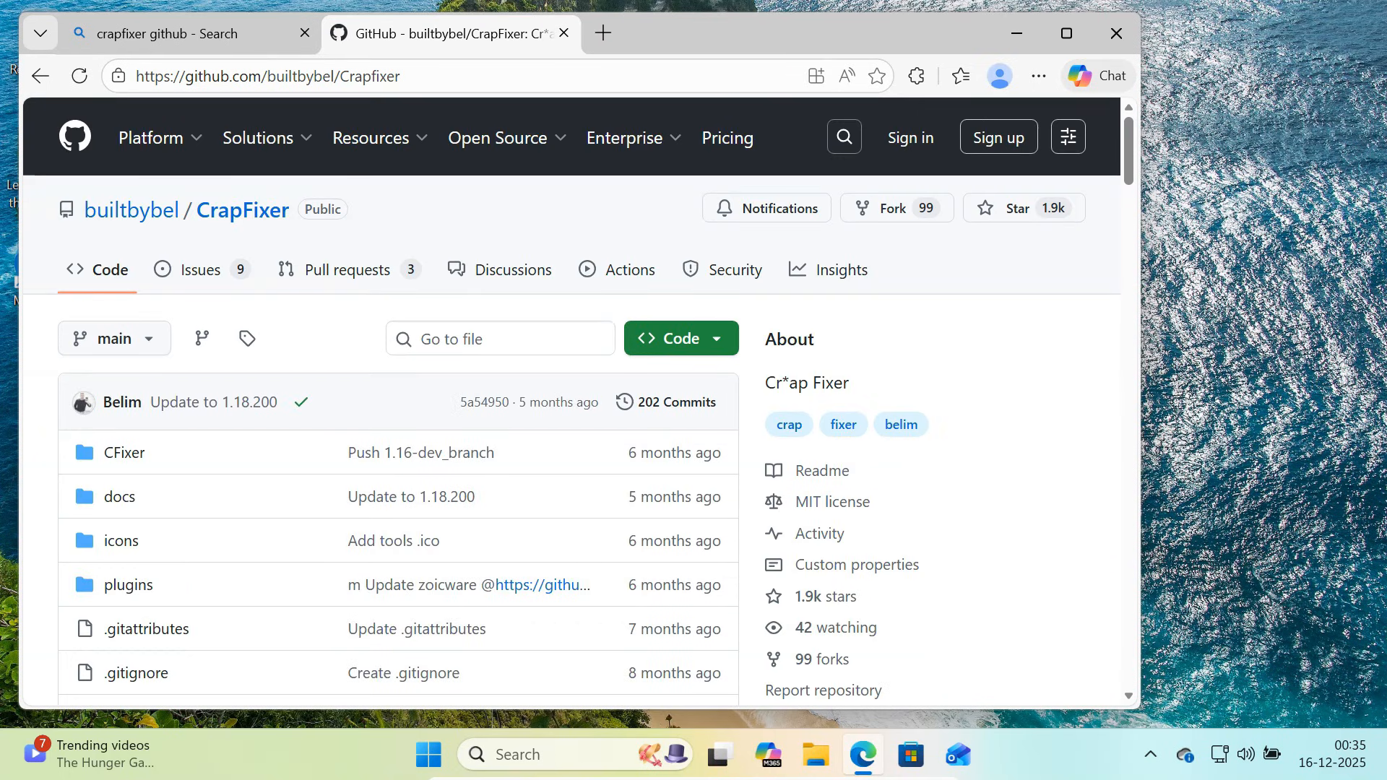
From the 1.18.200 release page, download the CrapFixer.zip asset
{"action": "scroll", "scroll_direction": "down", "scroll_amount": 3}
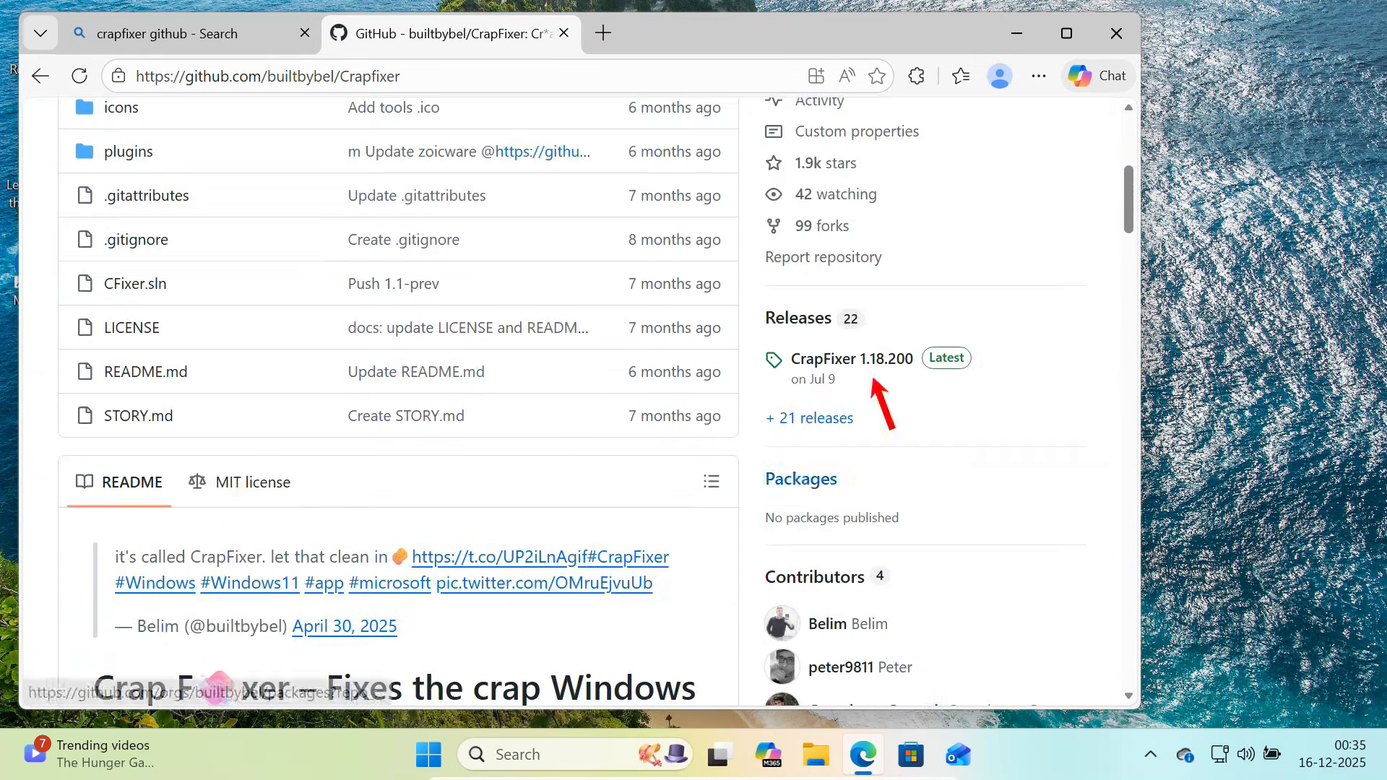
{"action": "mouse_move", "coordinate": [852, 359]}
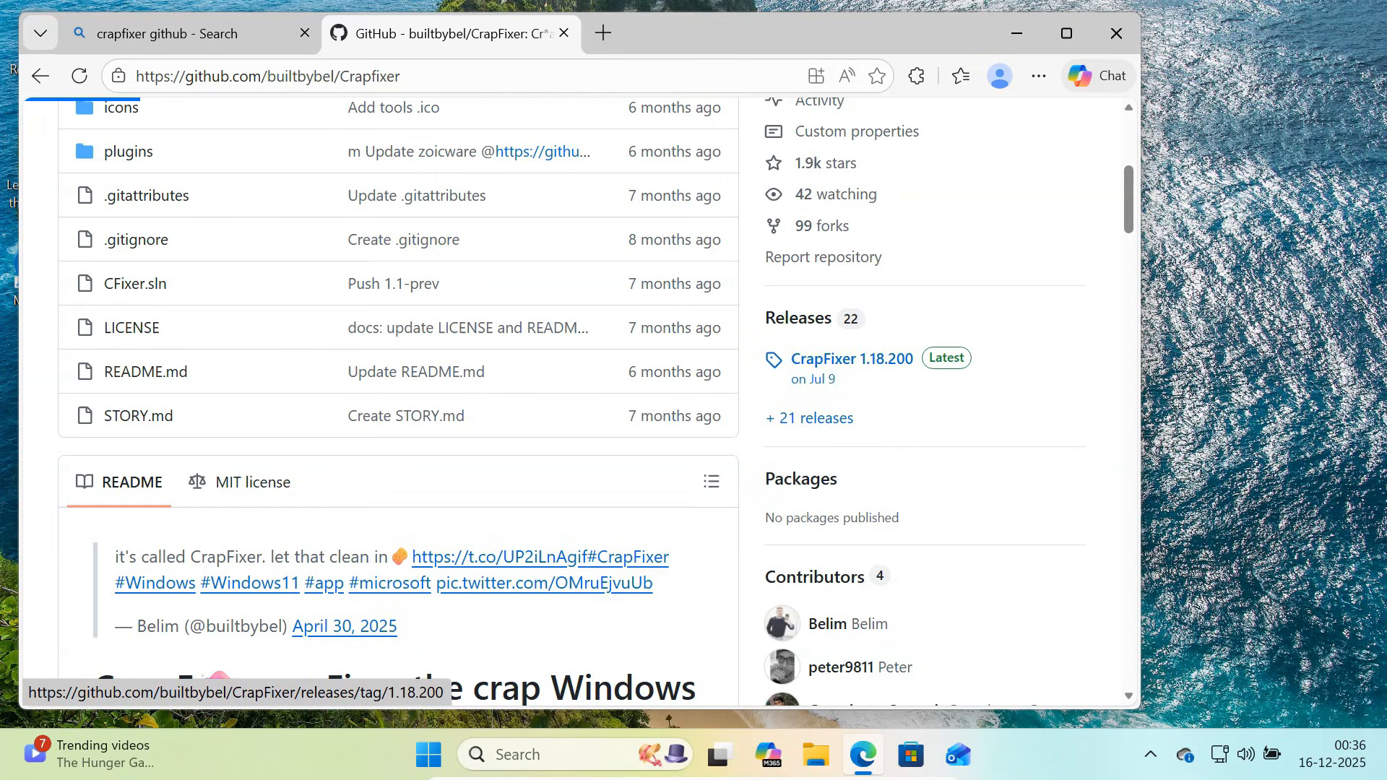
{"action": "left_click", "coordinate": [853, 359]}
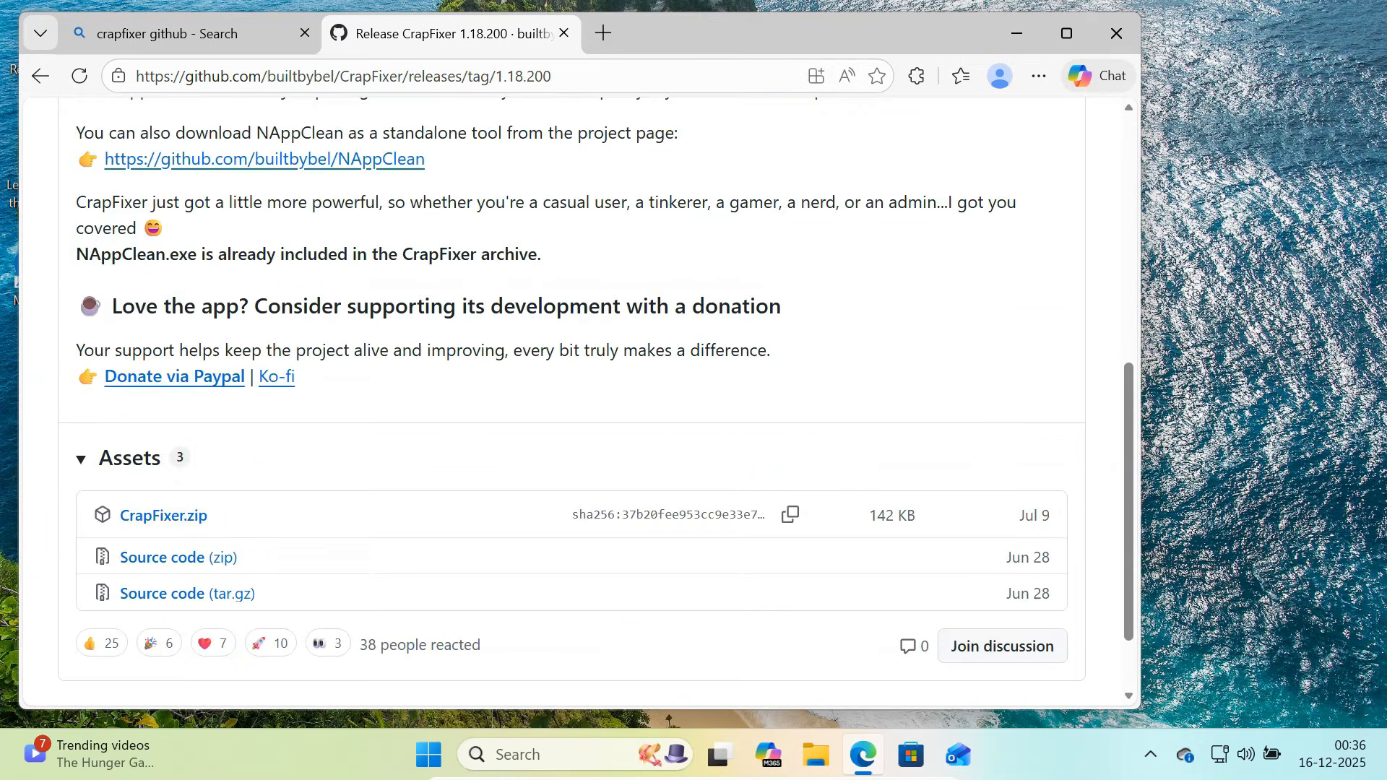
{"action": "scroll", "scroll_direction": "down", "scroll_amount": 3}
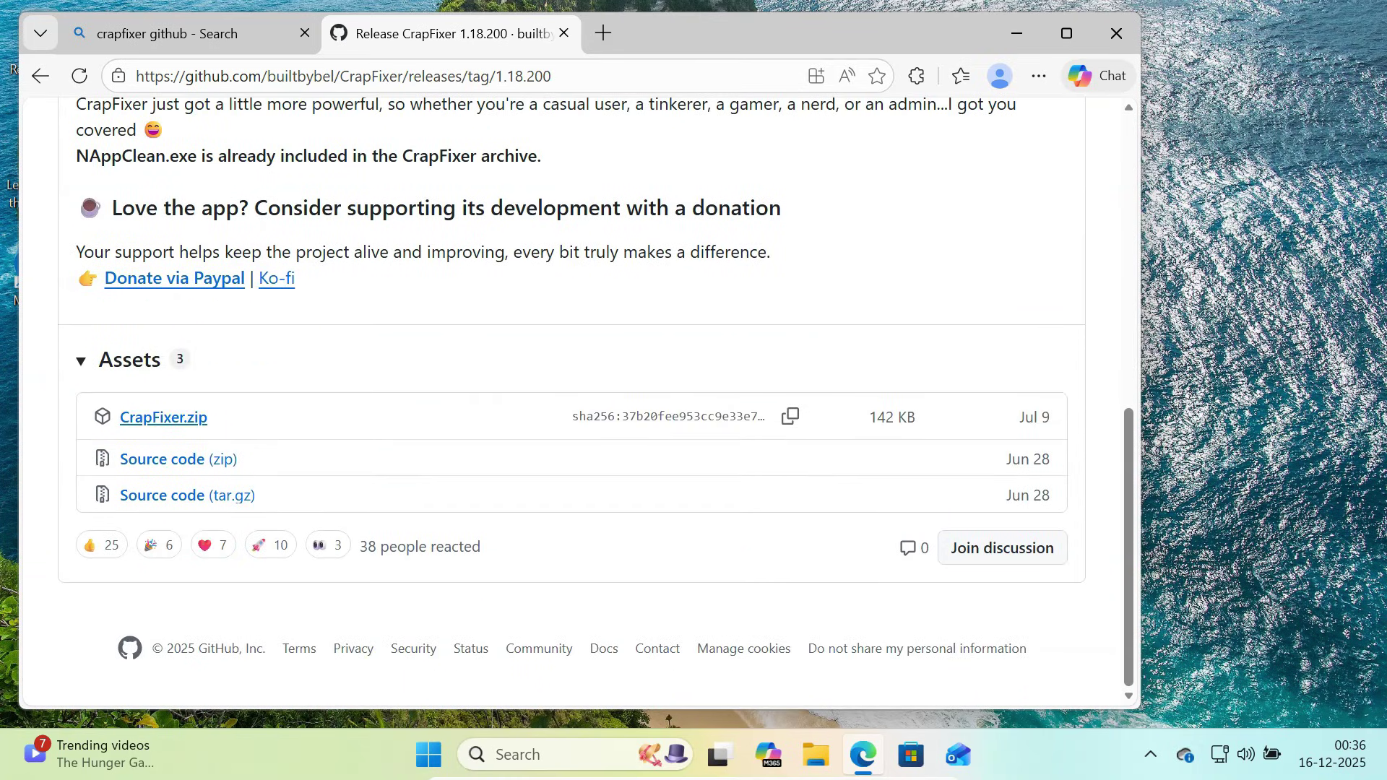
{"action": "left_click", "coordinate": [959, 75]}
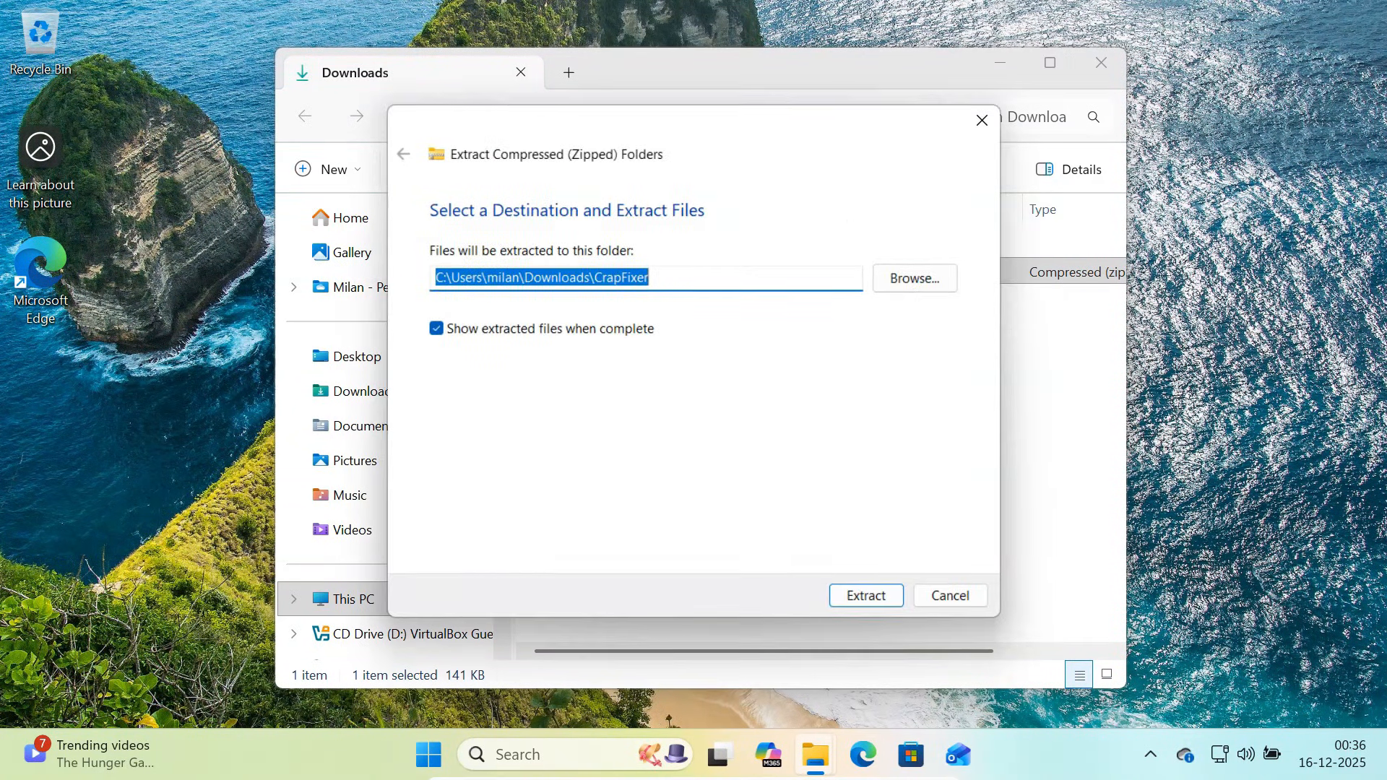
Extract the archive to a CrapFixer folder in Downloads and launch Crap Fixer.exe
{"action": "left_click", "coordinate": [864, 595]}
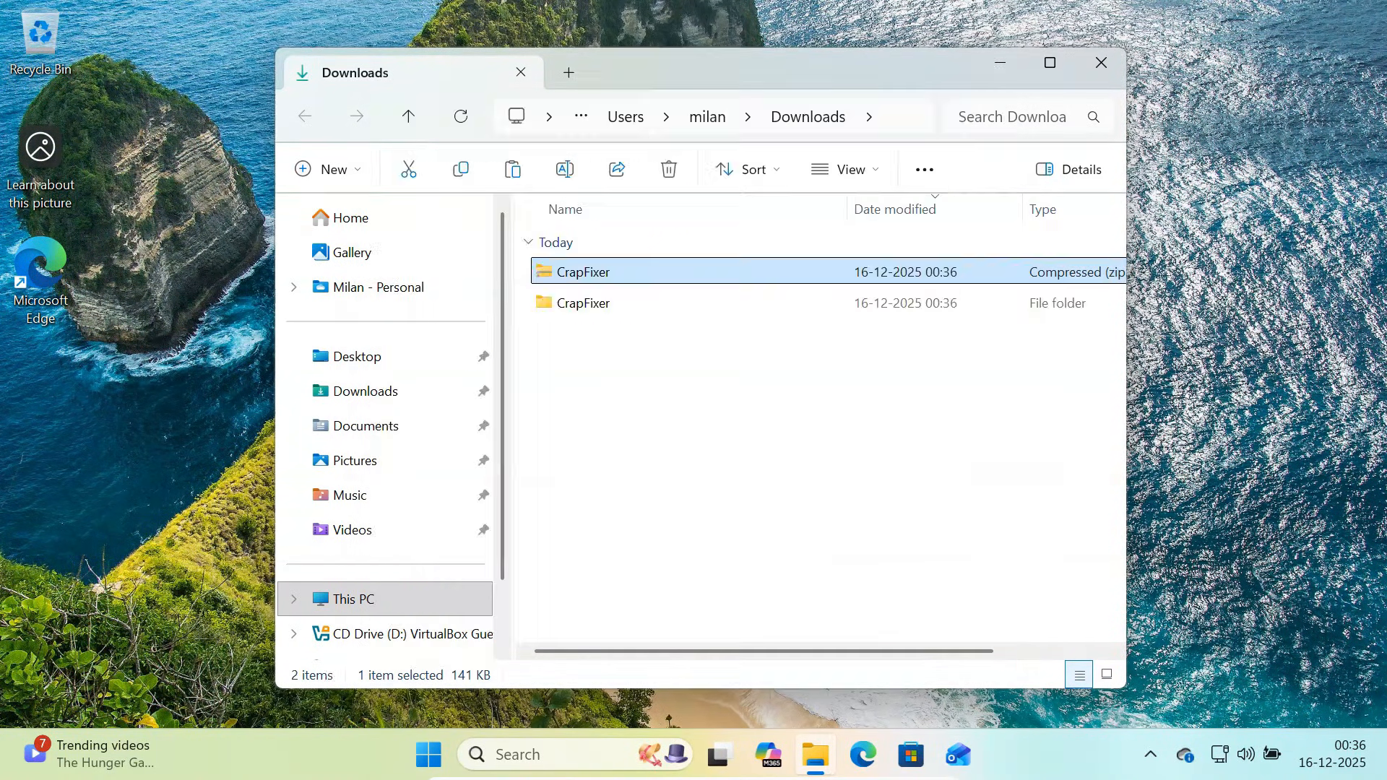
{"action": "double_click", "coordinate": [582, 302]}
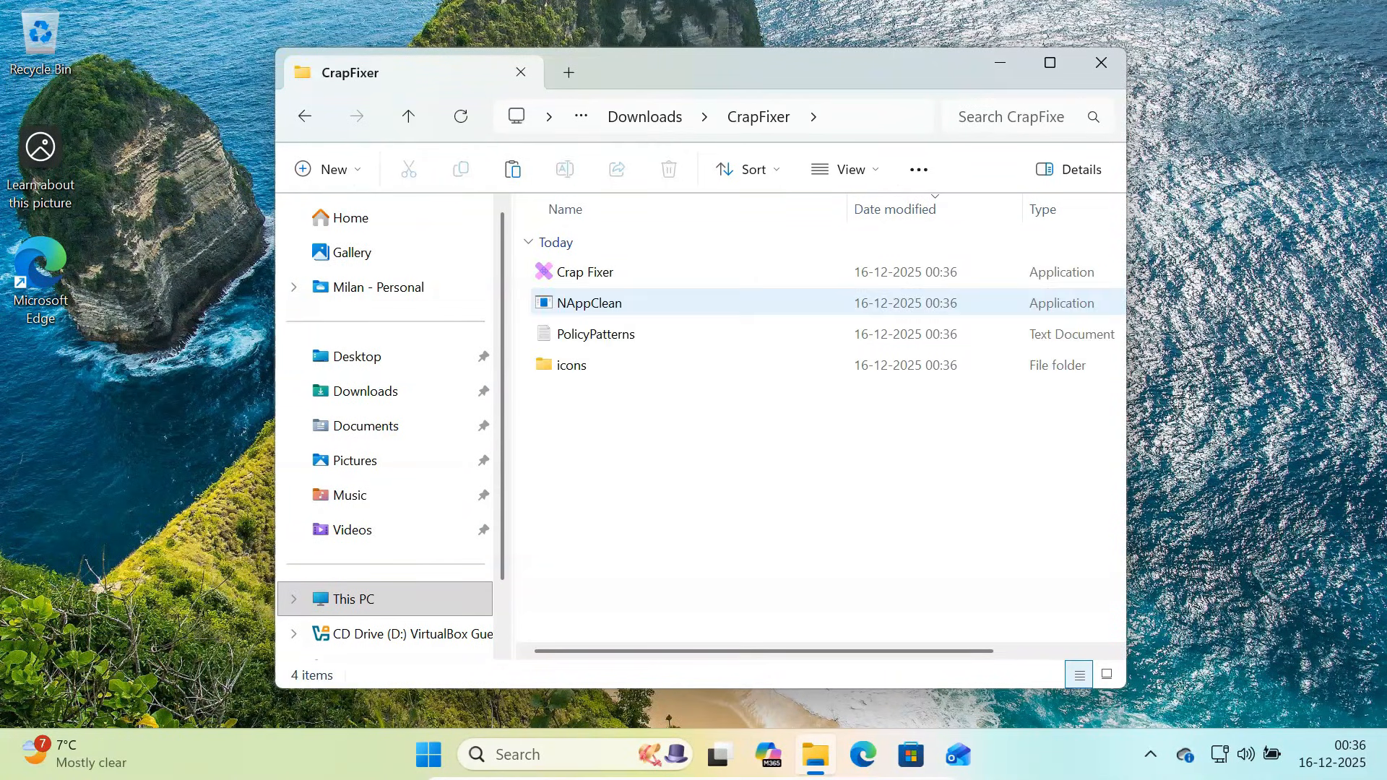
{"action": "left_click", "coordinate": [584, 272]}
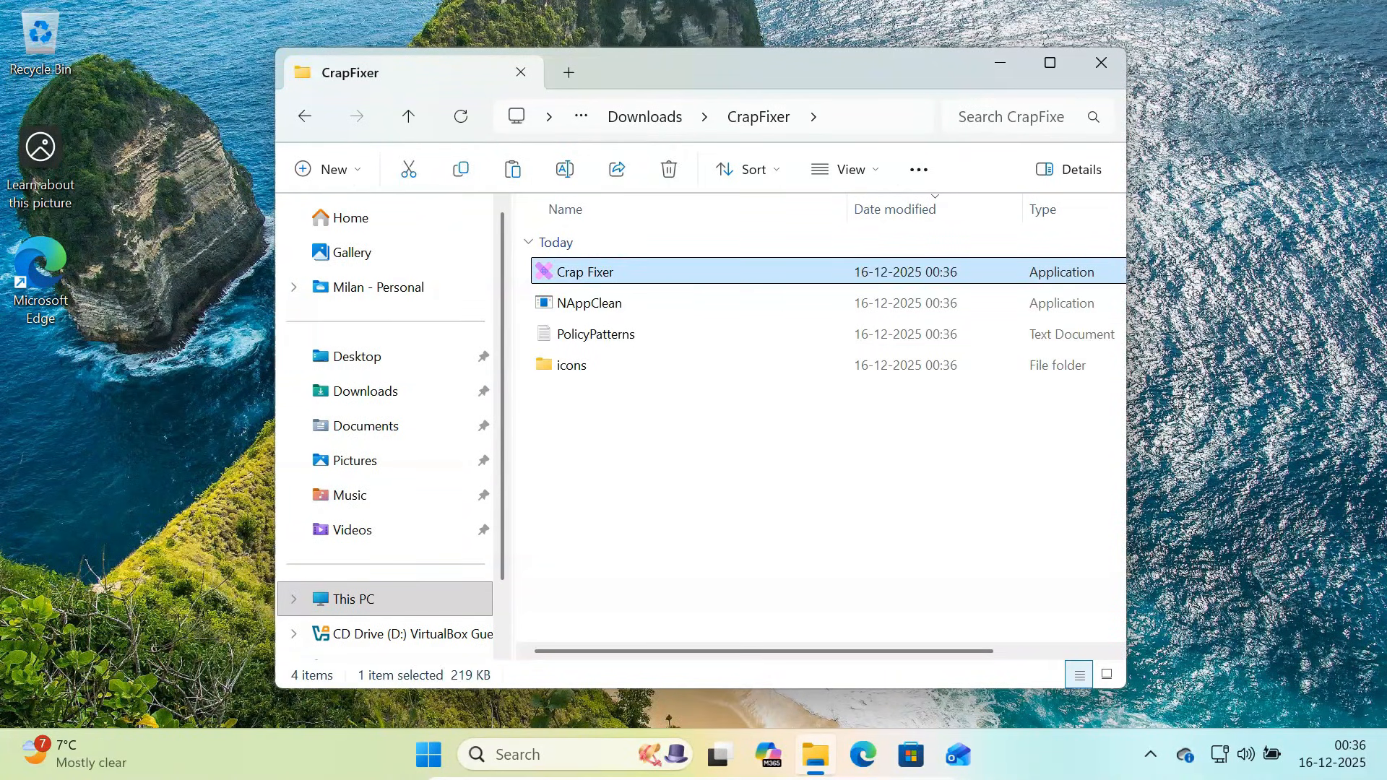
{"action": "right_click", "coordinate": [585, 272]}
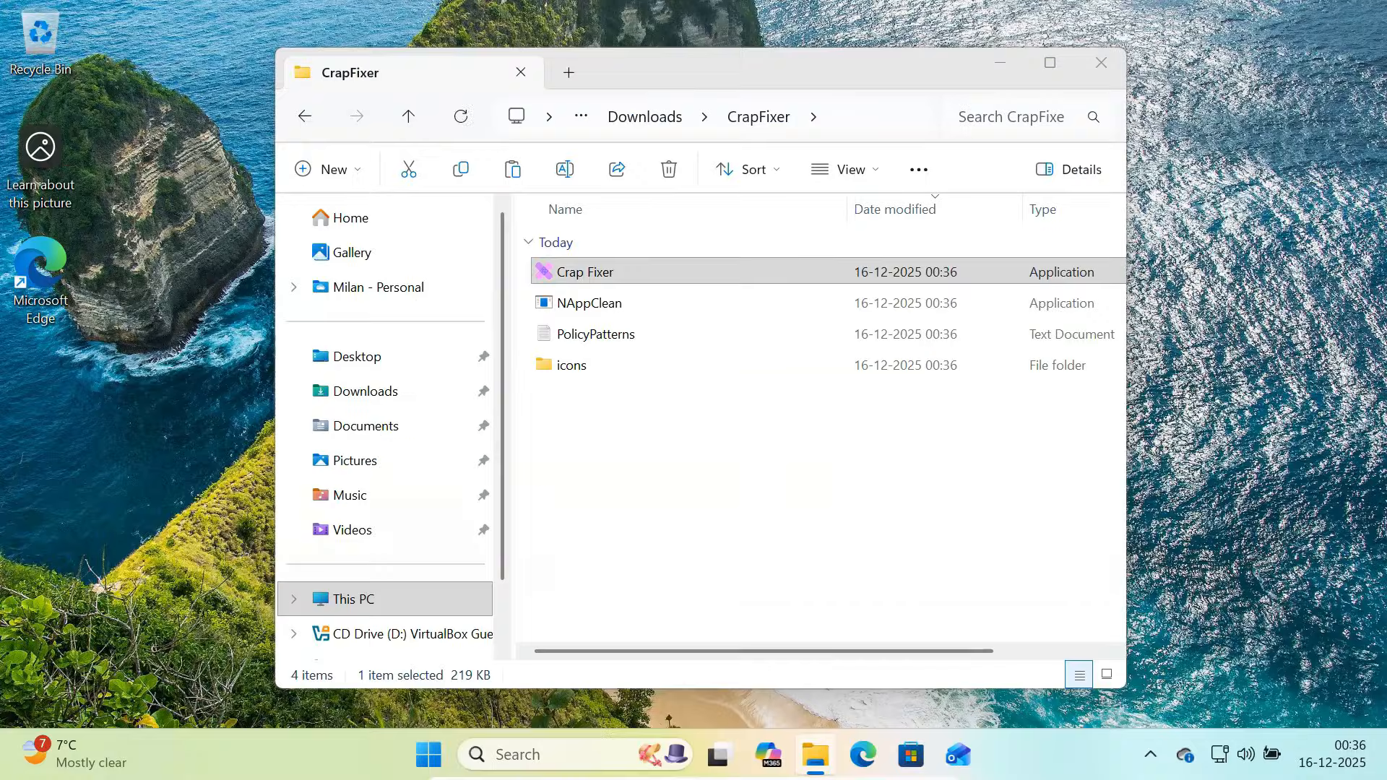
{"action": "double_click", "coordinate": [585, 272]}
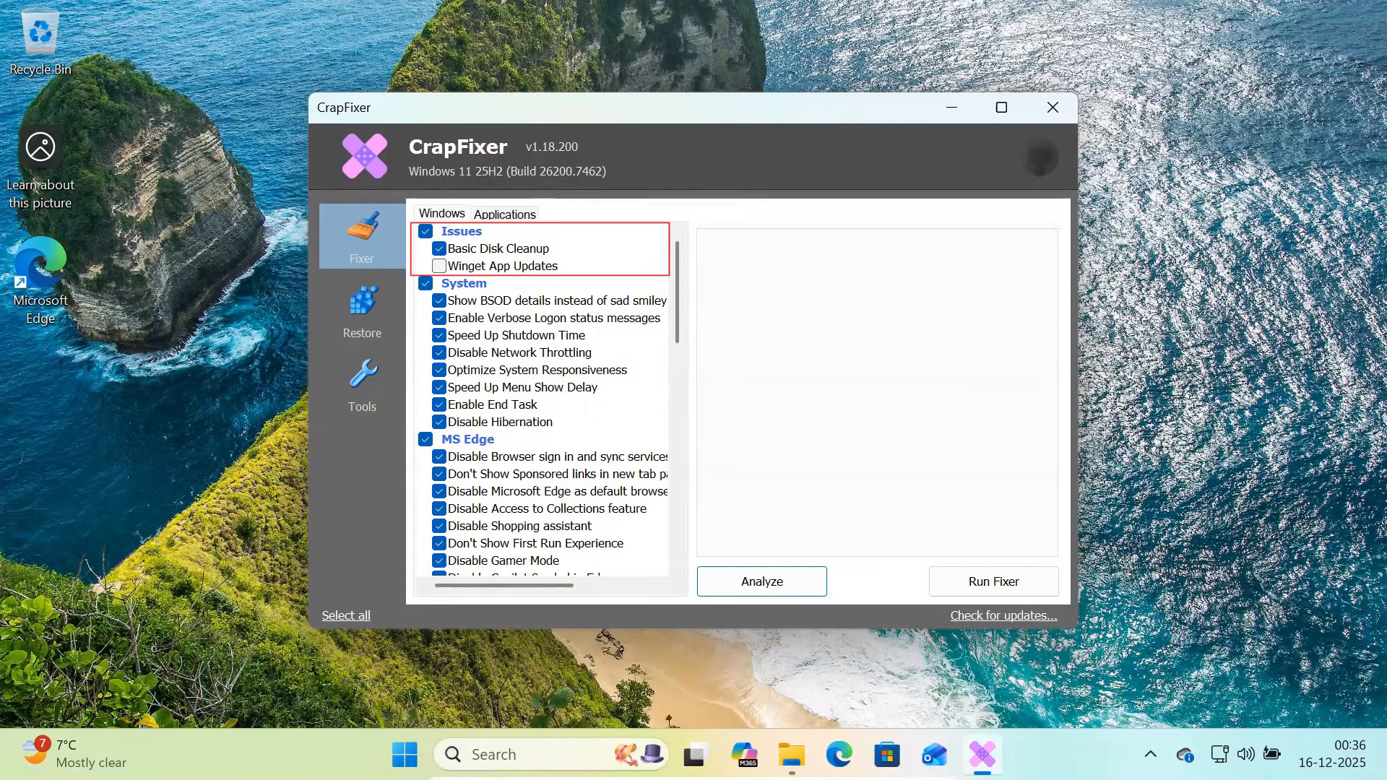
Review Basic Disk Cleanup and Winget App Updates, read its help and agree to search online
{"action": "left_click", "coordinate": [497, 249]}
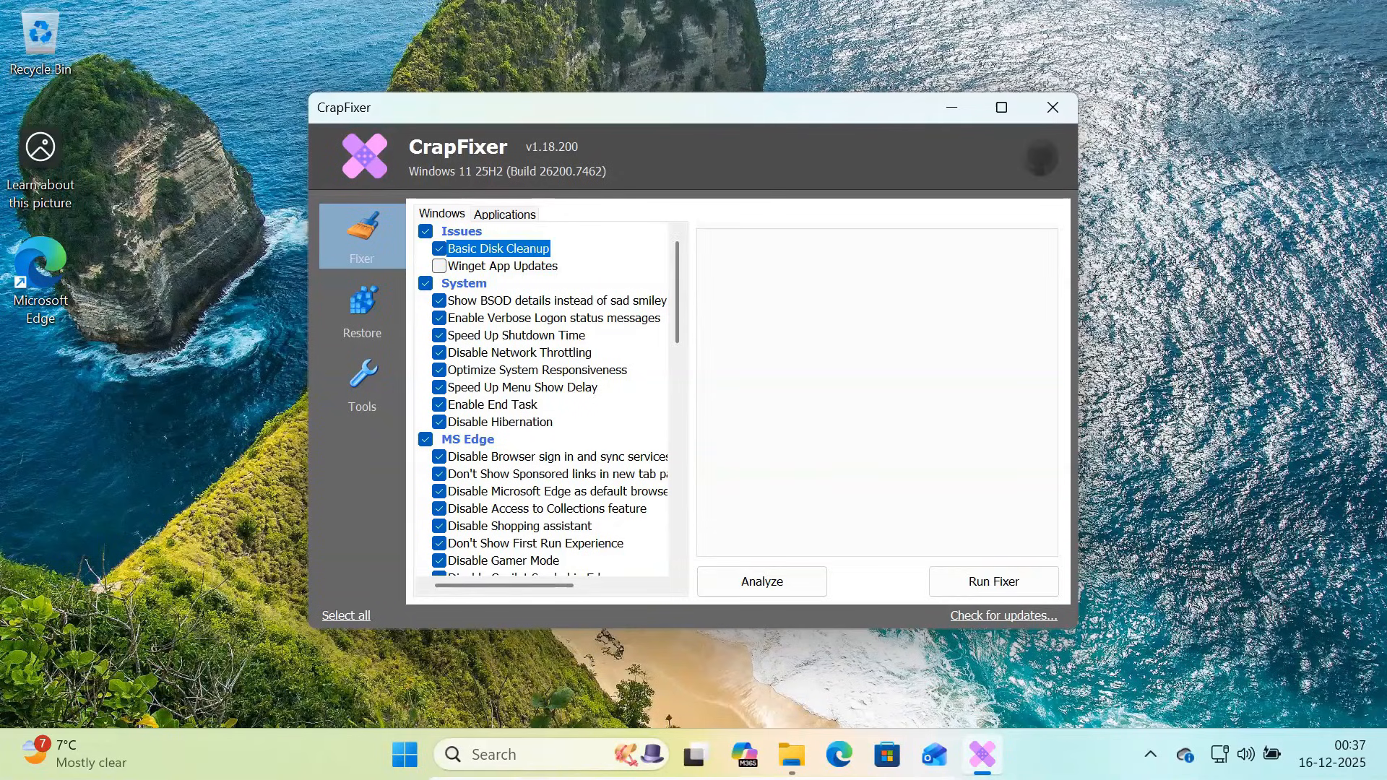
{"action": "left_click", "coordinate": [503, 266]}
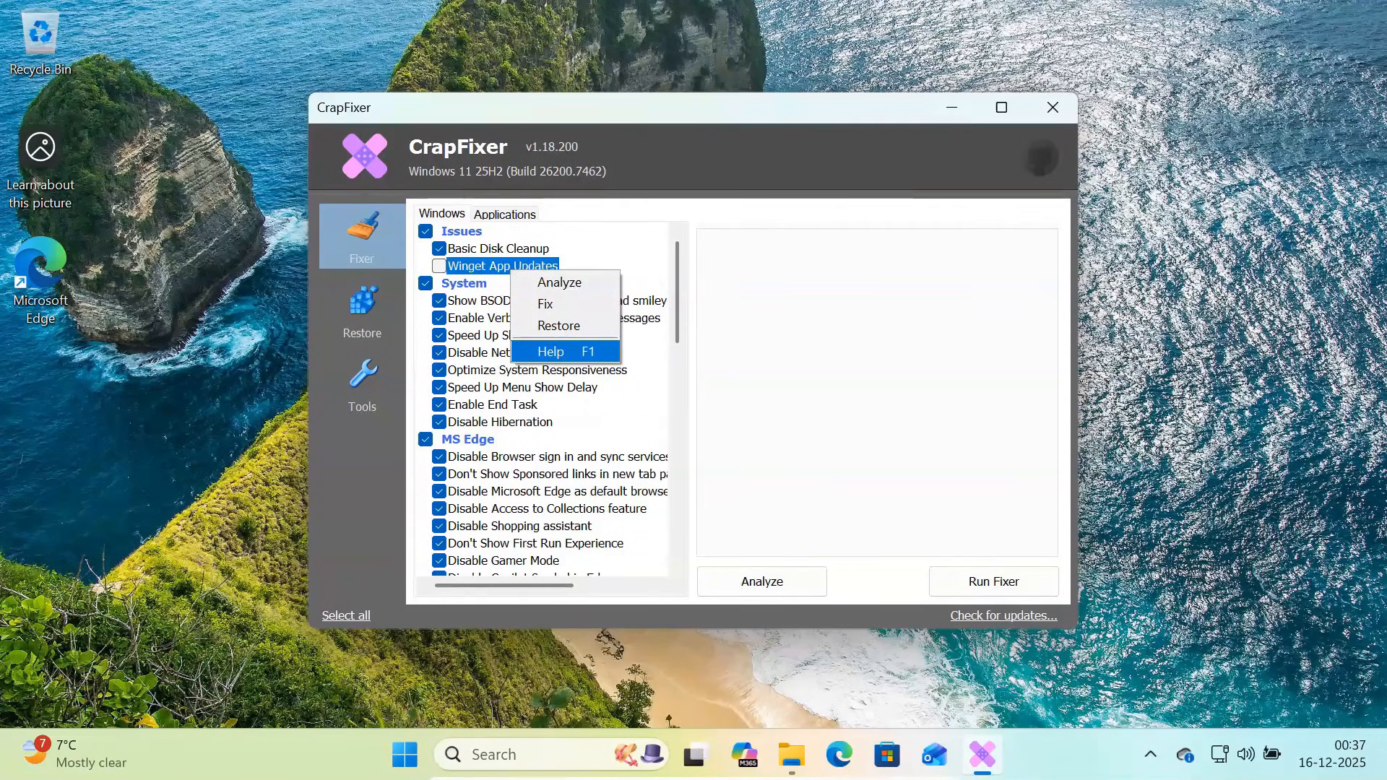
{"action": "left_click", "coordinate": [549, 351]}
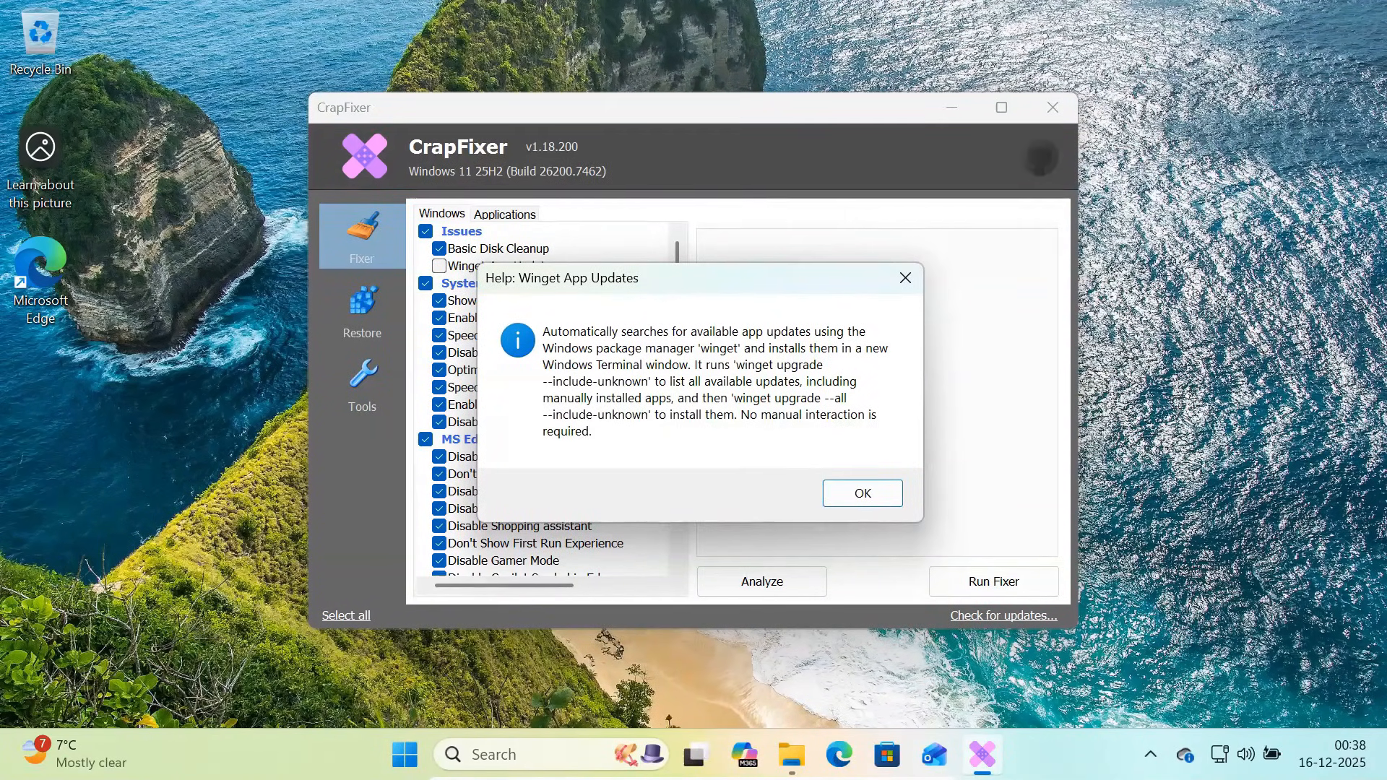
{"action": "left_click", "coordinate": [861, 492]}
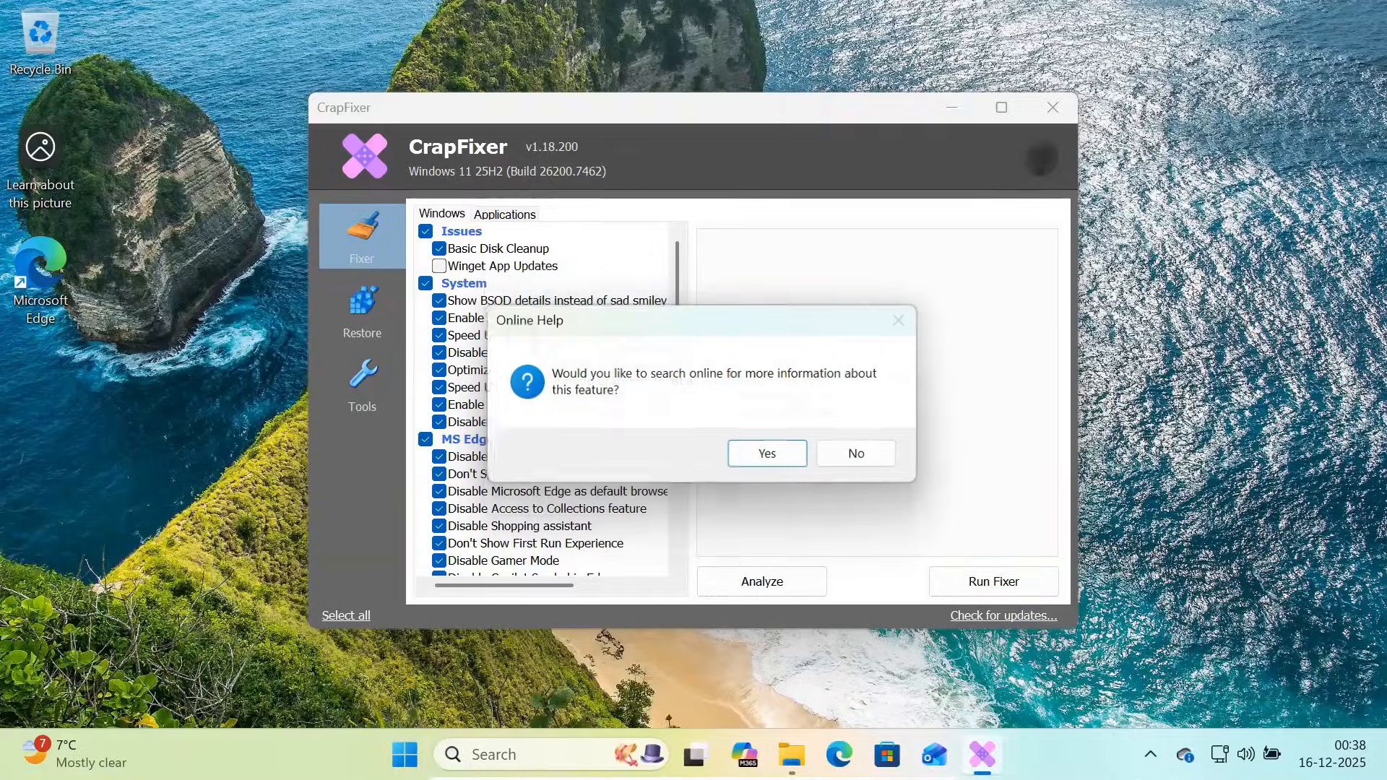
{"action": "left_click", "coordinate": [853, 452]}
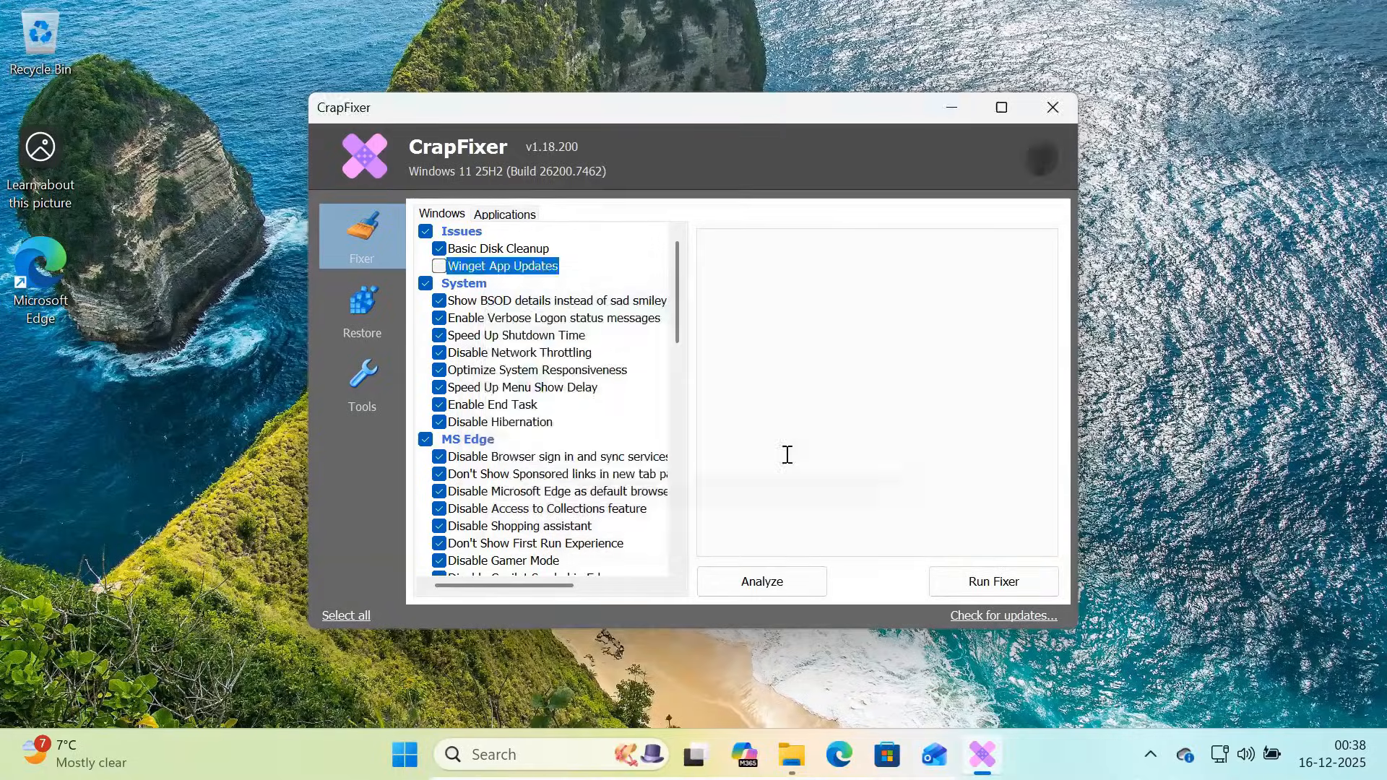
{"action": "left_click", "coordinate": [837, 754]}
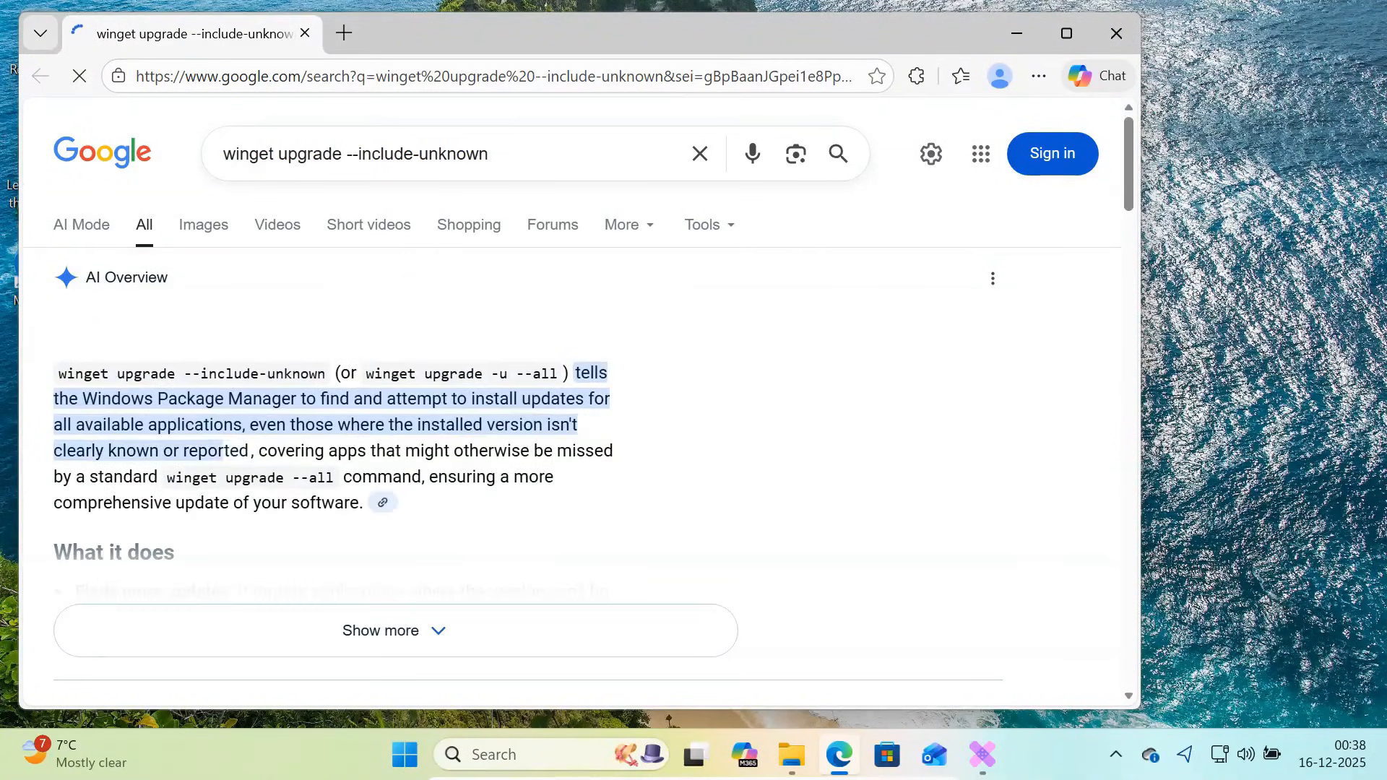
{"action": "scroll", "scroll_direction": "down", "scroll_amount": 3}
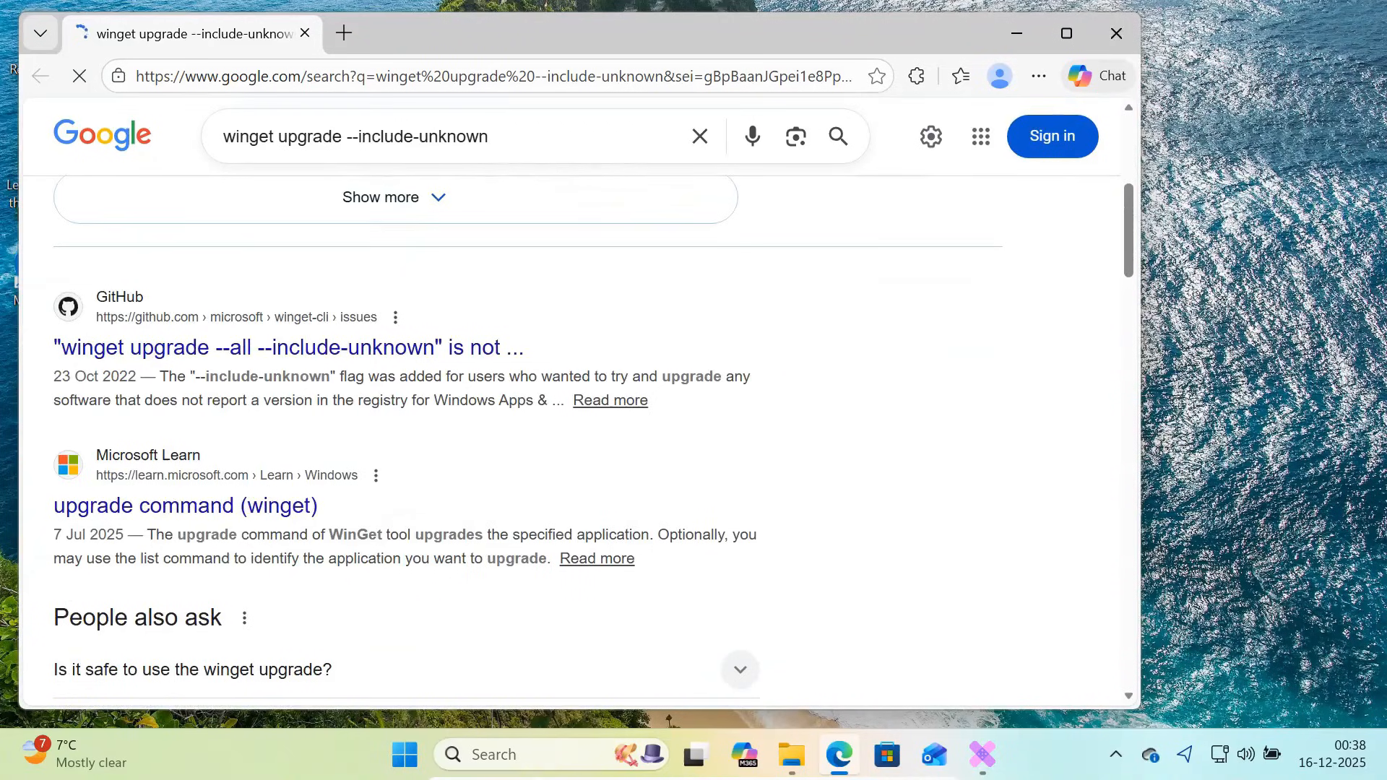
{"action": "scroll", "scroll_direction": "down", "scroll_amount": 3}
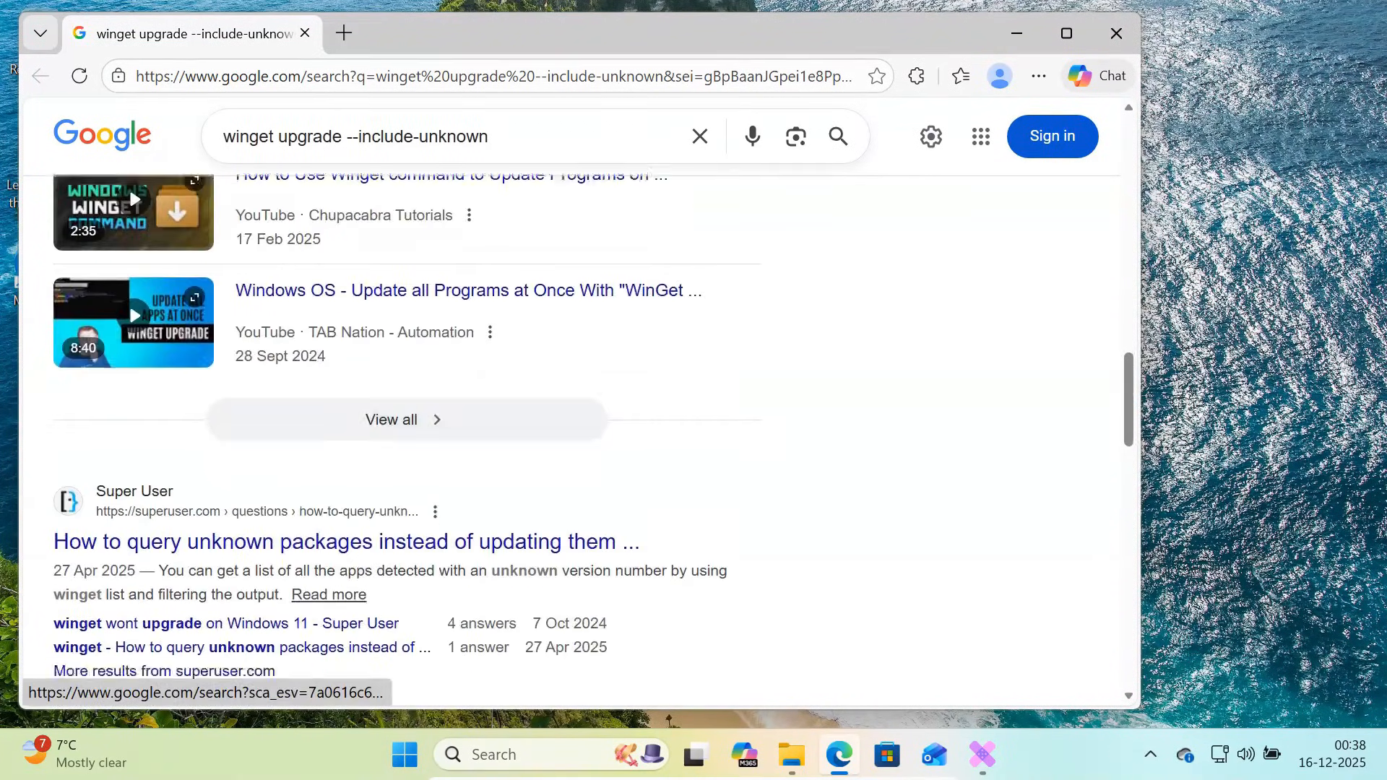
{"action": "scroll", "scroll_direction": "down", "scroll_amount": 3}
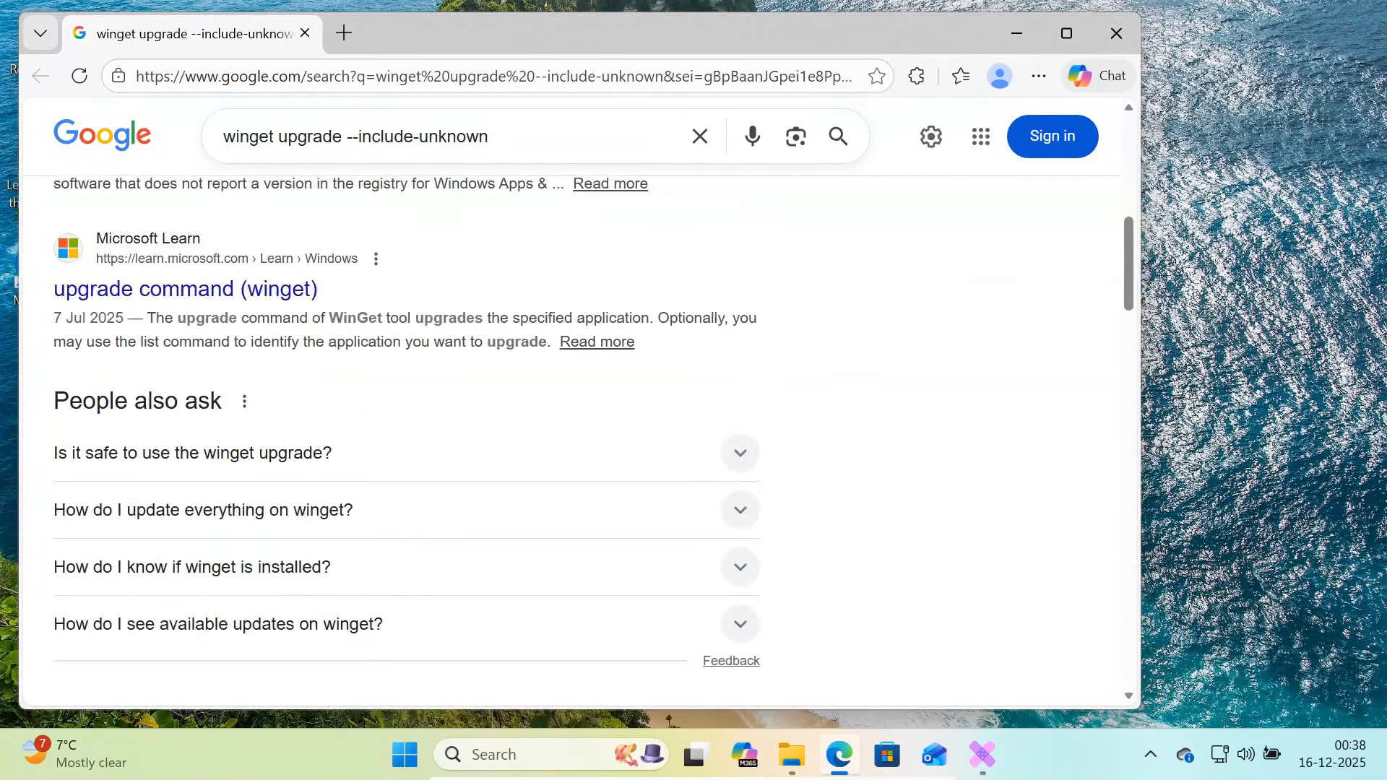
{"action": "scroll", "scroll_direction": "up", "scroll_amount": 3}
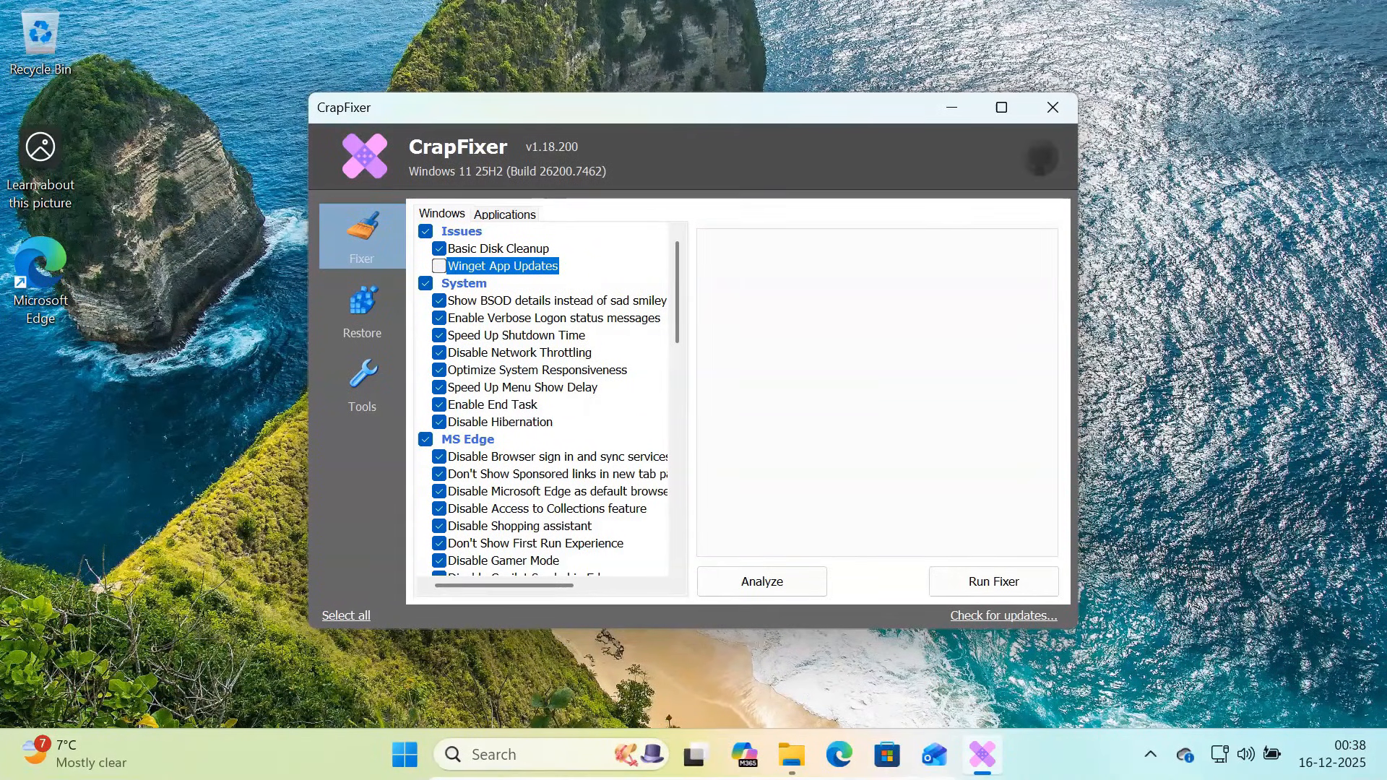
Uncheck Disable Network Throttling while reviewing Verbose Logon and Disable Hibernation tweaks
{"action": "left_click", "coordinate": [553, 300]}
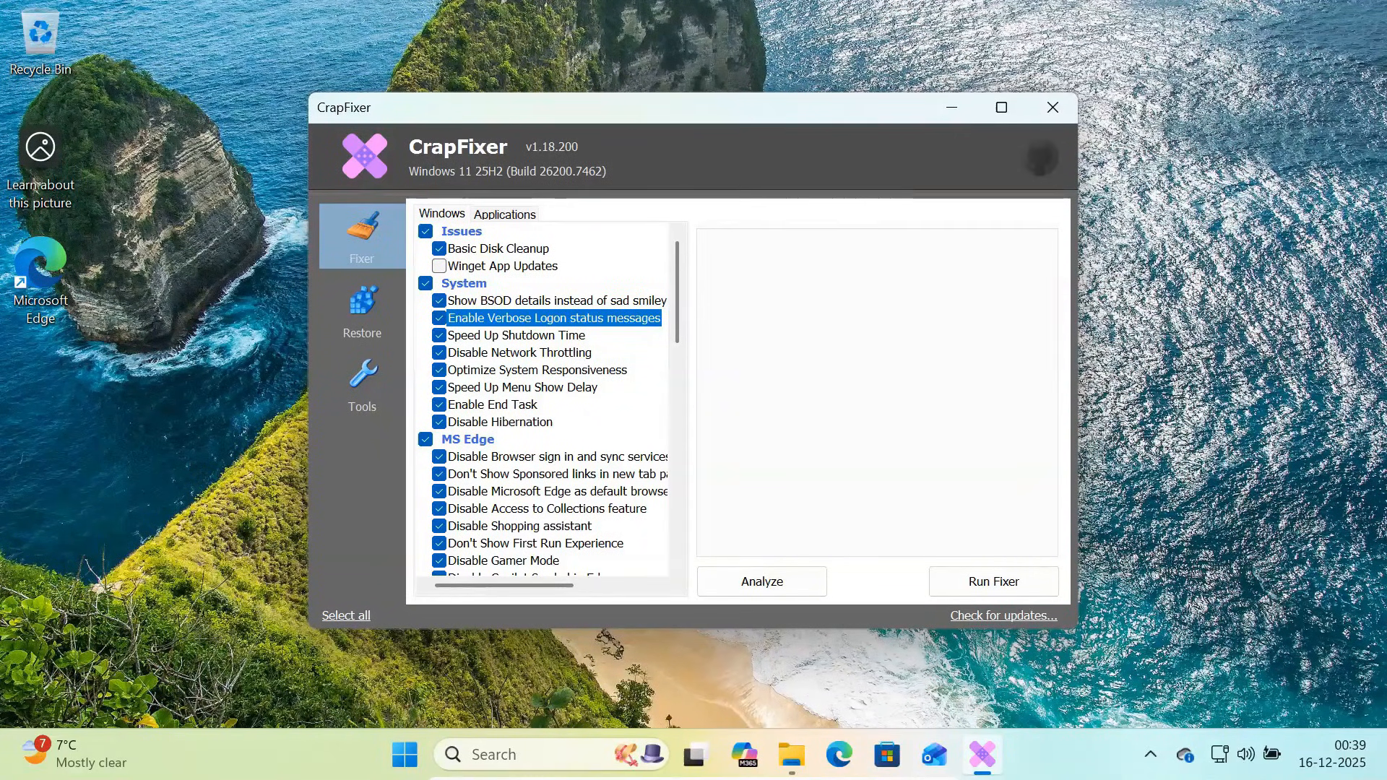
{"action": "left_click", "coordinate": [516, 334]}
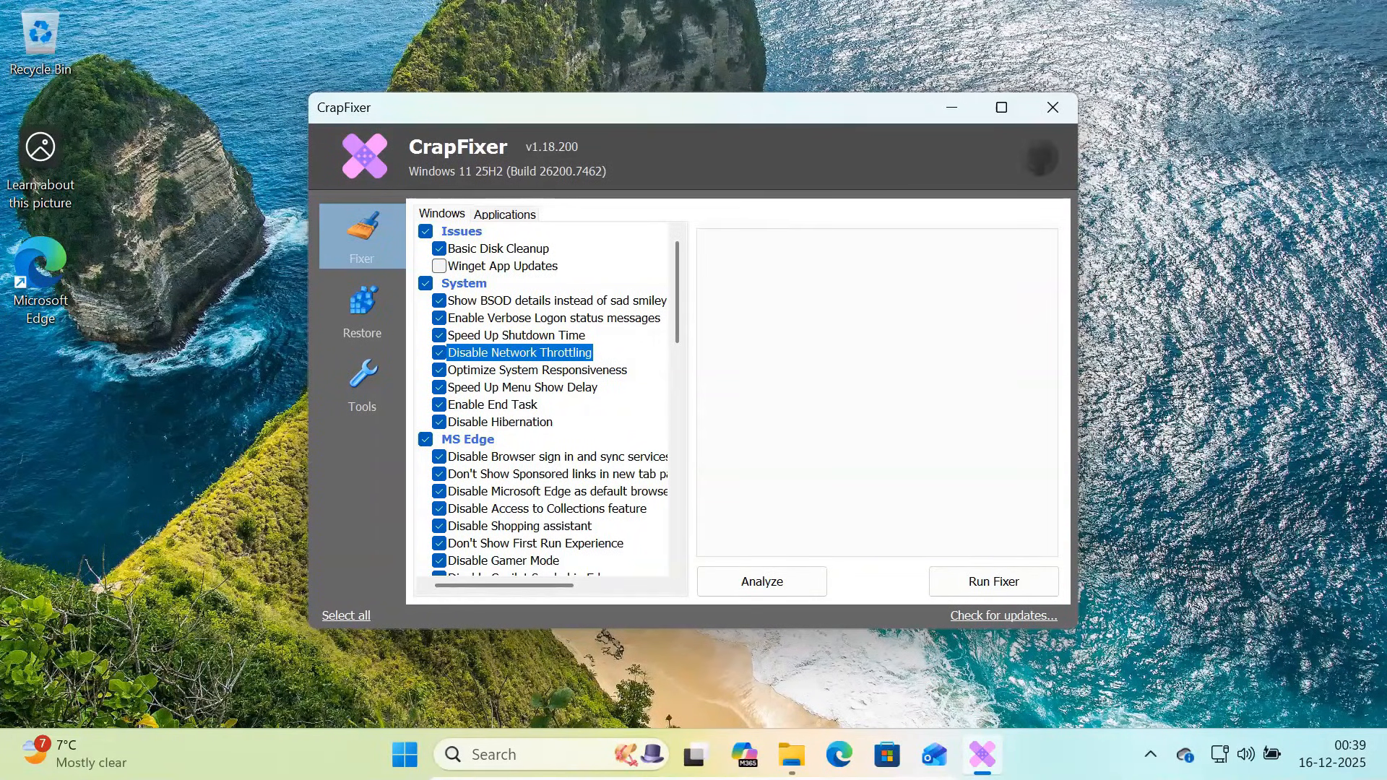
{"action": "left_click", "coordinate": [440, 352]}
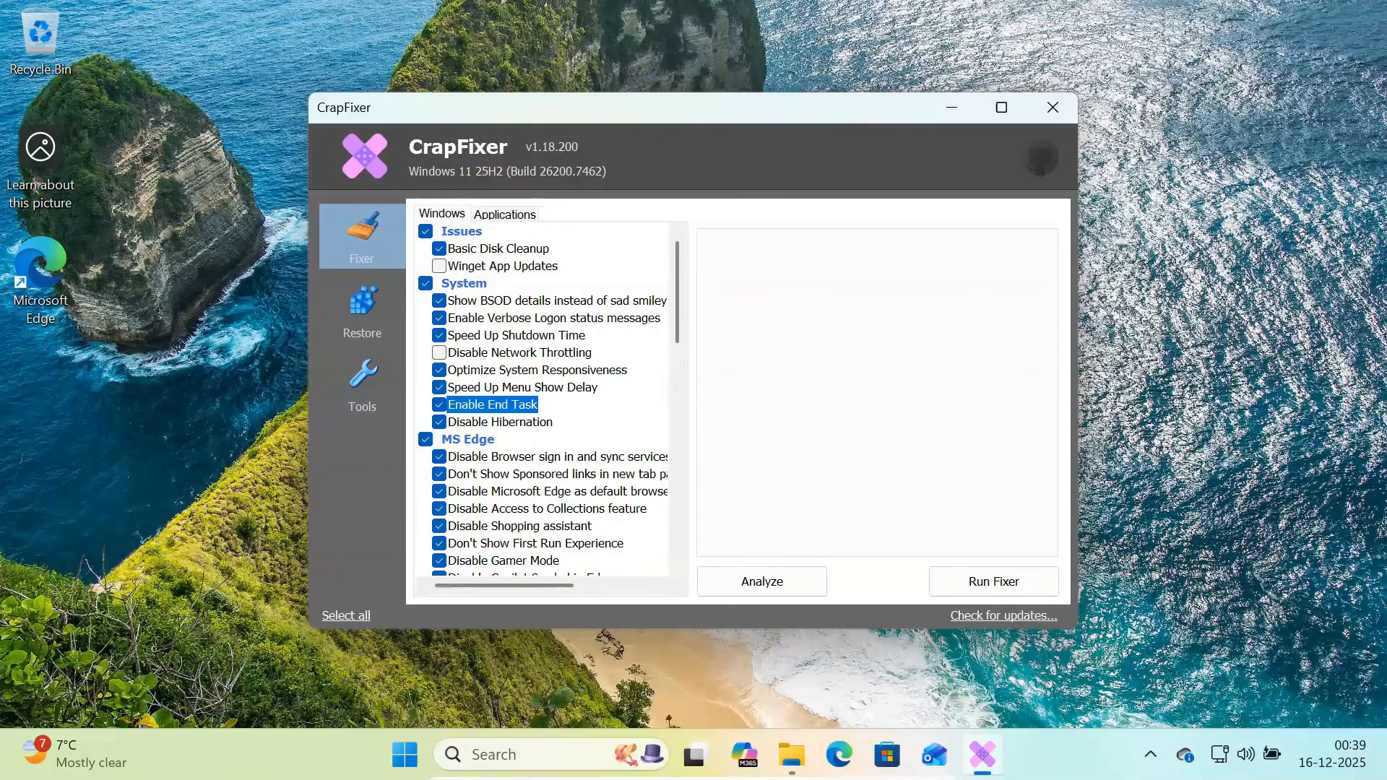
{"action": "left_click", "coordinate": [500, 422]}
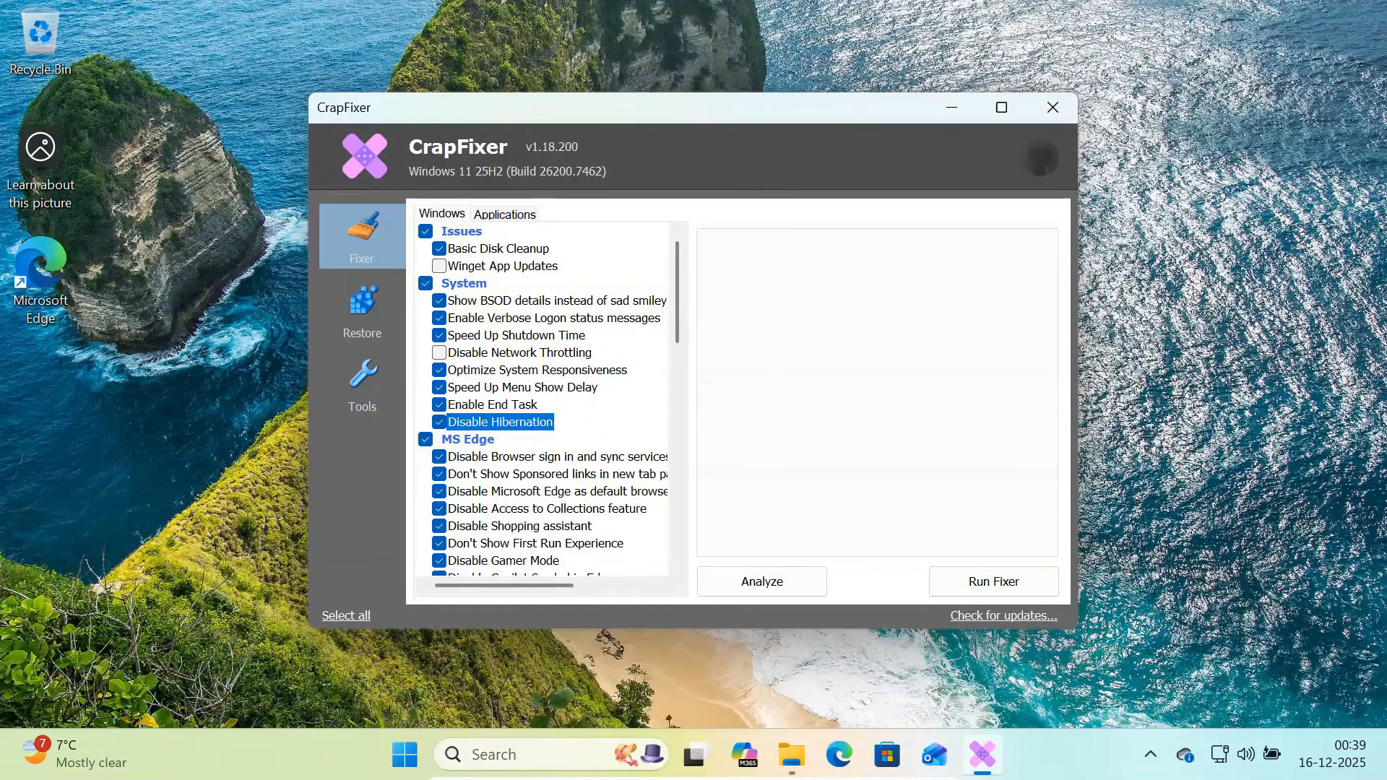
{"action": "scroll", "scroll_direction": "down", "scroll_amount": 3}
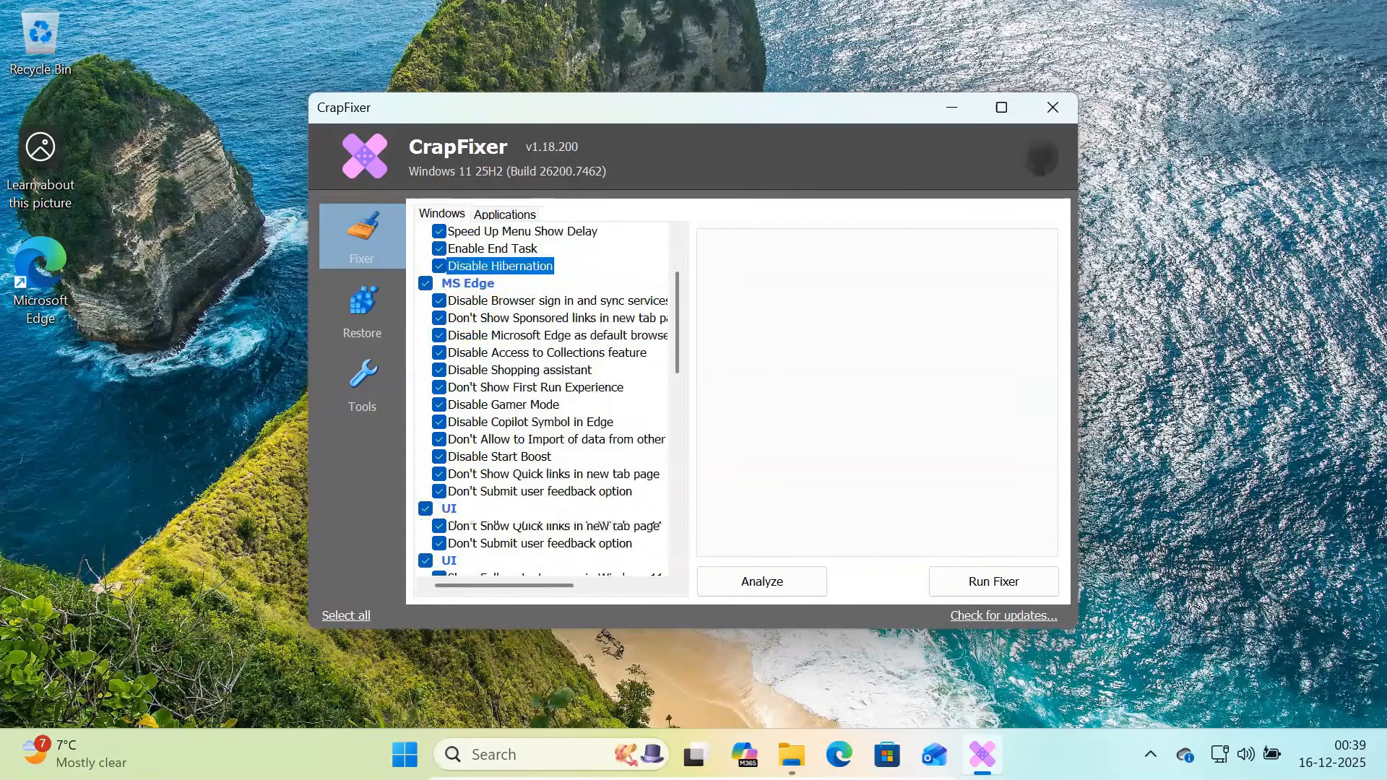
{"action": "scroll", "scroll_direction": "down", "scroll_amount": 3}
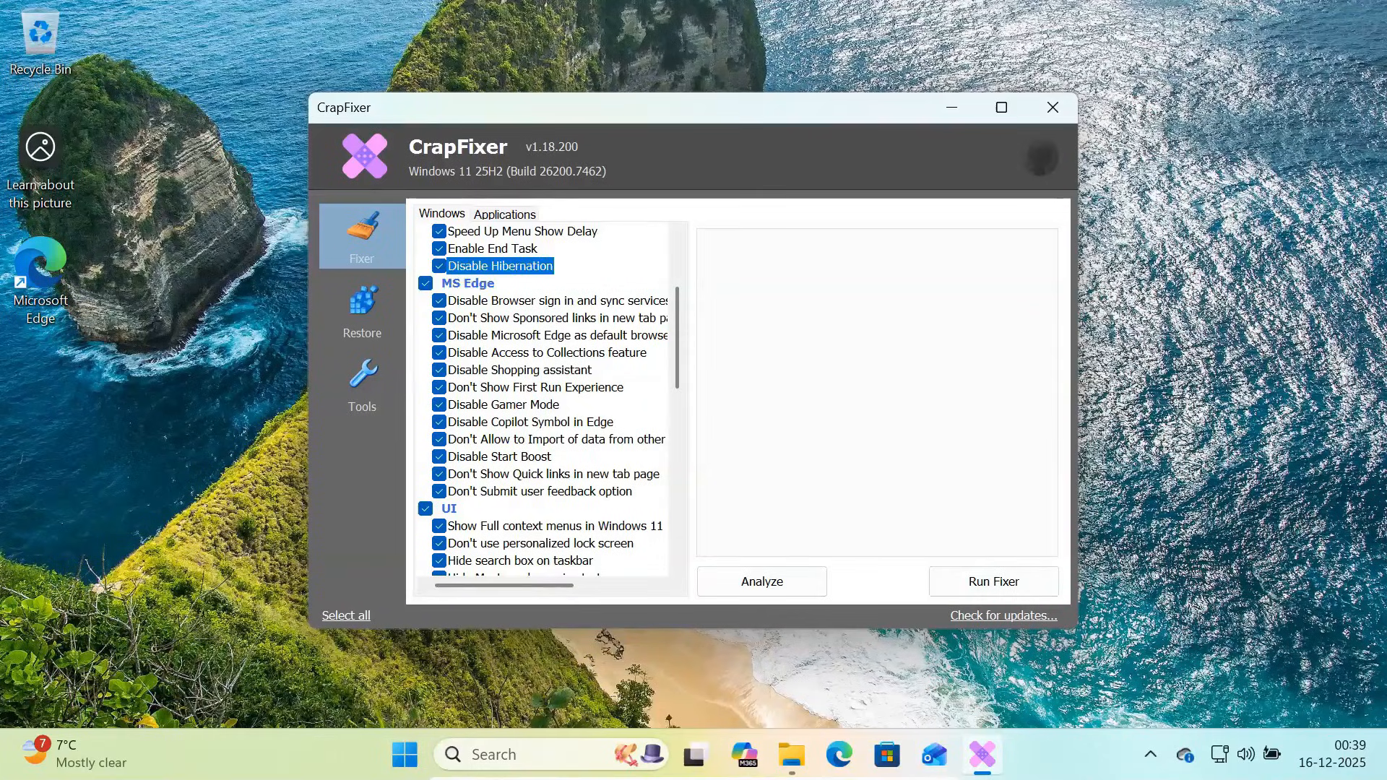
{"action": "left_click", "coordinate": [470, 282]}
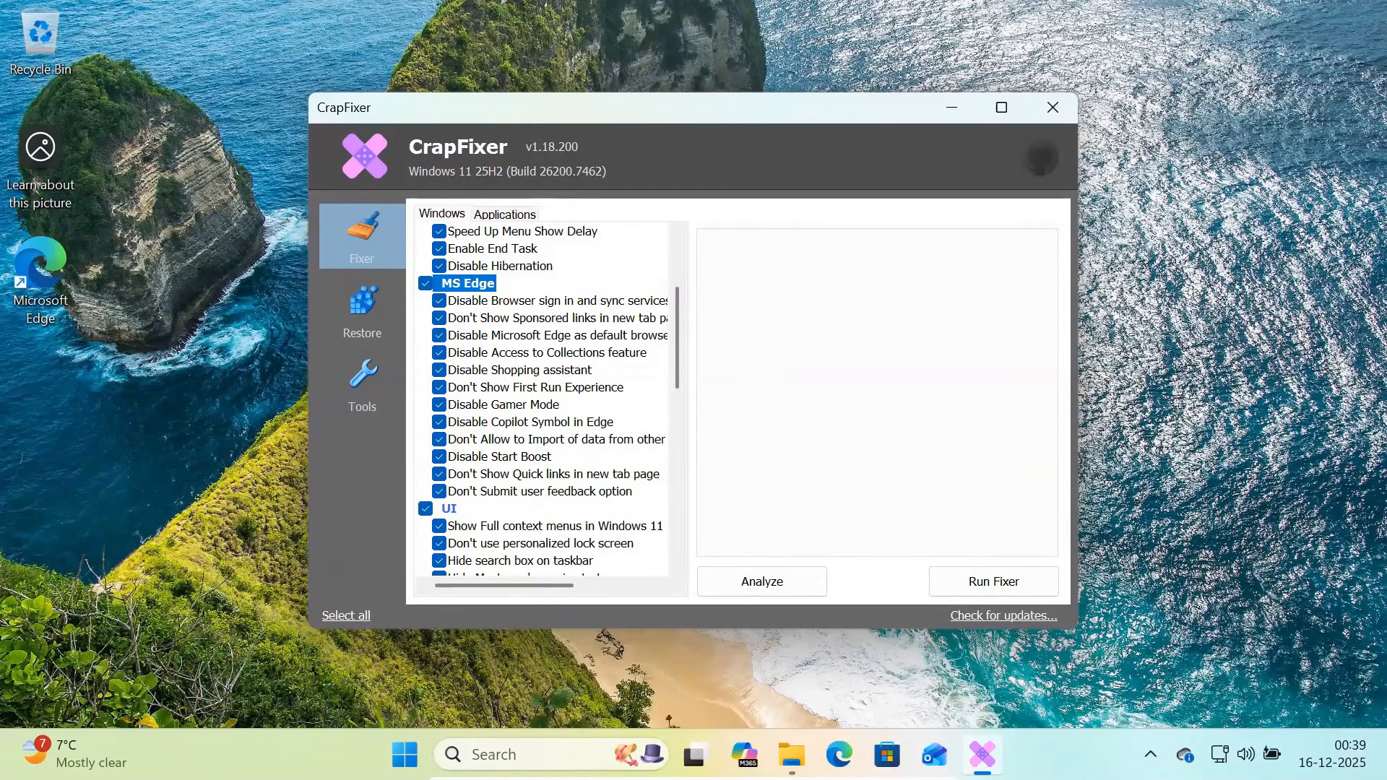
{"action": "mouse_move", "coordinate": [553, 300]}
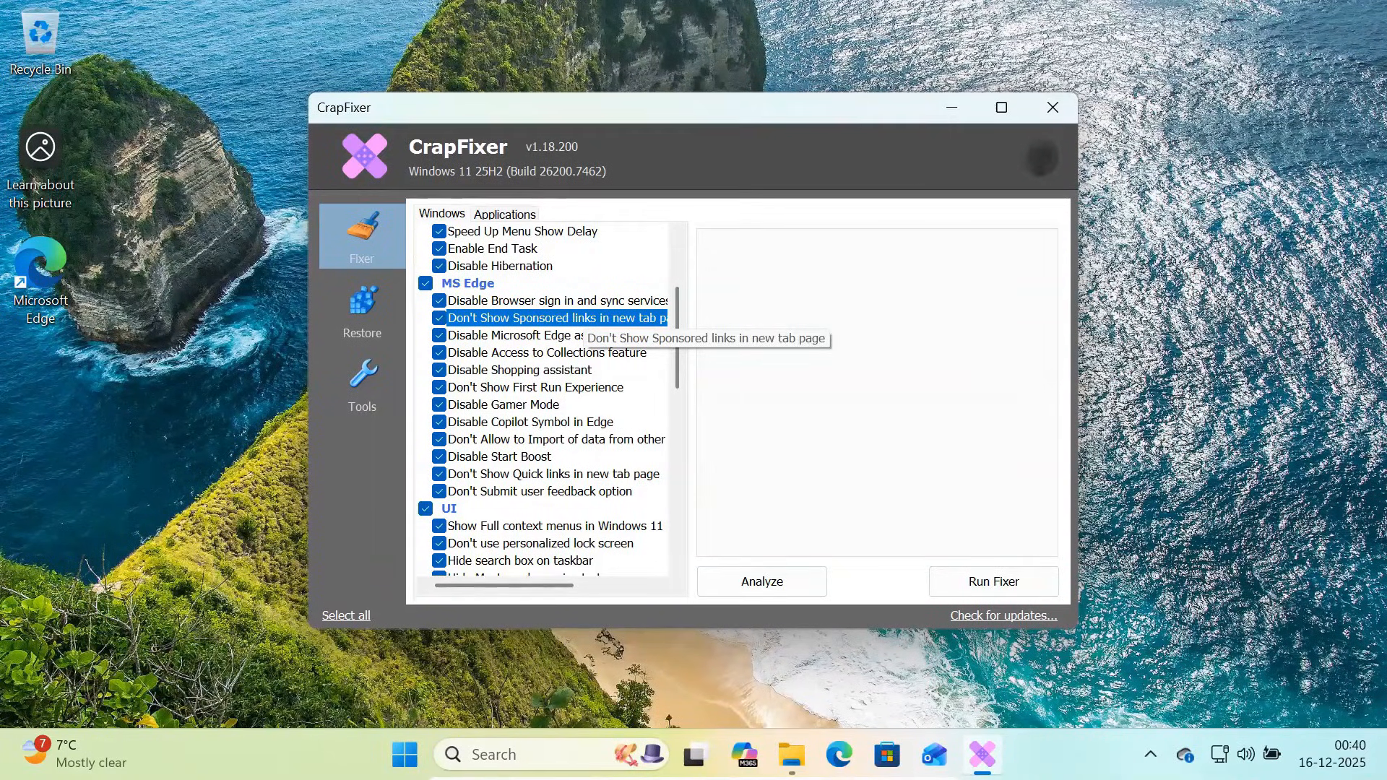
{"action": "mouse_move", "coordinate": [550, 333]}
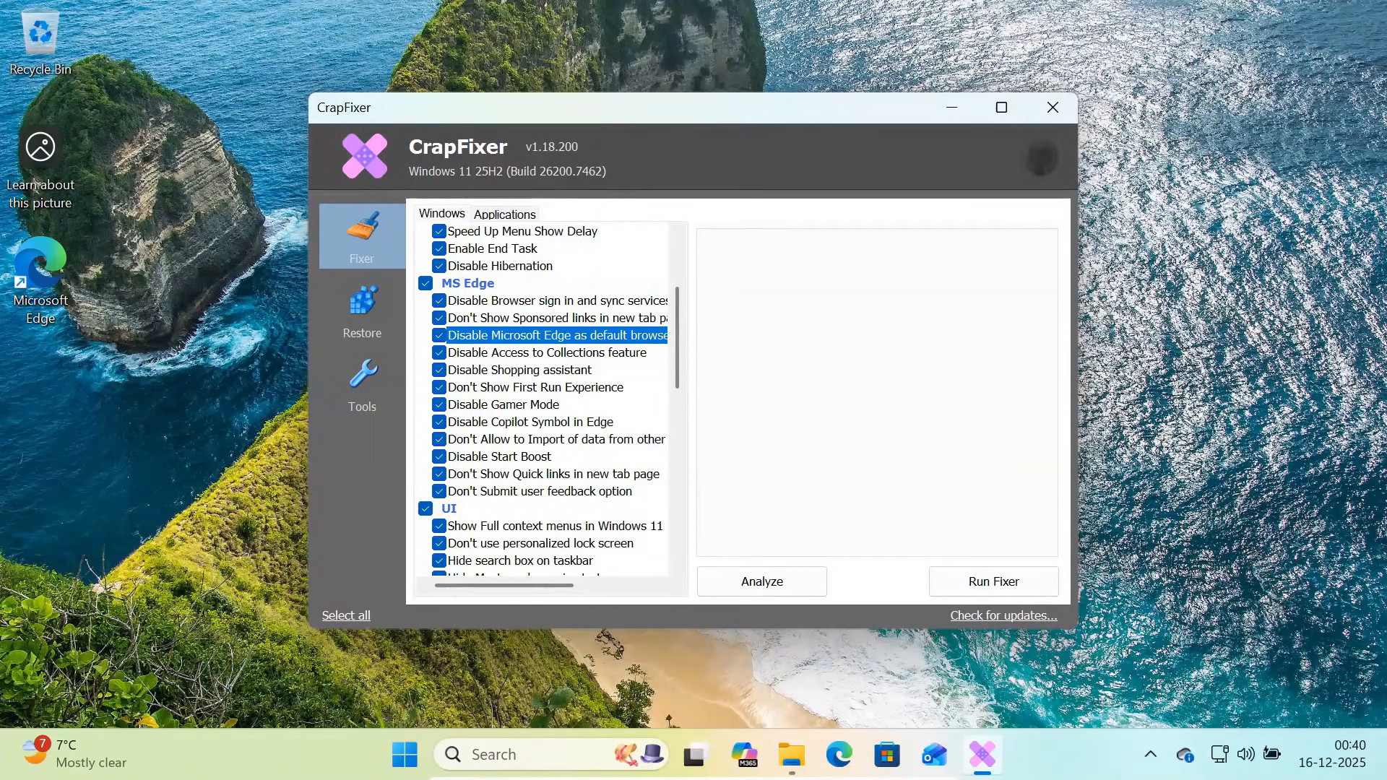
{"action": "left_click", "coordinate": [520, 370]}
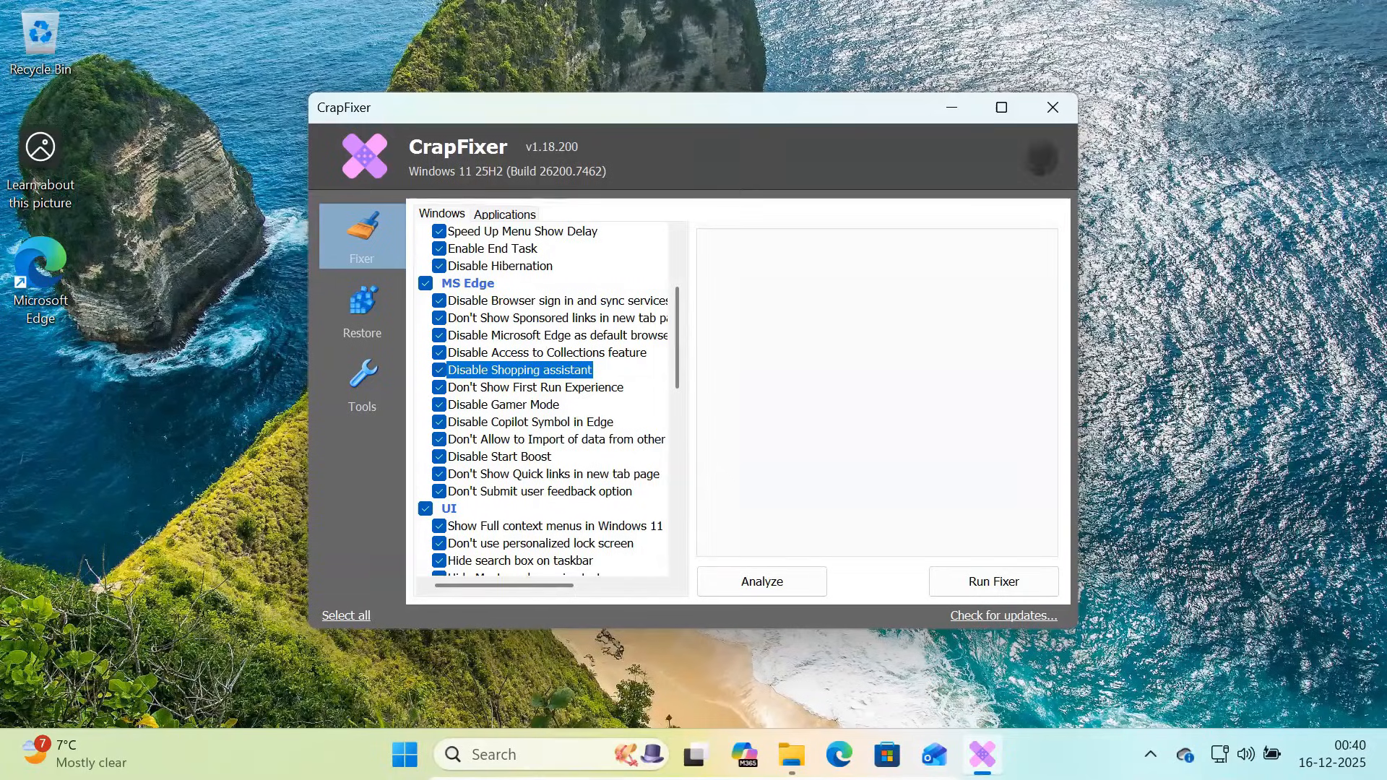
{"action": "left_click", "coordinate": [533, 387]}
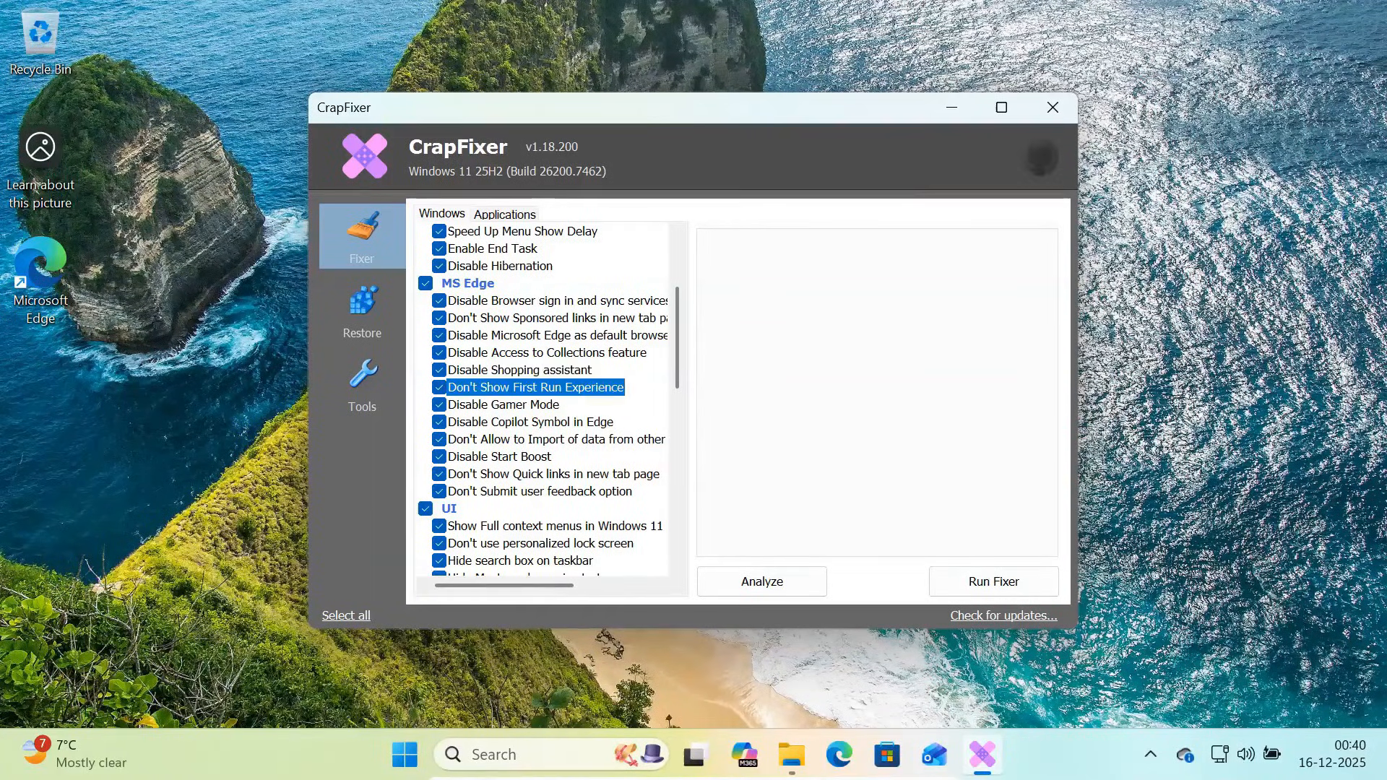
{"action": "left_click", "coordinate": [533, 421]}
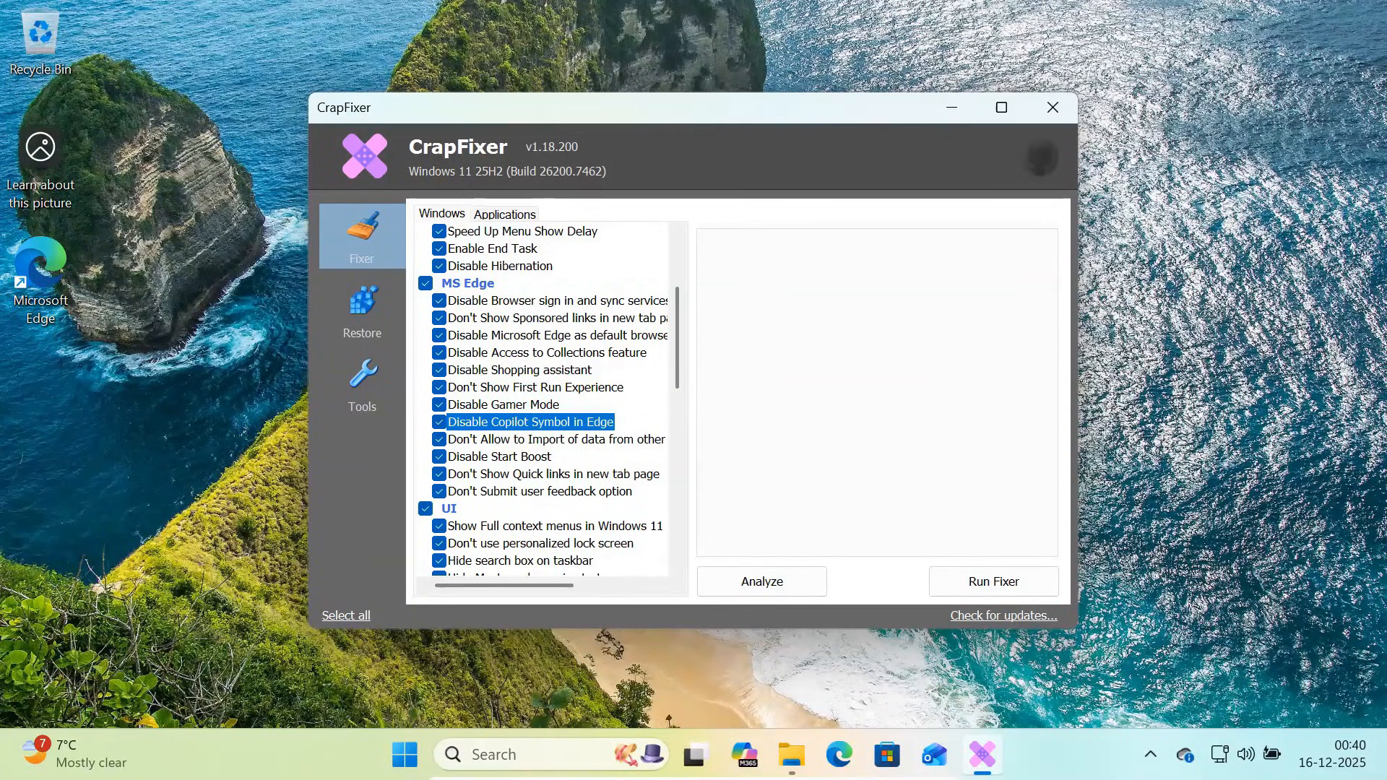
{"action": "left_click", "coordinate": [500, 456]}
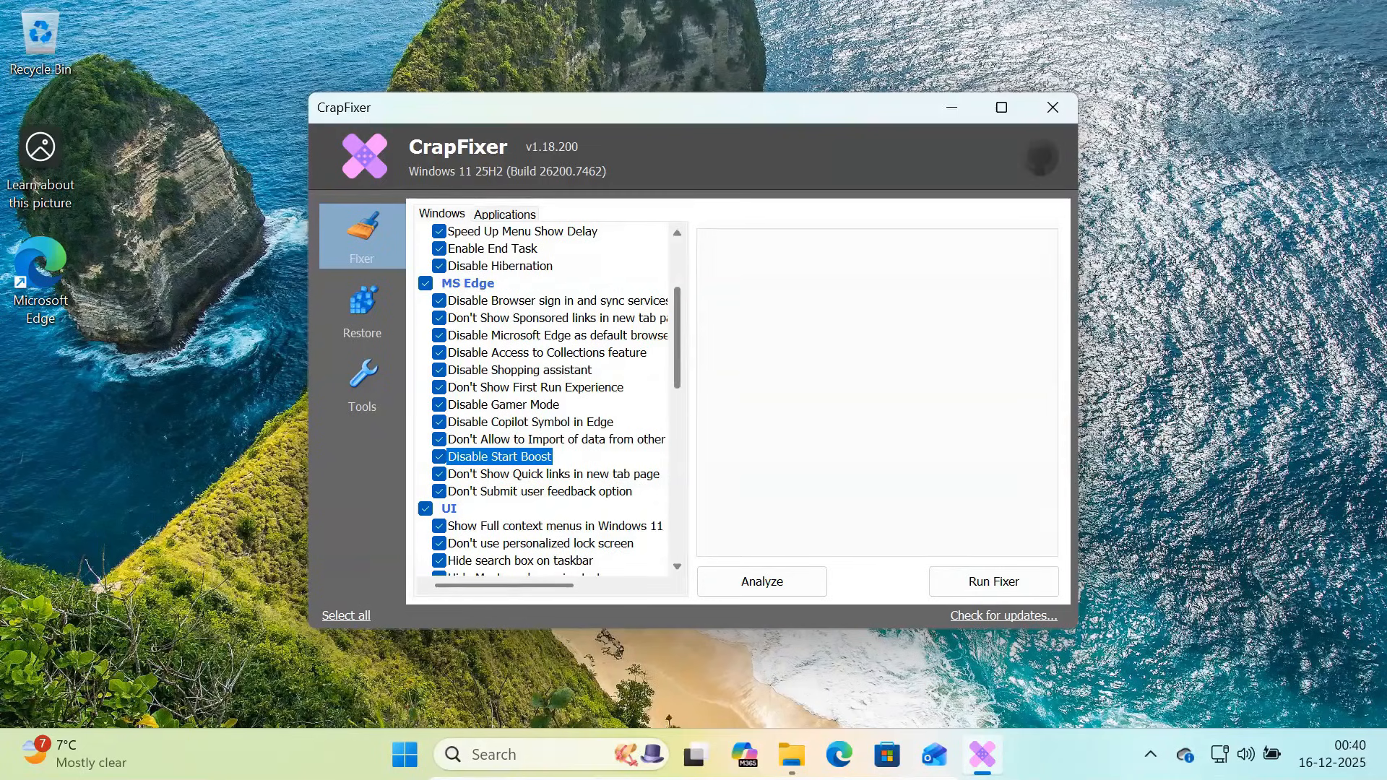
{"action": "scroll", "scroll_direction": "down", "scroll_amount": 3}
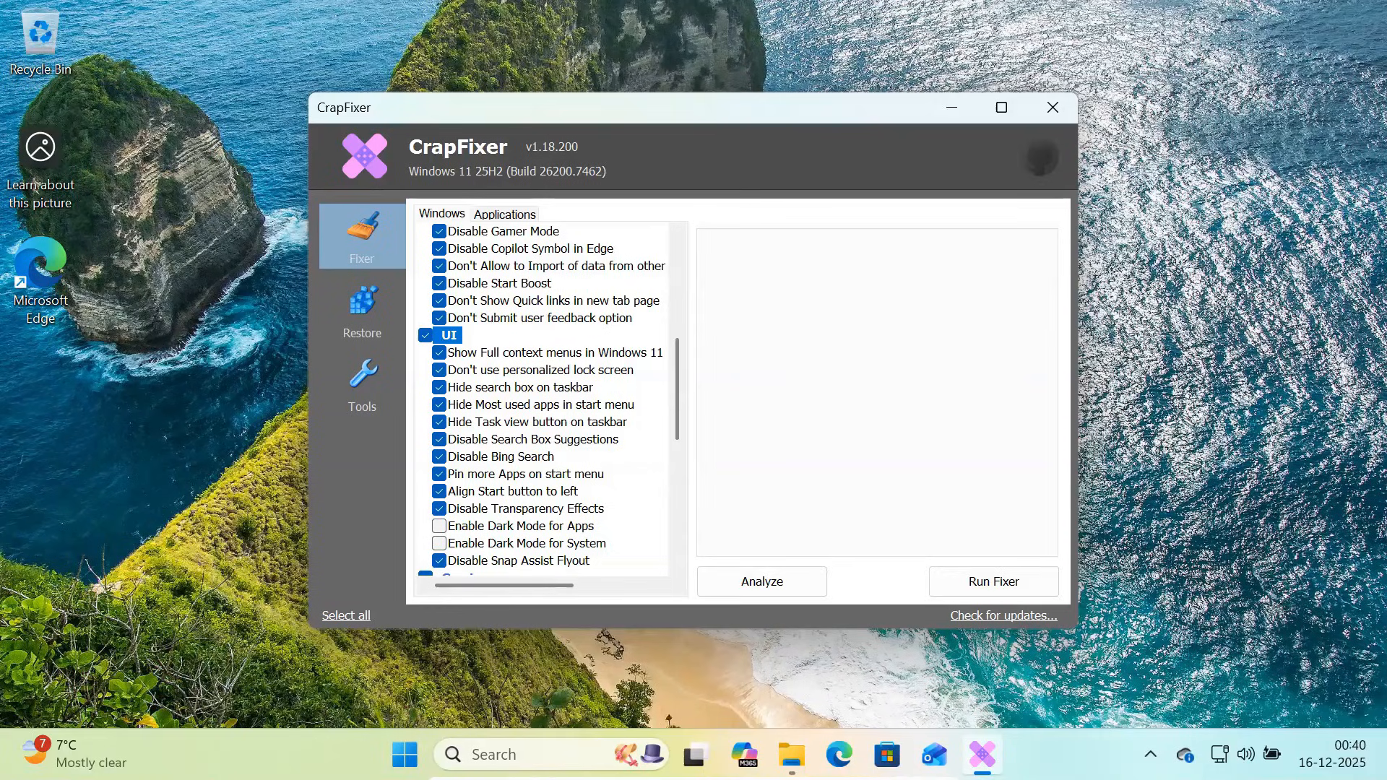
{"action": "left_click", "coordinate": [554, 352]}
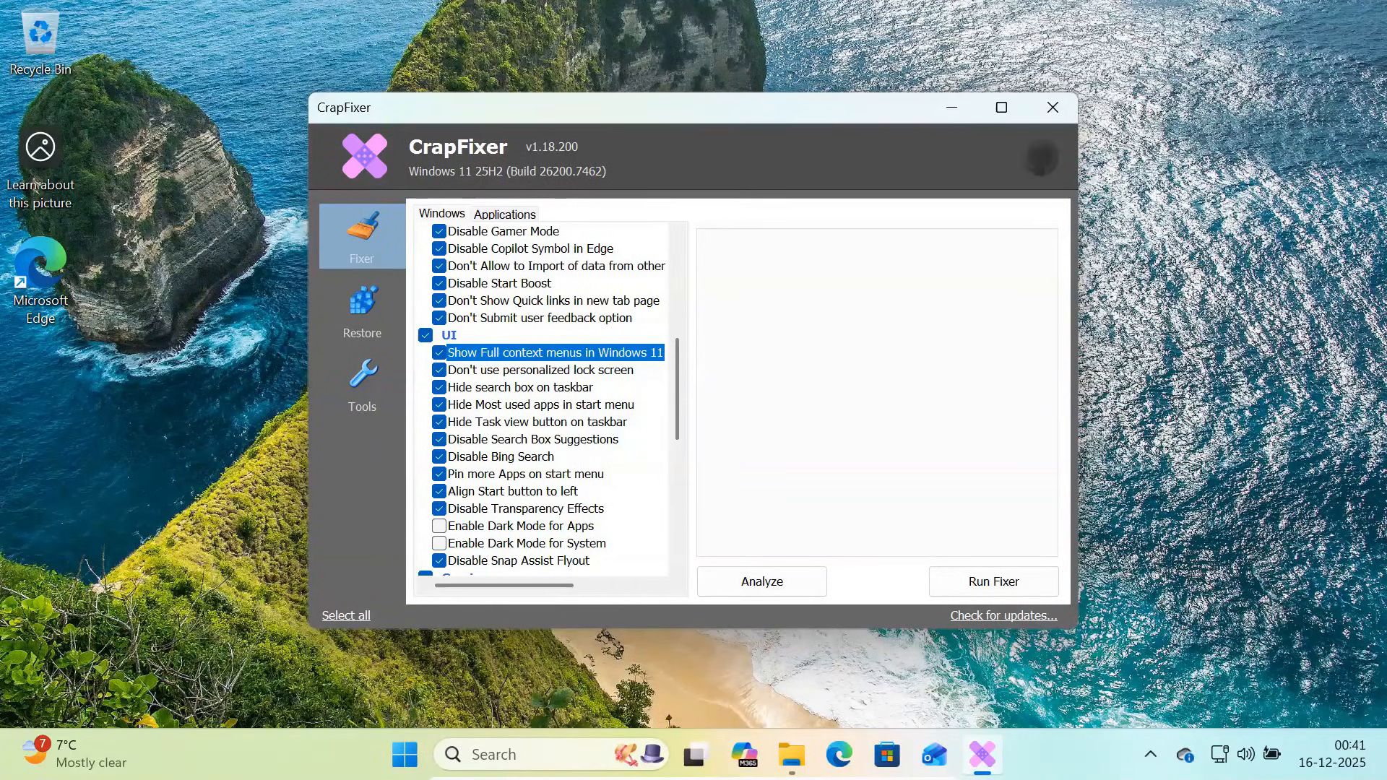
{"action": "left_click", "coordinate": [539, 369]}
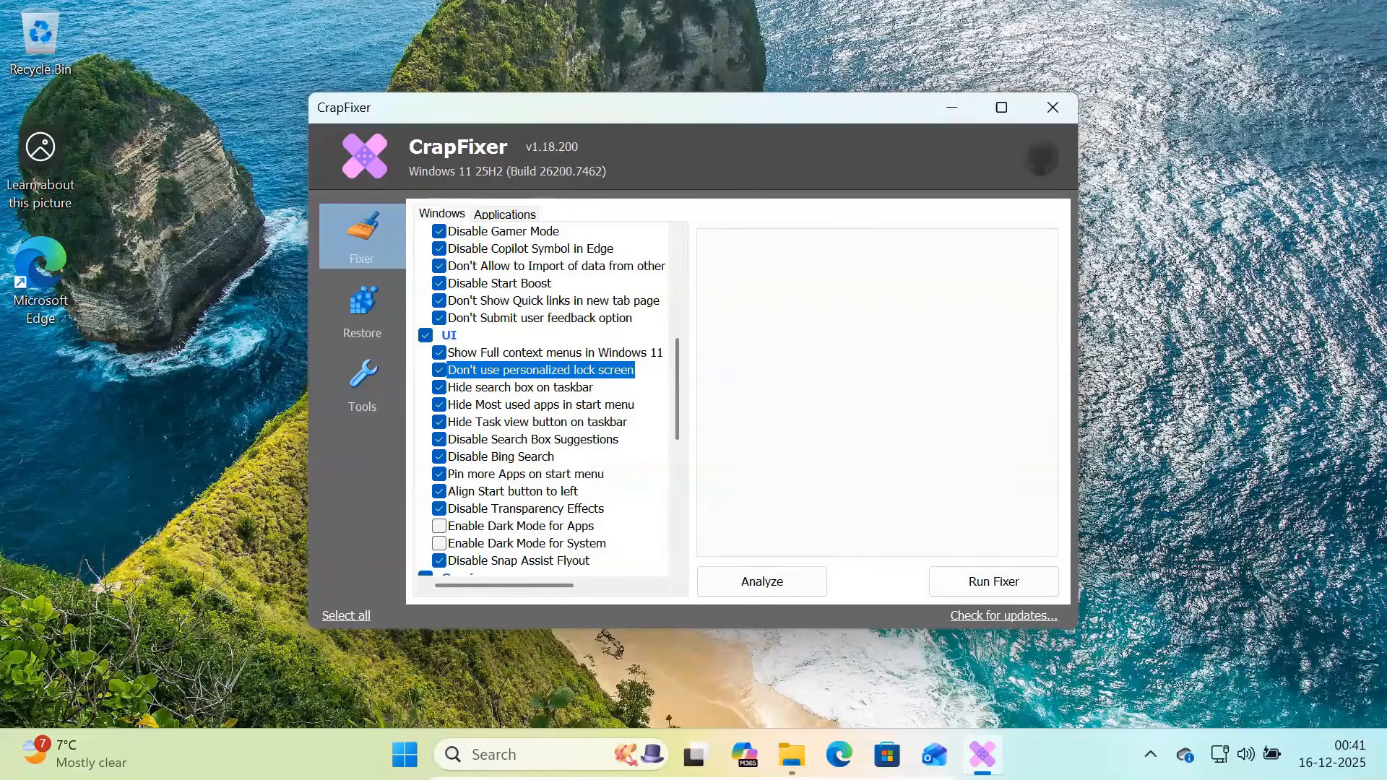
{"action": "left_click", "coordinate": [520, 387]}
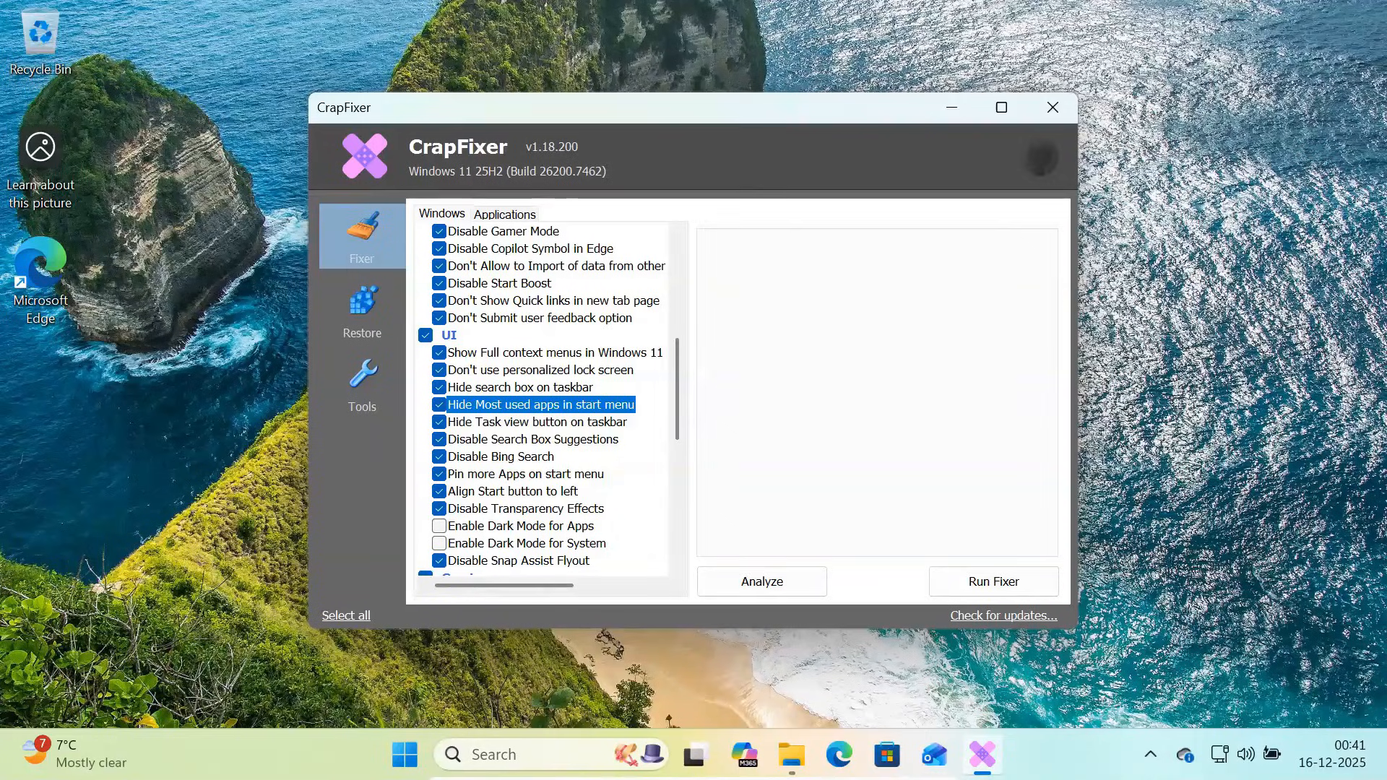
{"action": "left_click", "coordinate": [502, 456]}
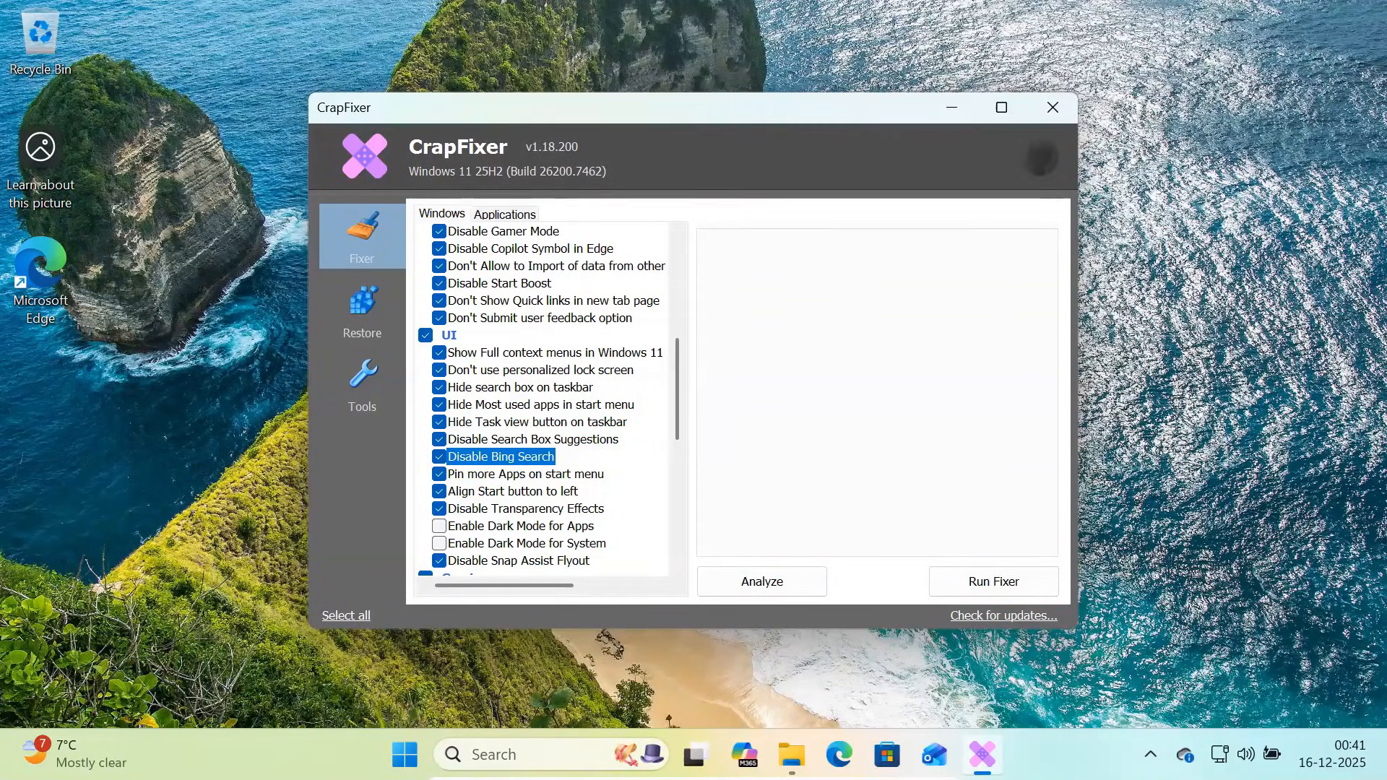
{"action": "left_click", "coordinate": [527, 474]}
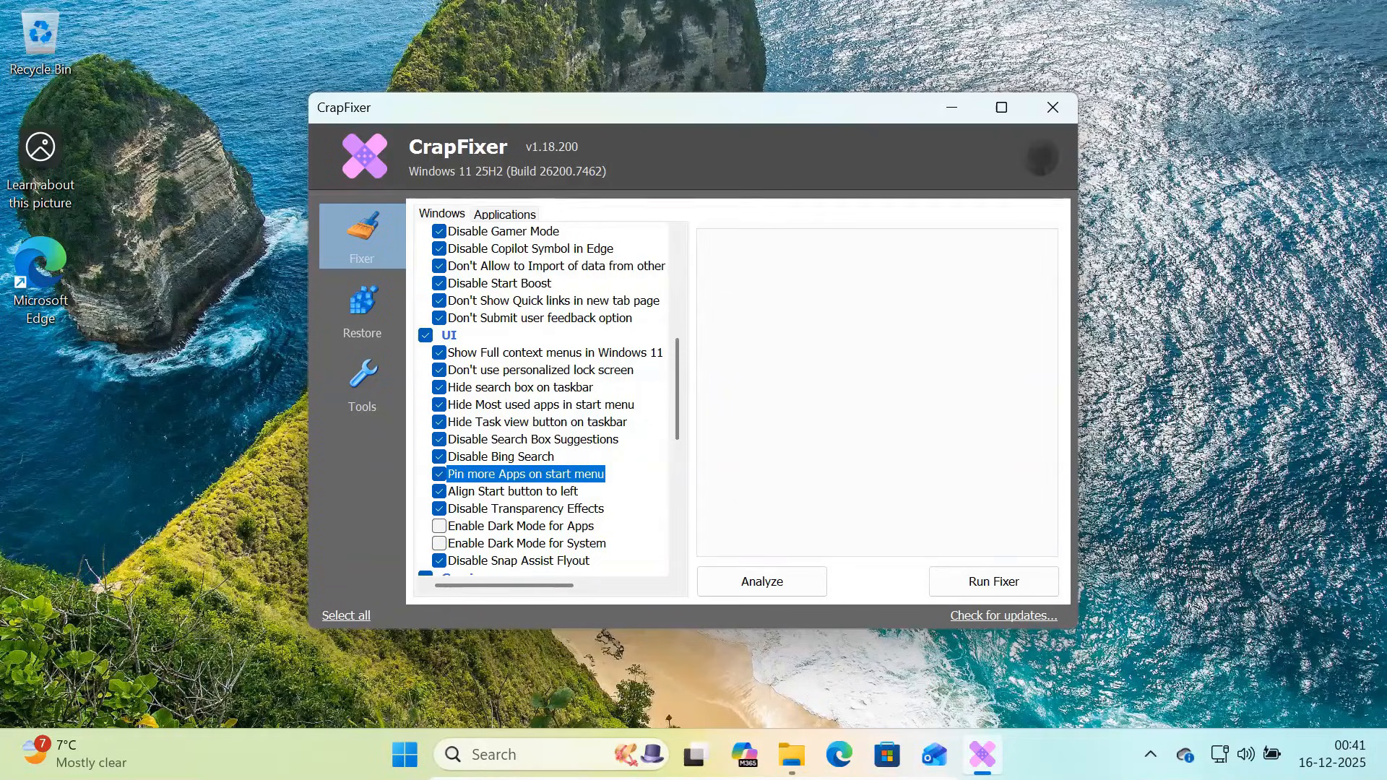
{"action": "left_click", "coordinate": [513, 492]}
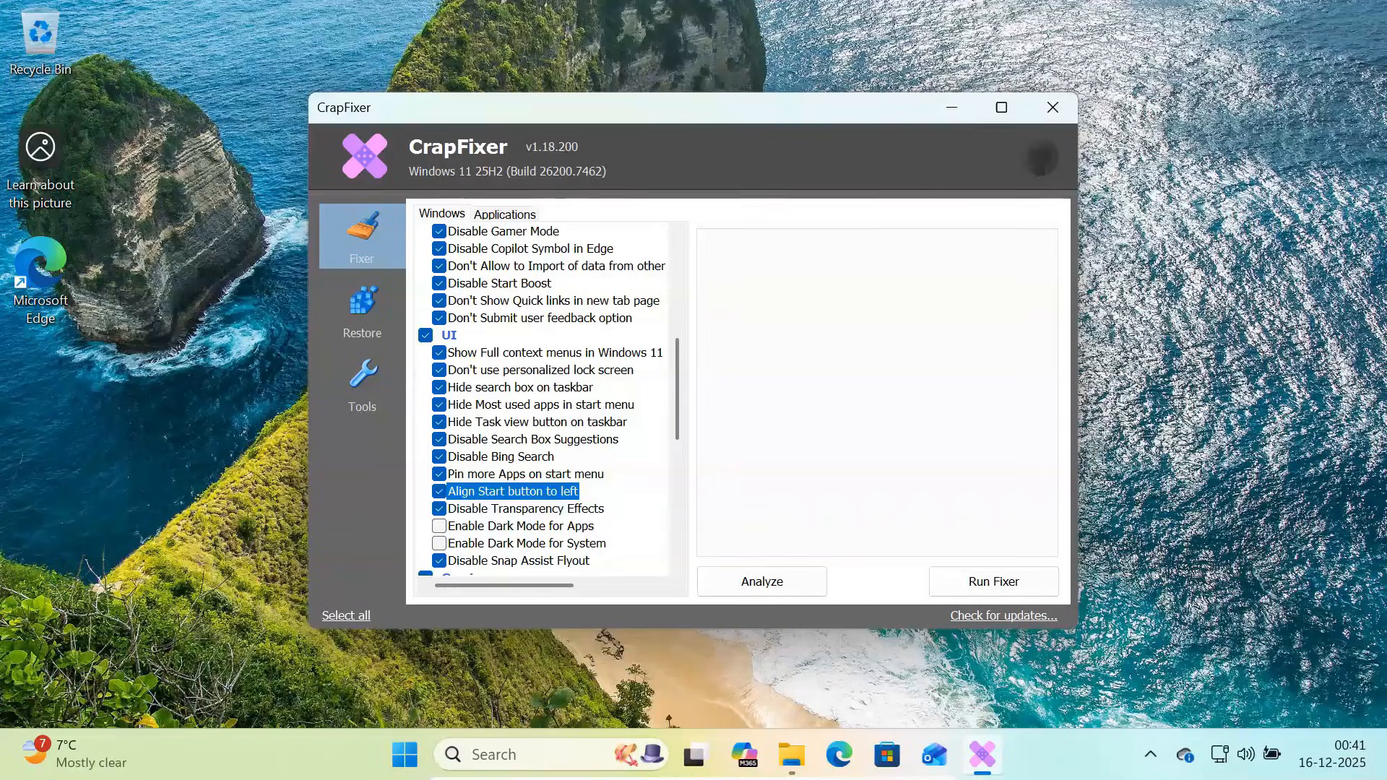
{"action": "left_click", "coordinate": [518, 560]}
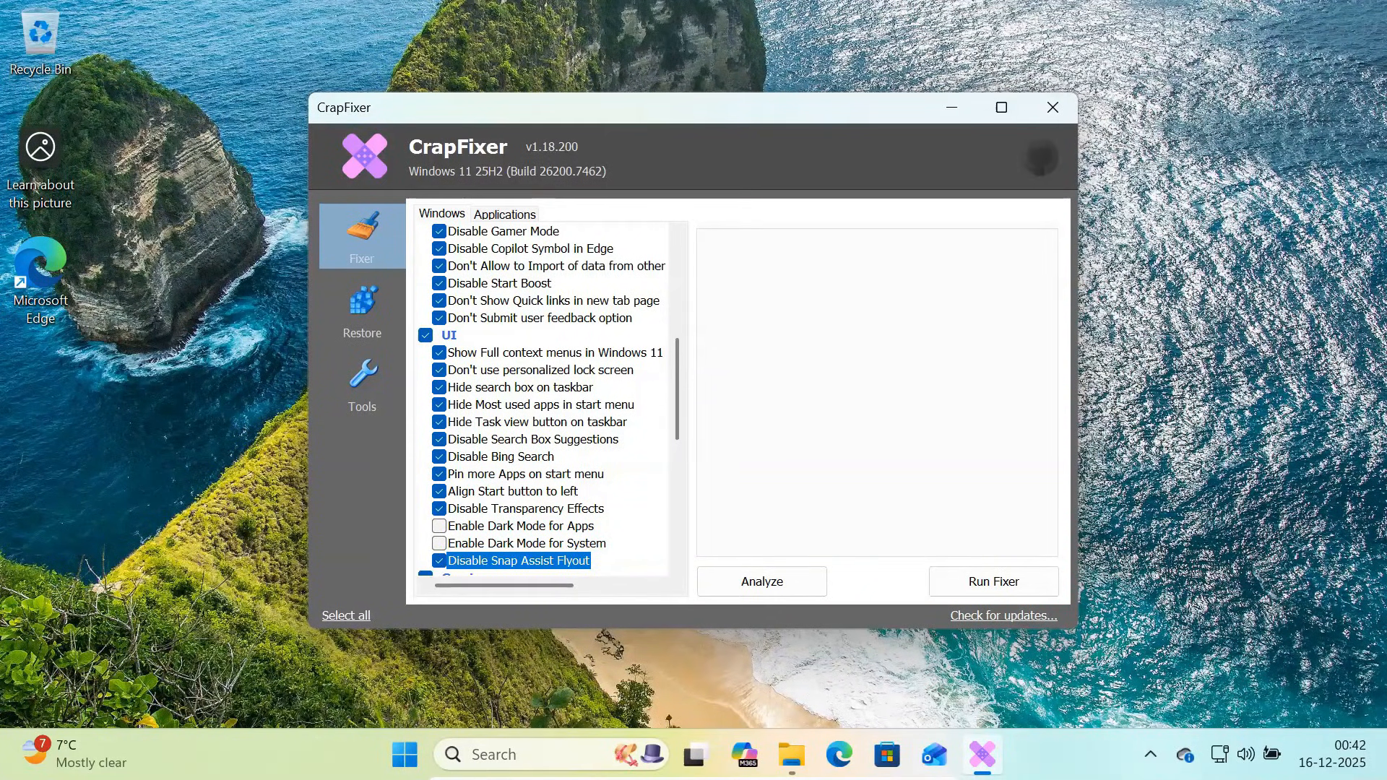
{"action": "scroll", "scroll_direction": "down", "scroll_amount": 3}
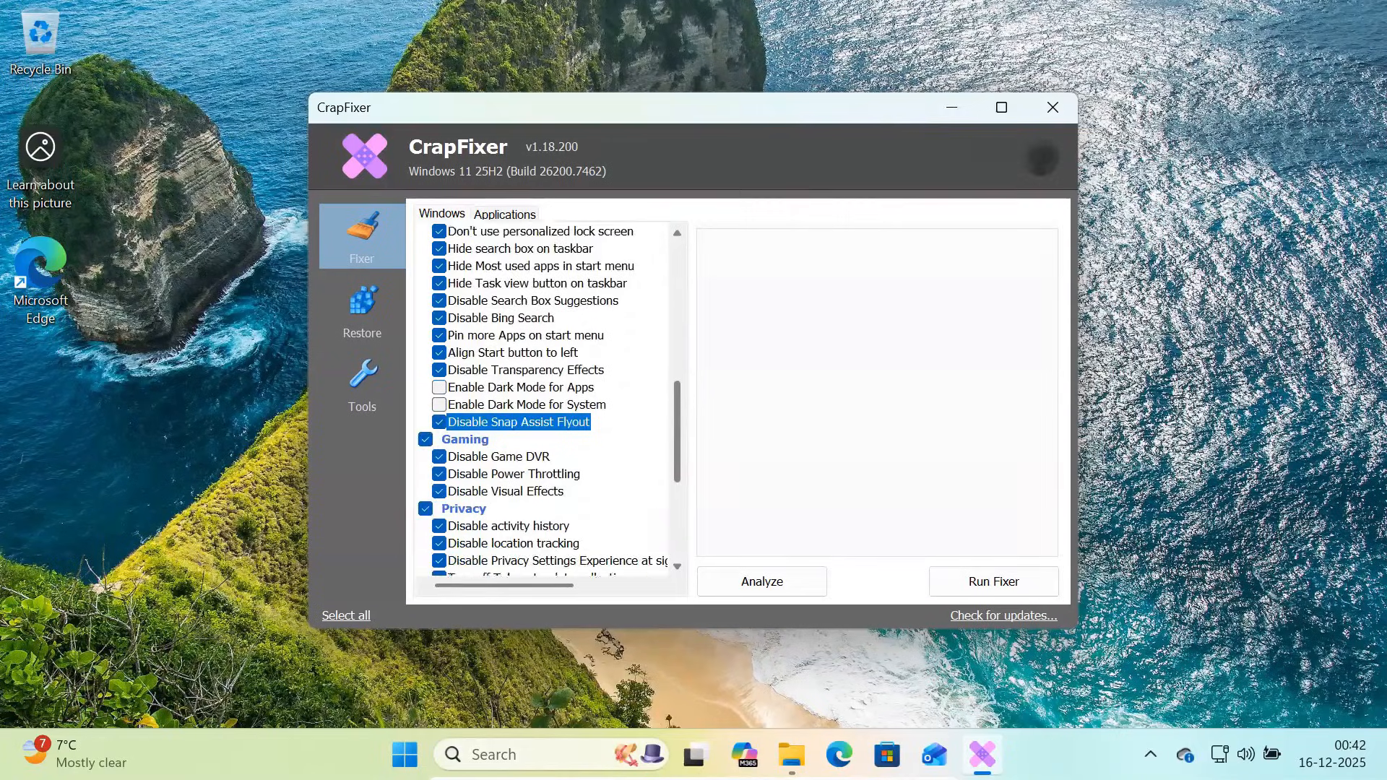
{"action": "scroll", "scroll_direction": "down", "scroll_amount": 3}
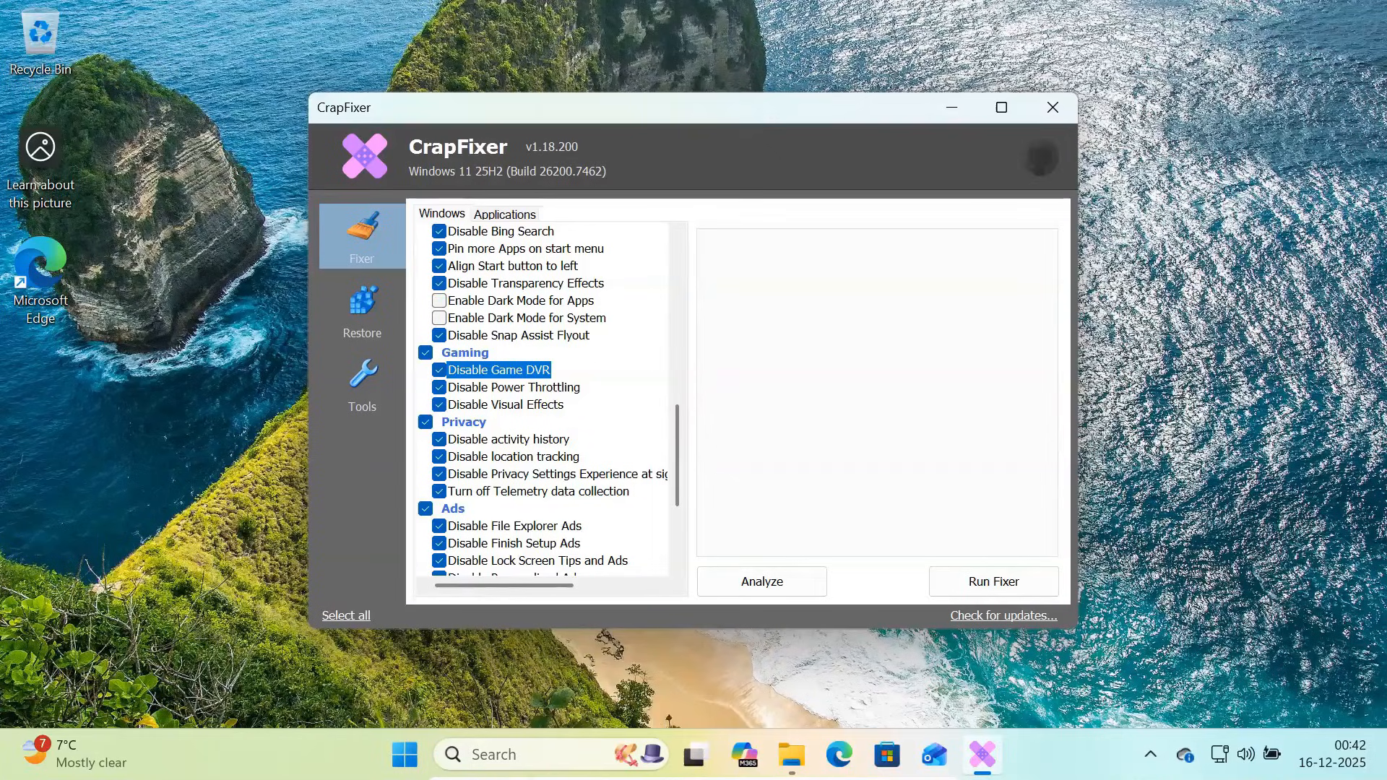
{"action": "left_click", "coordinate": [516, 387]}
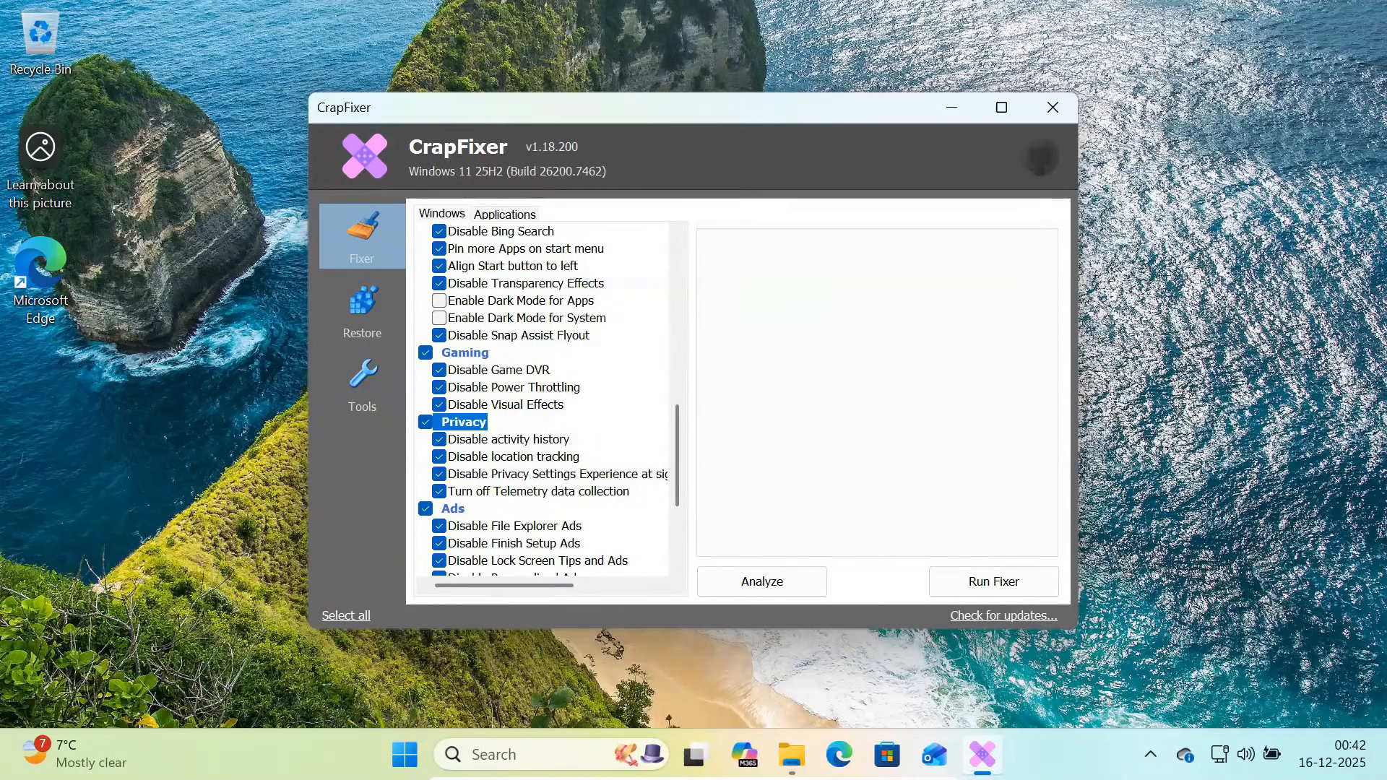
{"action": "left_click", "coordinate": [507, 439]}
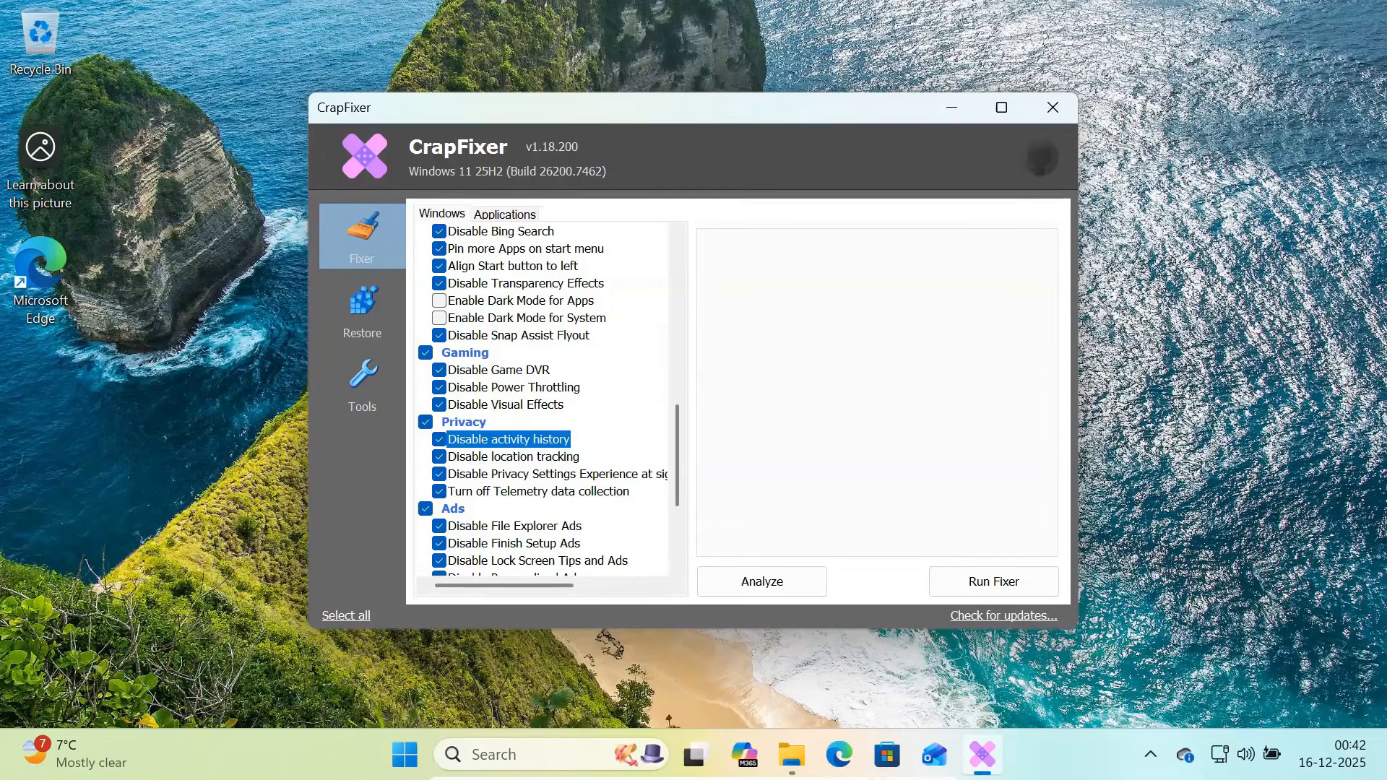
{"action": "left_click", "coordinate": [554, 474]}
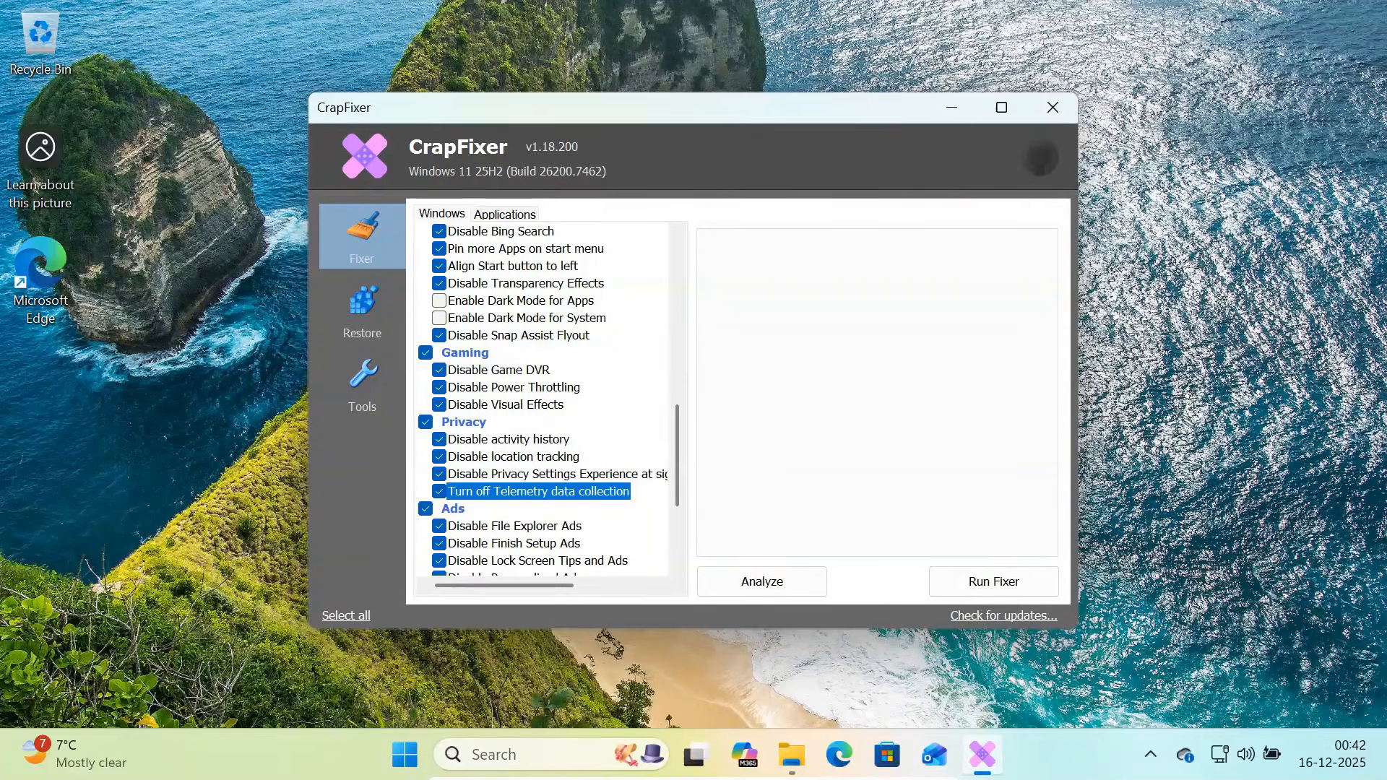
Look over the File Explorer, Lock Screen, Settings and General Ads tweaks, Copilot and Recall, leaving all checked
{"action": "scroll", "scroll_direction": "down", "scroll_amount": 3}
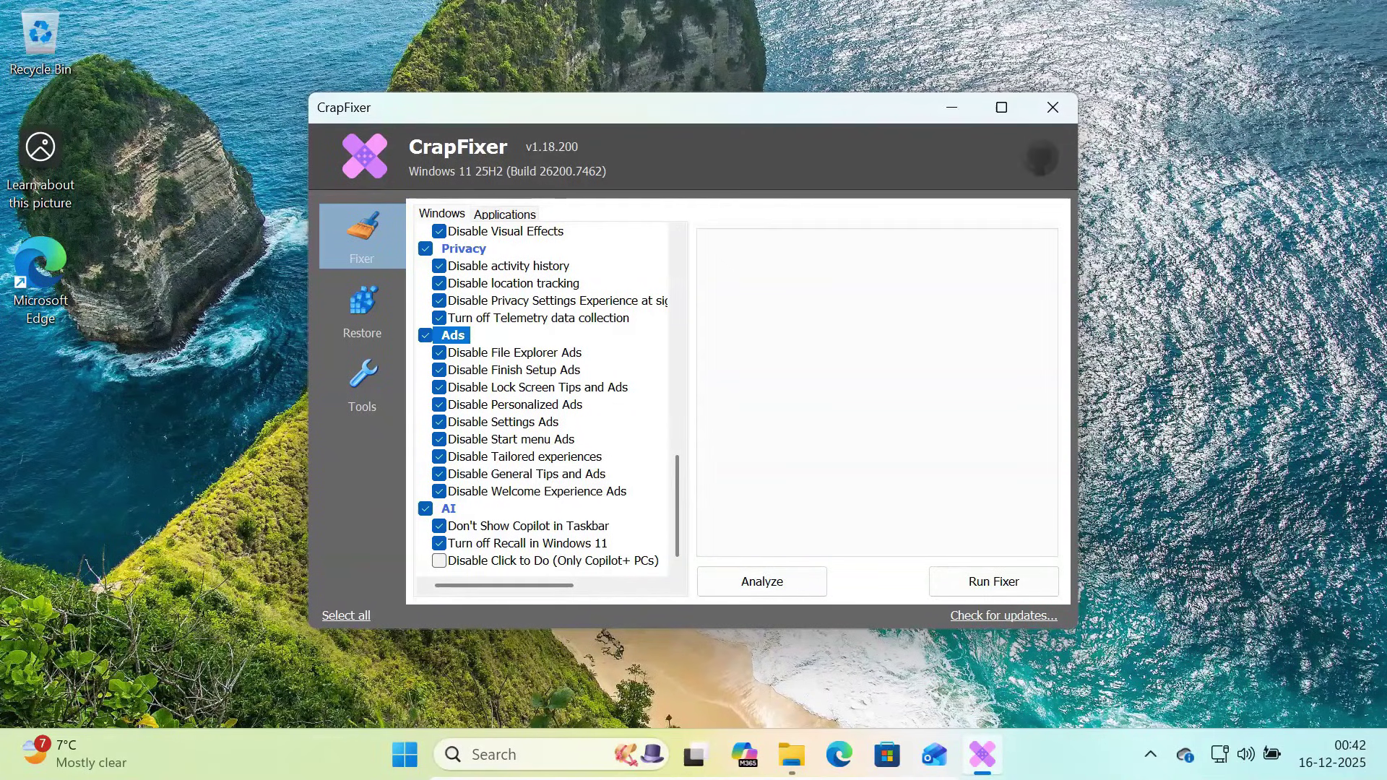
{"action": "left_click", "coordinate": [516, 353]}
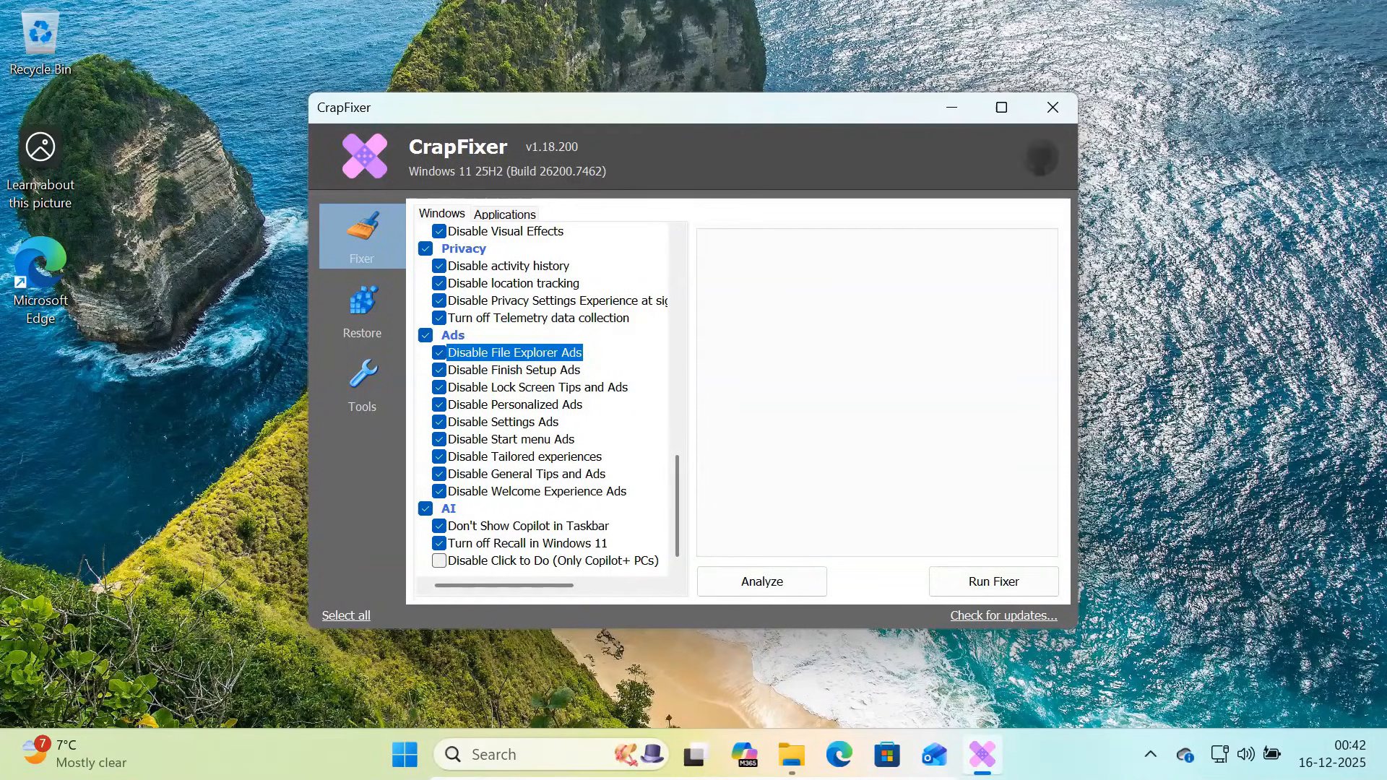
{"action": "left_click", "coordinate": [537, 388]}
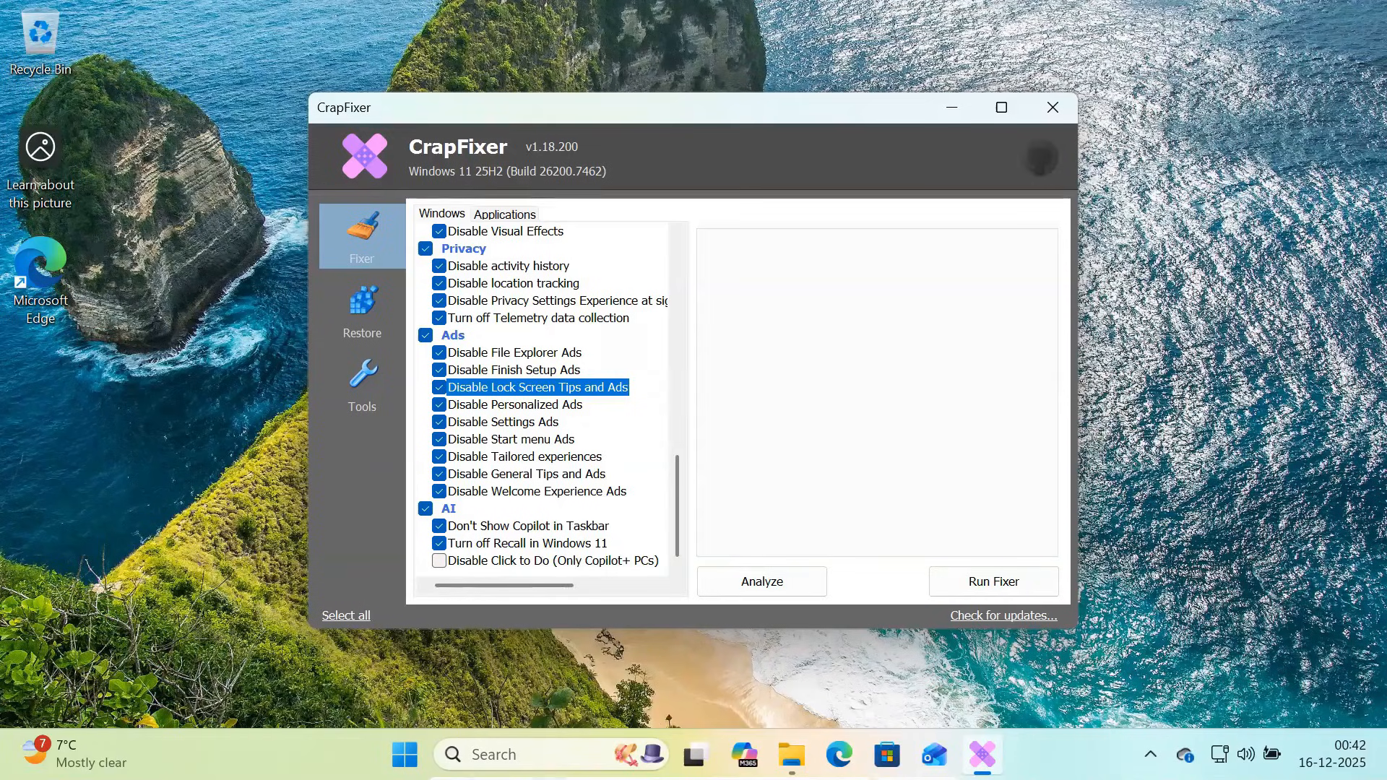
{"action": "left_click", "coordinate": [507, 421]}
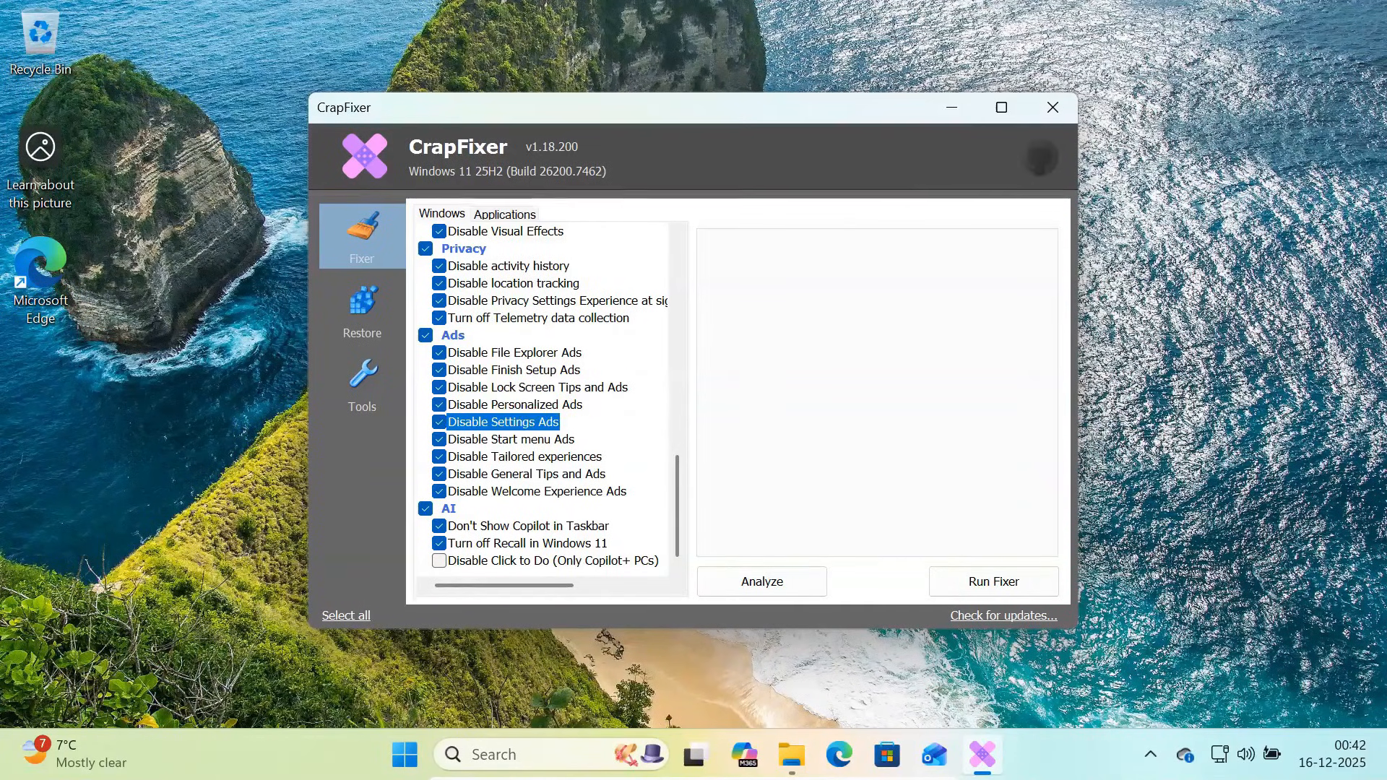
{"action": "left_click", "coordinate": [509, 439]}
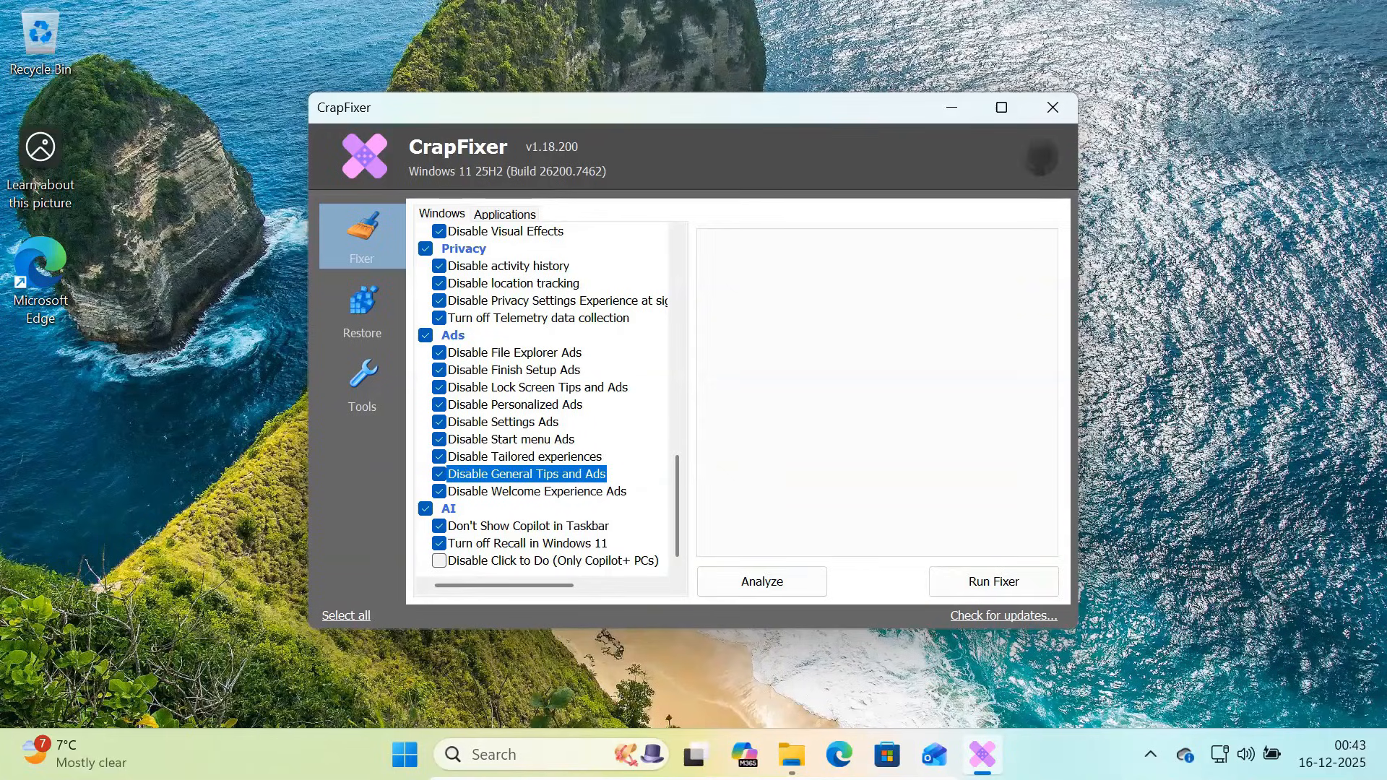
{"action": "left_click", "coordinate": [538, 492]}
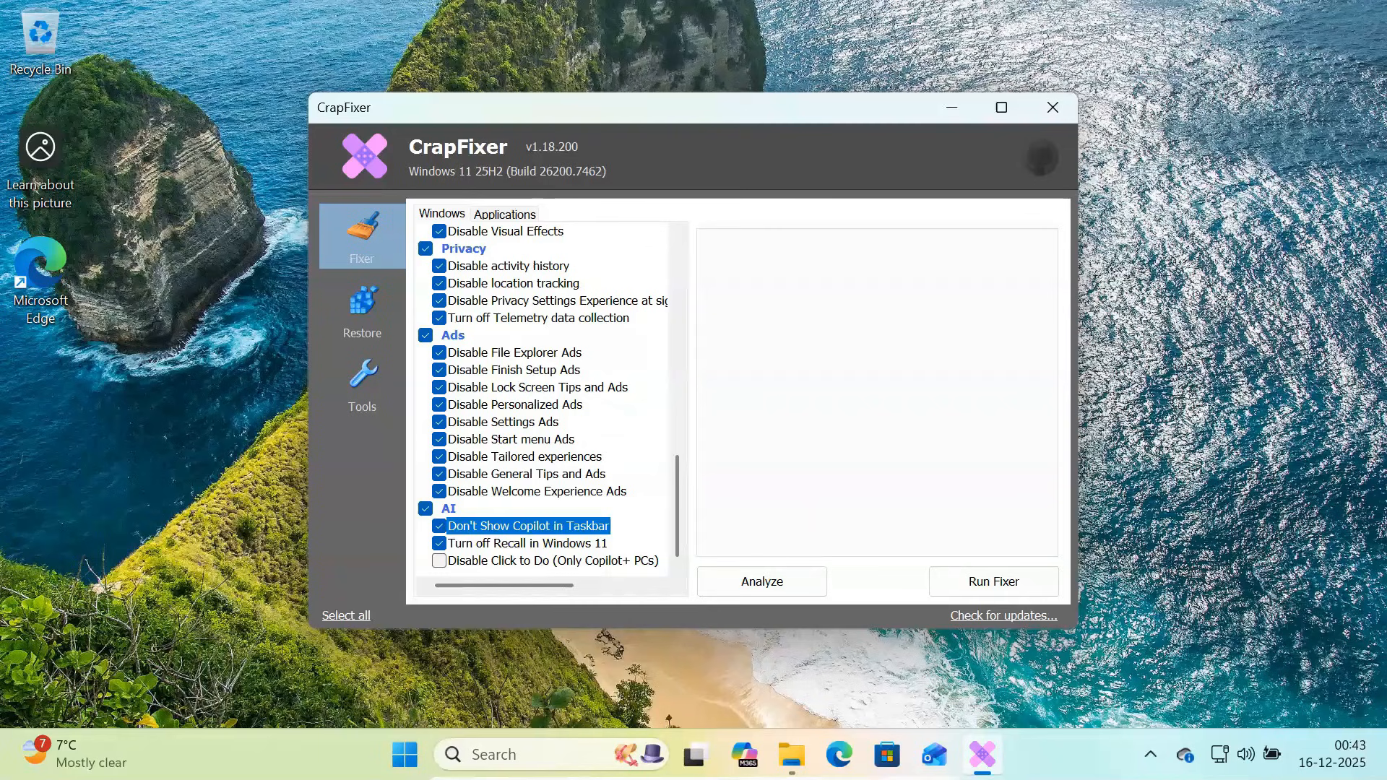
{"action": "left_click", "coordinate": [529, 542]}
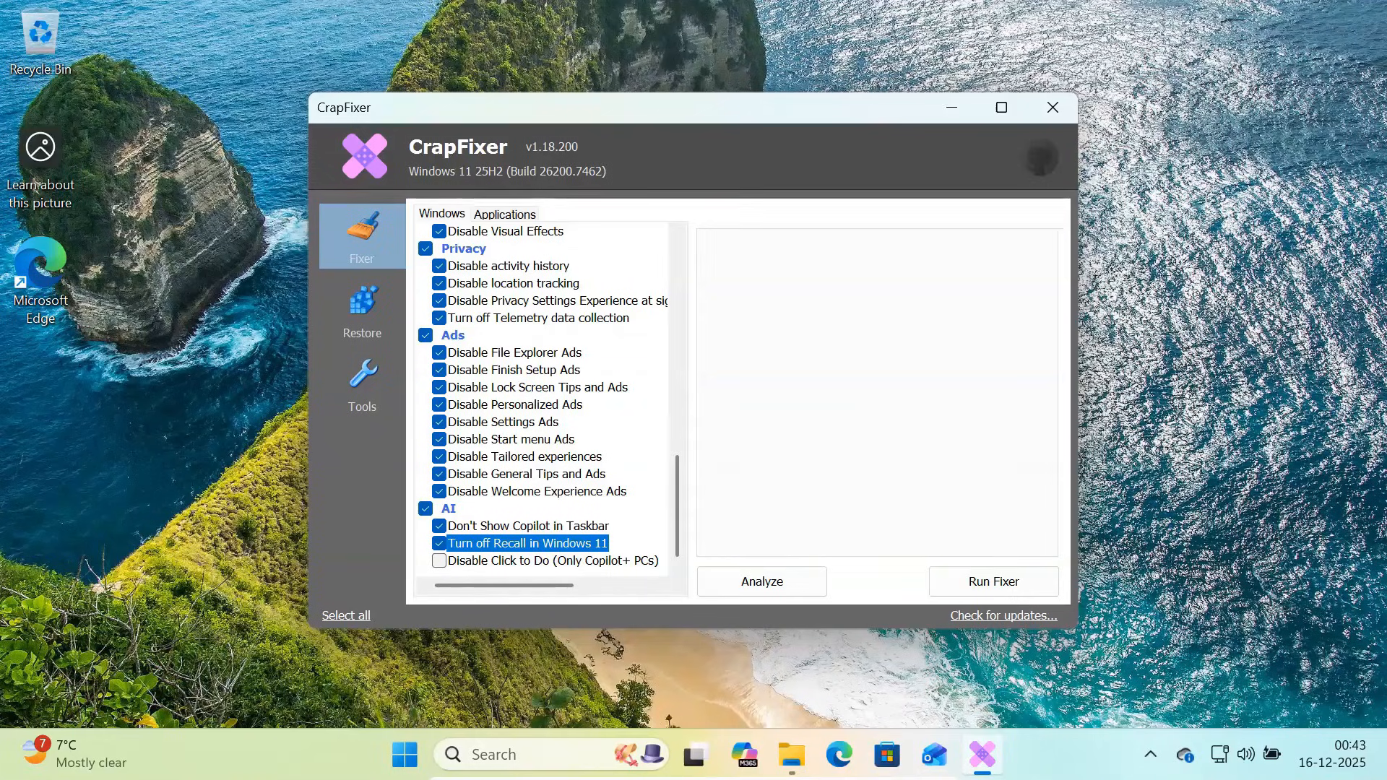
{"action": "mouse_move", "coordinate": [506, 238]}
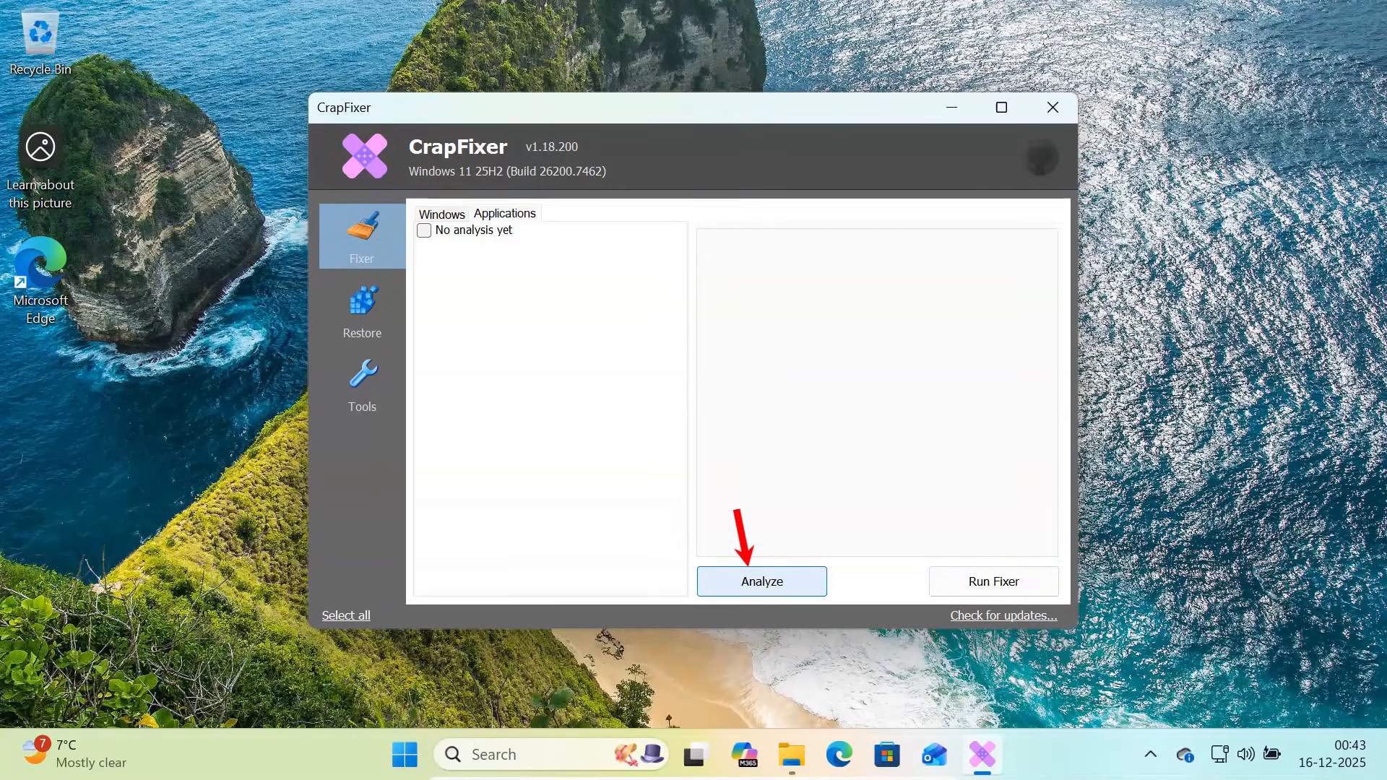
Analyze installed apps and mark BingNews, BingWeather and the apps through StickyNotes for removal
{"action": "left_click", "coordinate": [762, 581]}
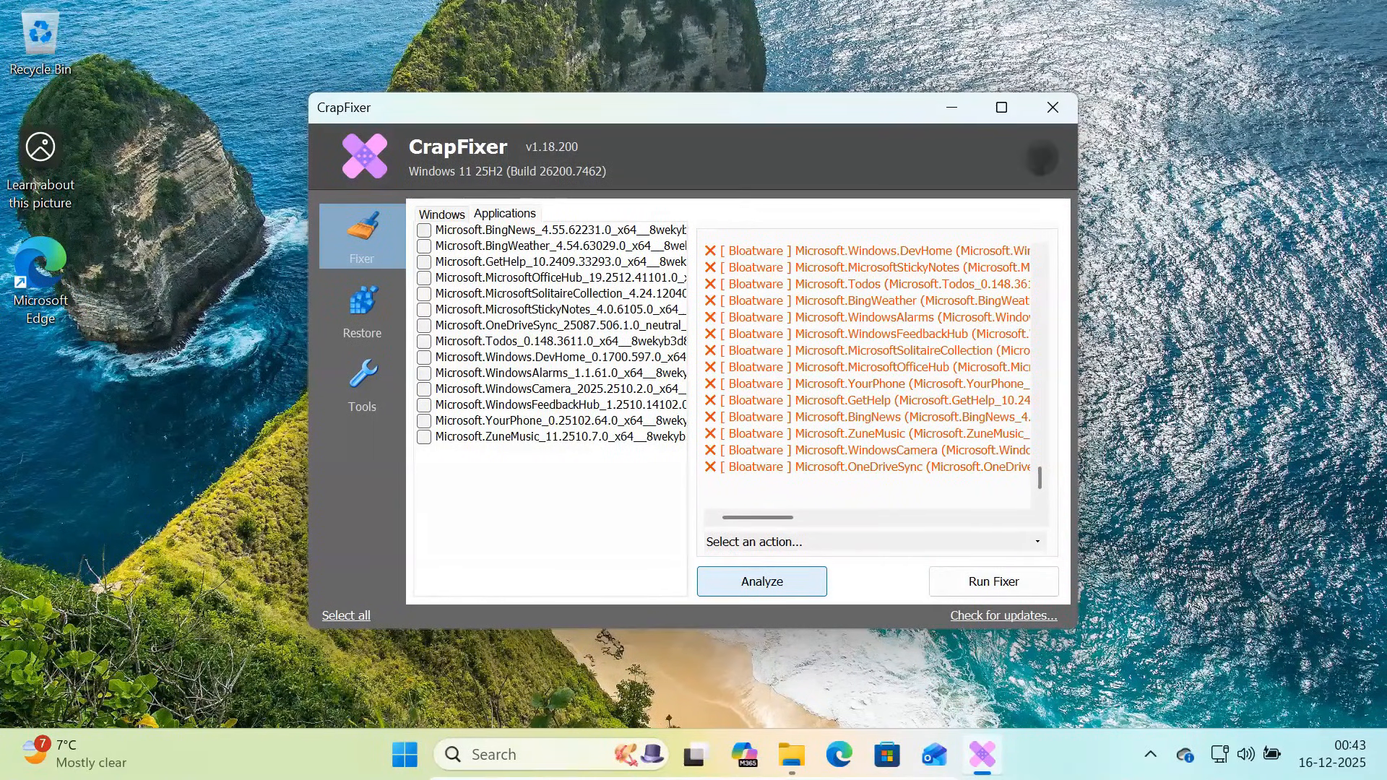
{"action": "left_click", "coordinate": [553, 230]}
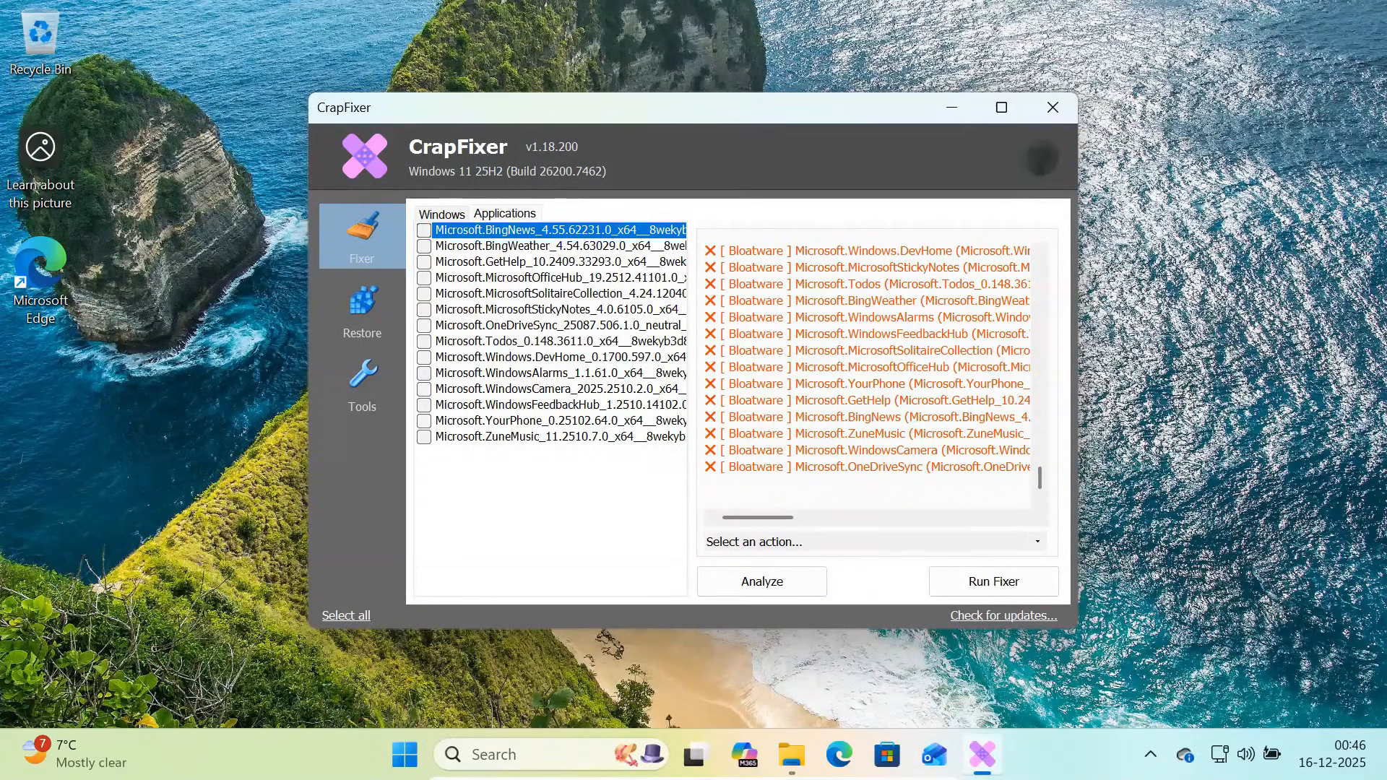
{"action": "left_click", "coordinate": [425, 245]}
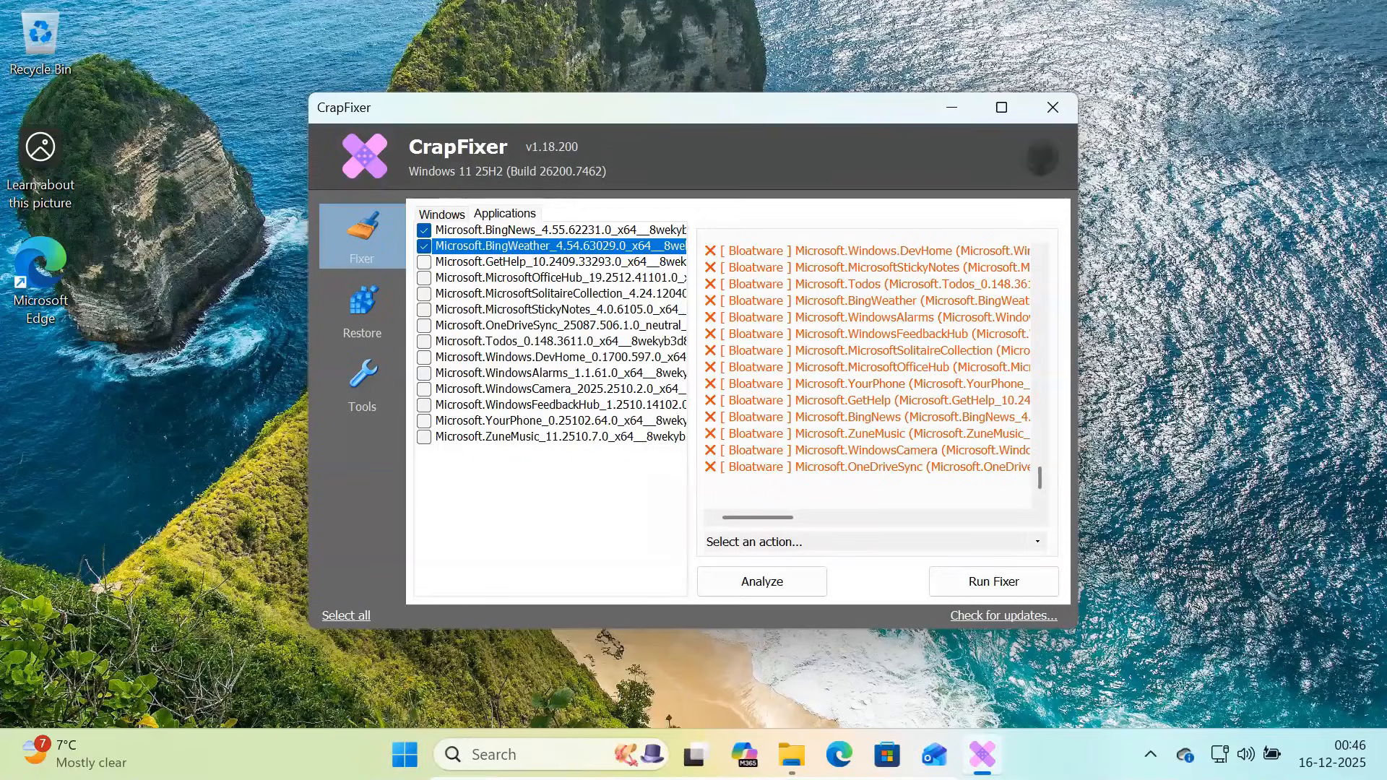
{"action": "left_click", "coordinate": [553, 277]}
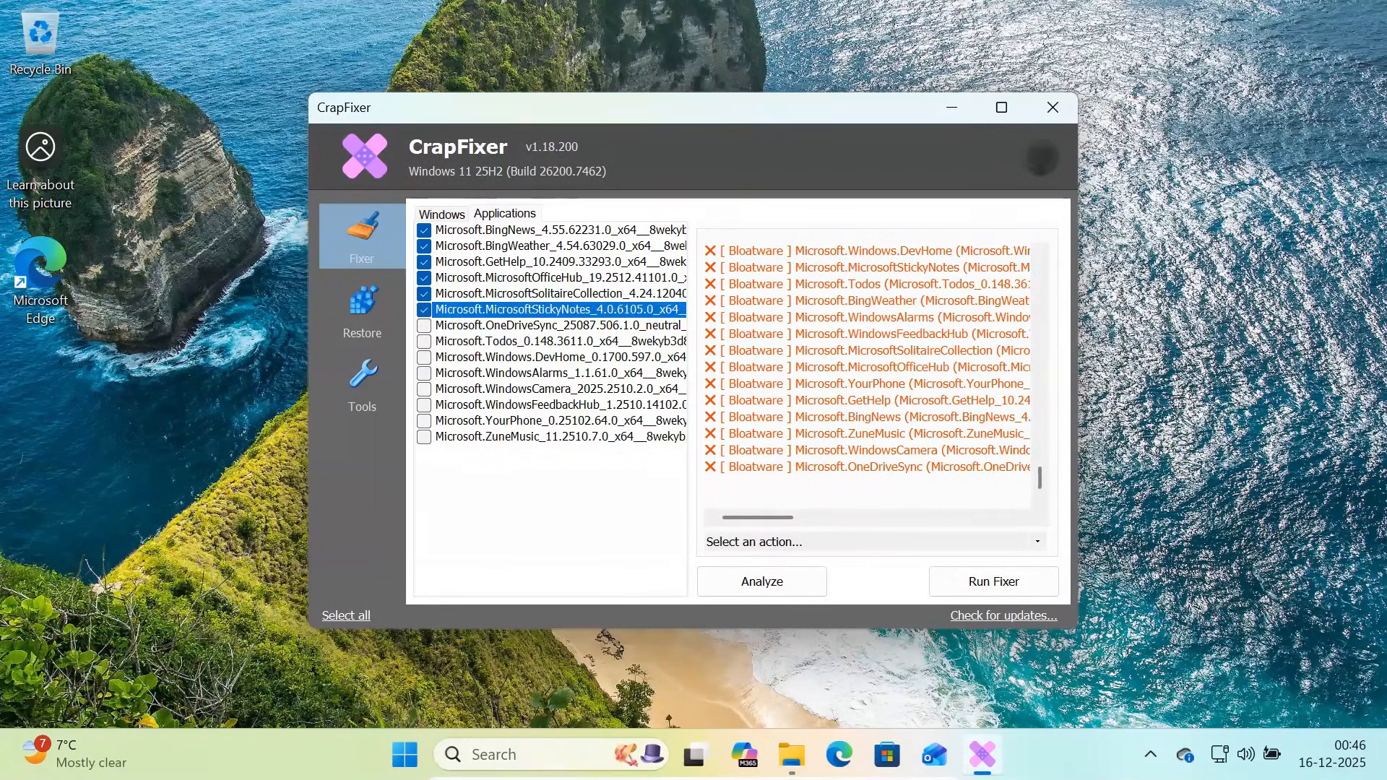
Mark Todos, WindowsAlarms, FeedbackHub, YourPhone and ZuneMusic, run the fixer and accept Disk Cleanup defaults
{"action": "left_click", "coordinate": [424, 341]}
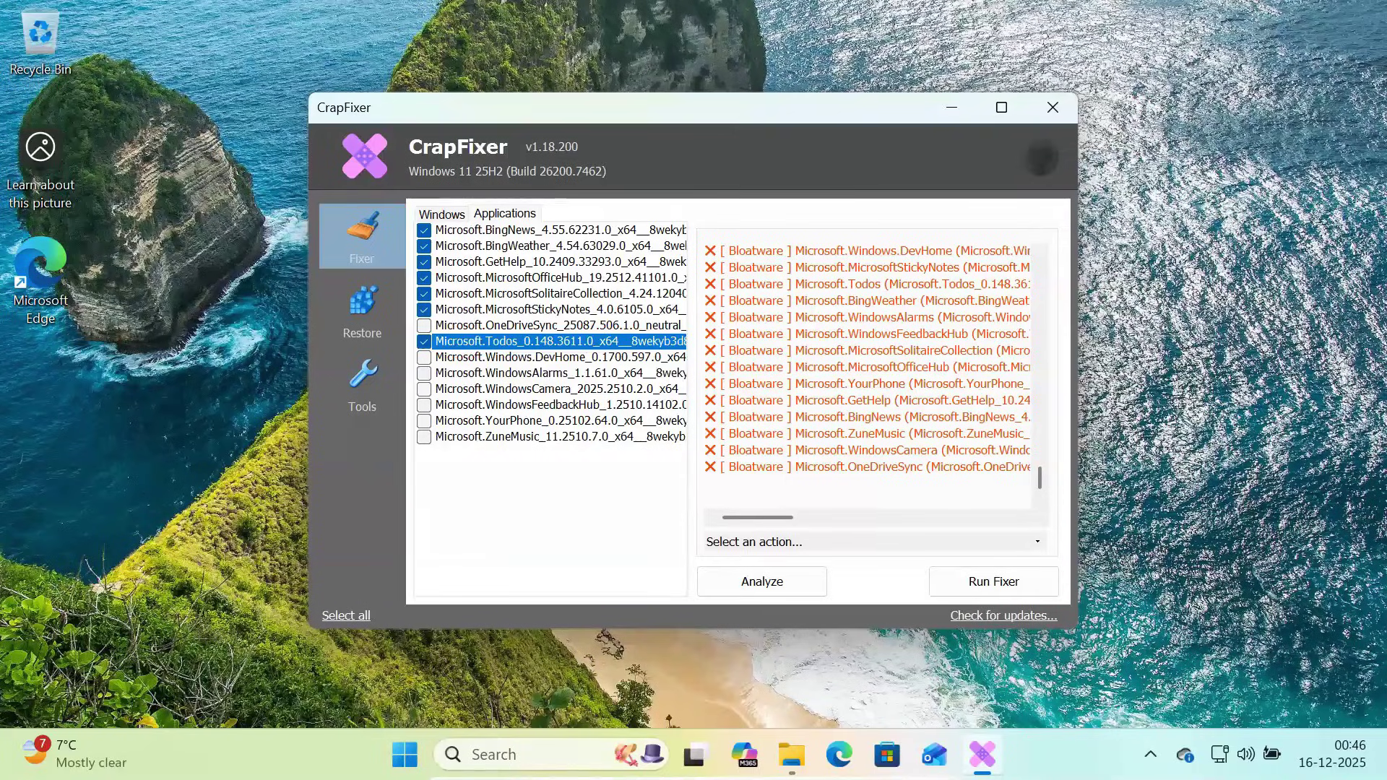
{"action": "left_click", "coordinate": [554, 372]}
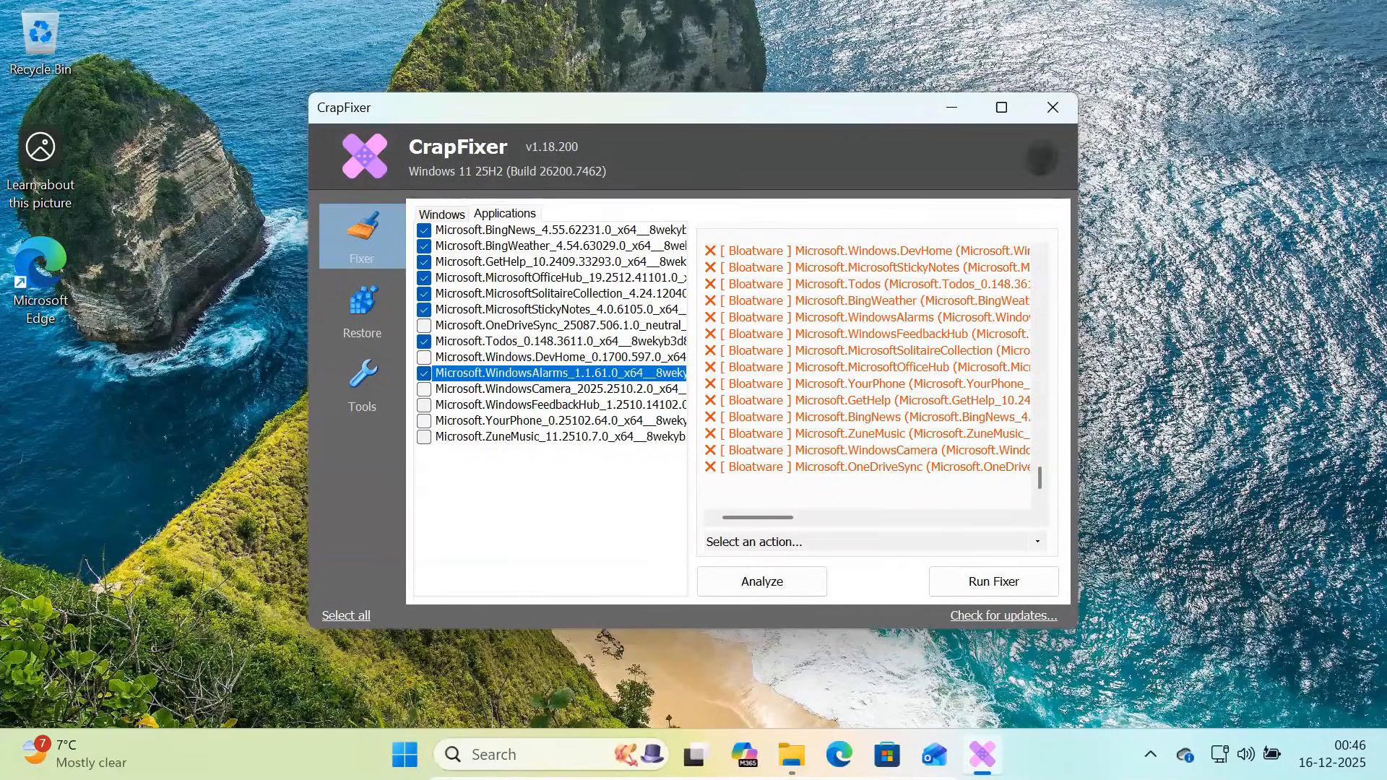
{"action": "left_click", "coordinate": [558, 437]}
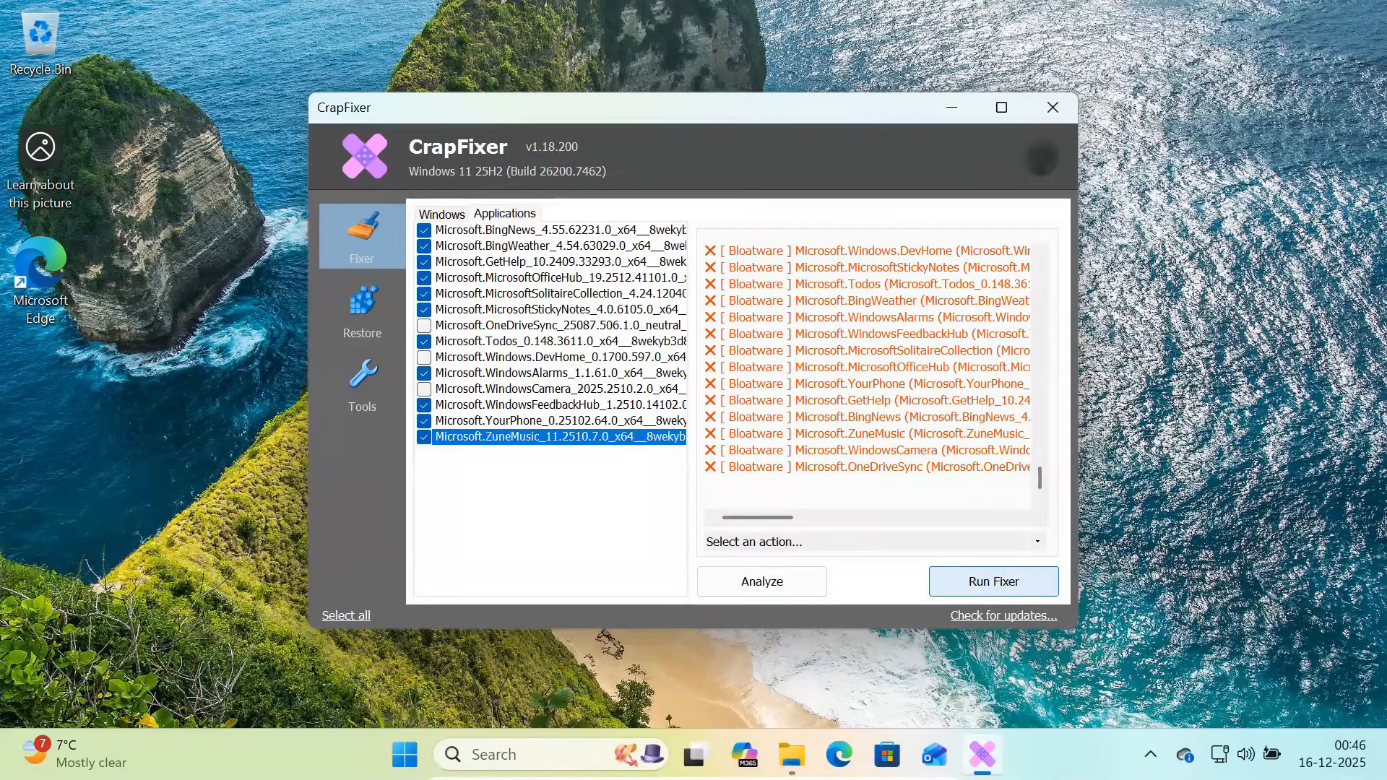
{"action": "left_click", "coordinate": [991, 581]}
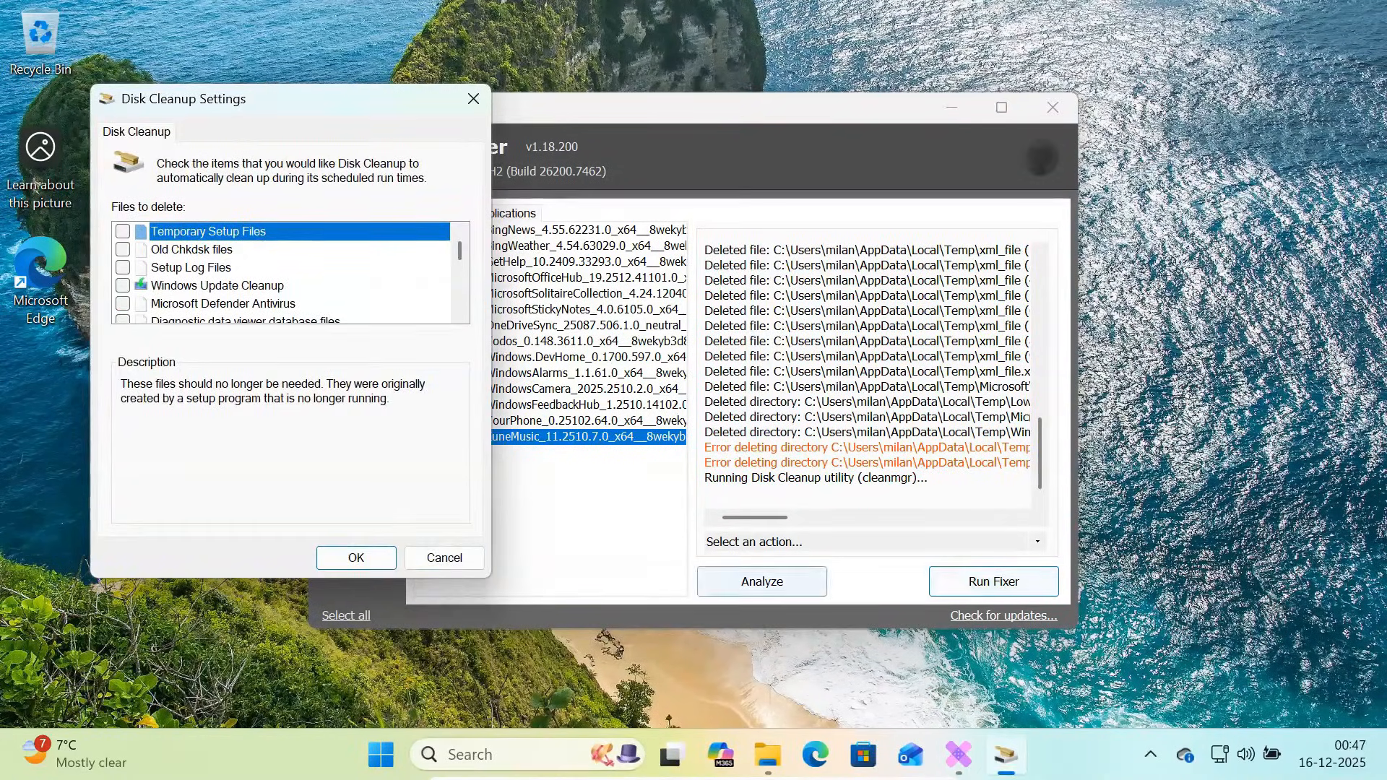
{"action": "left_click", "coordinate": [355, 558]}
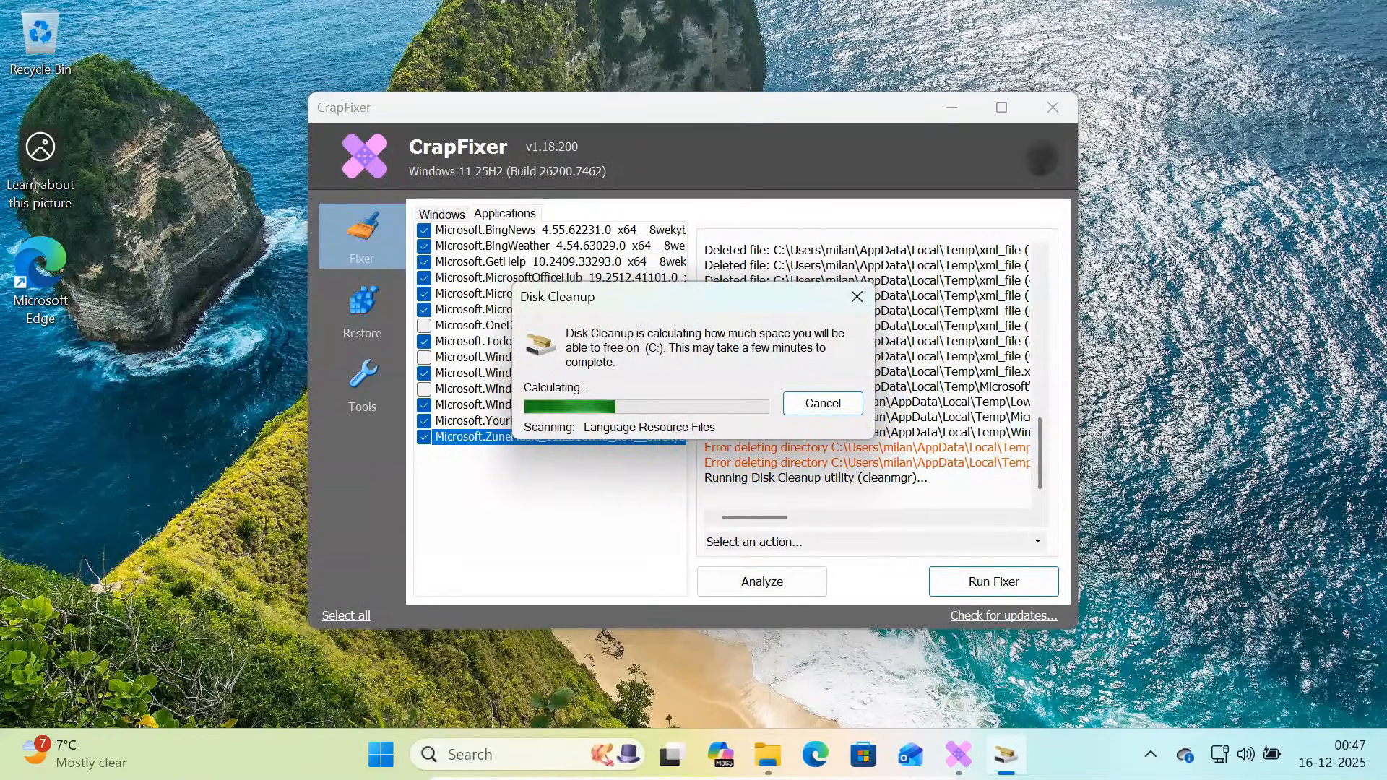